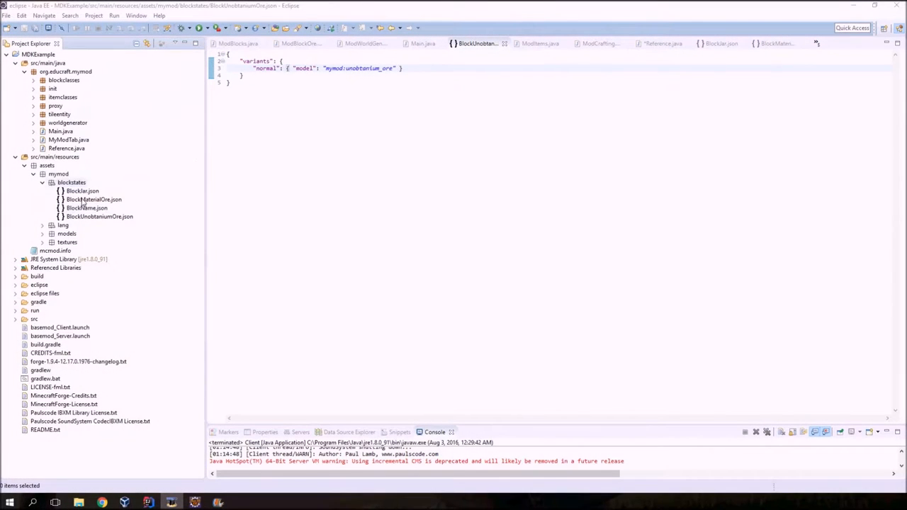
Expand src/main/resources, close the stray mcmod.info window, and bring up mcmod.info's context menu
{"action": "left_click", "coordinate": [28, 64]}
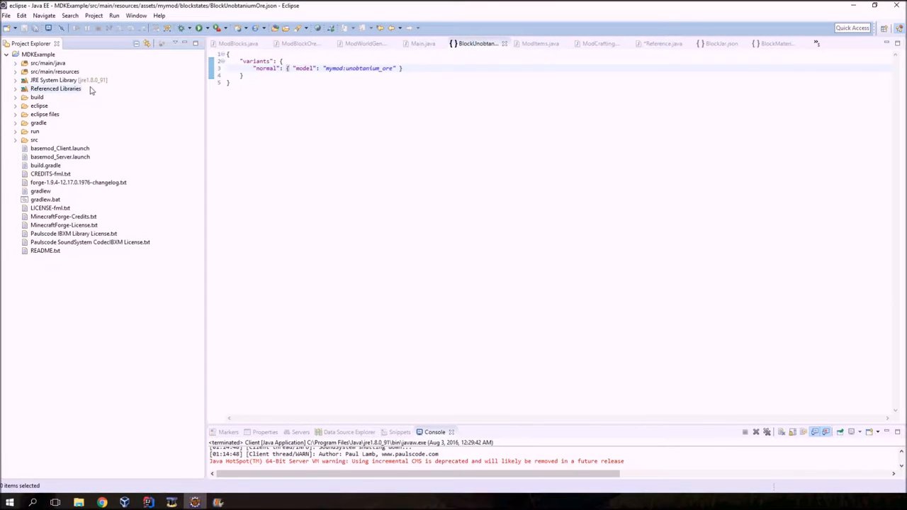
{"action": "mouse_move", "coordinate": [51, 70]}
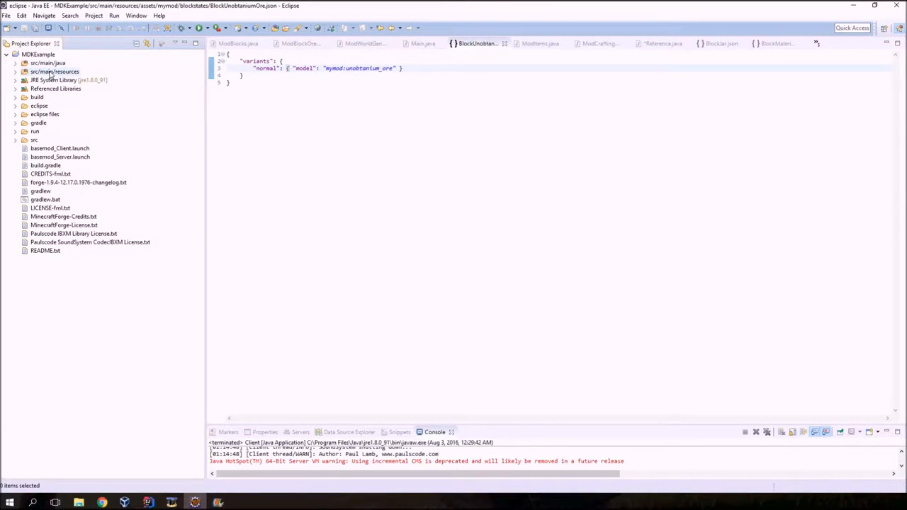
{"action": "left_click", "coordinate": [16, 71]}
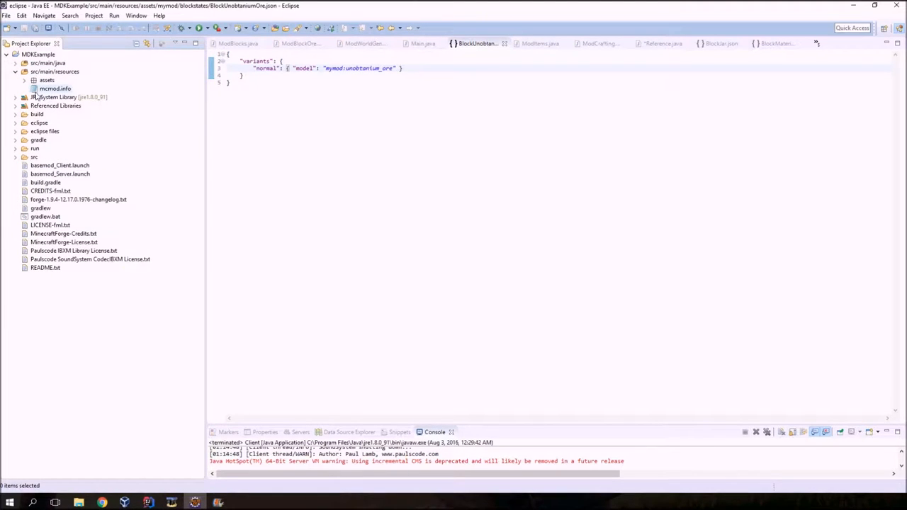
{"action": "double_click", "coordinate": [55, 88]}
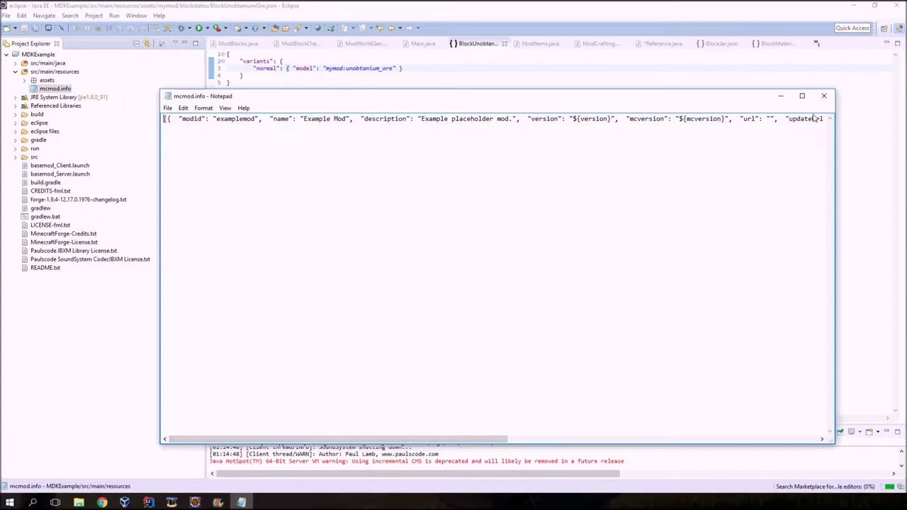
{"action": "left_click", "coordinate": [824, 95]}
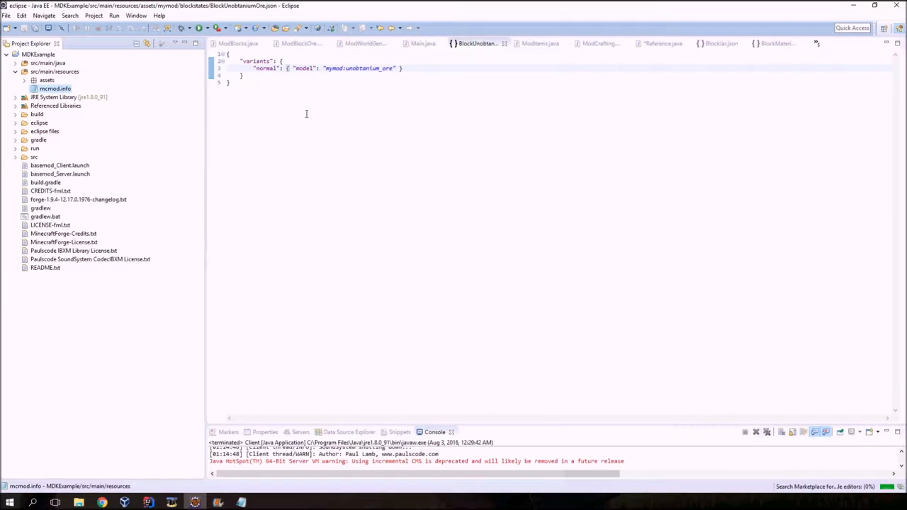
{"action": "right_click", "coordinate": [55, 88]}
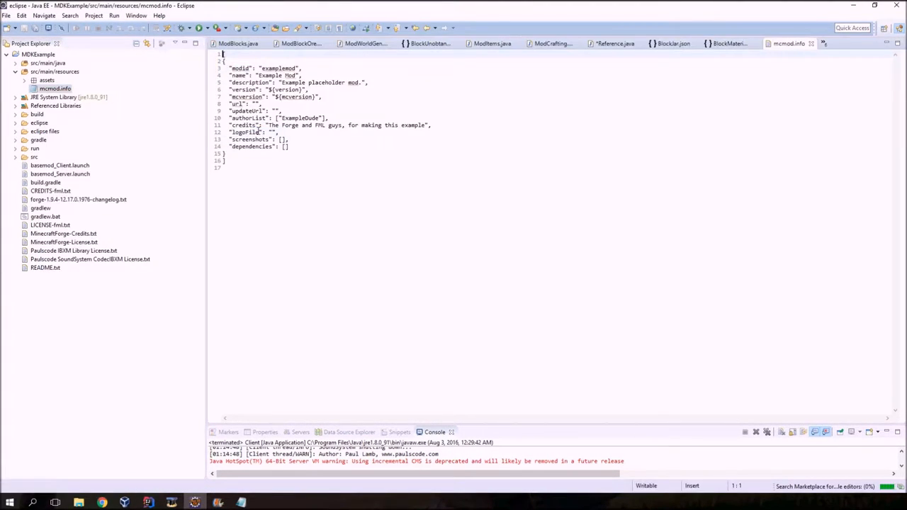
Open mcmod.info in the Text Editor and enter mymod, My Mod, and 'This mod really rocks.'
{"action": "right_click", "coordinate": [50, 90]}
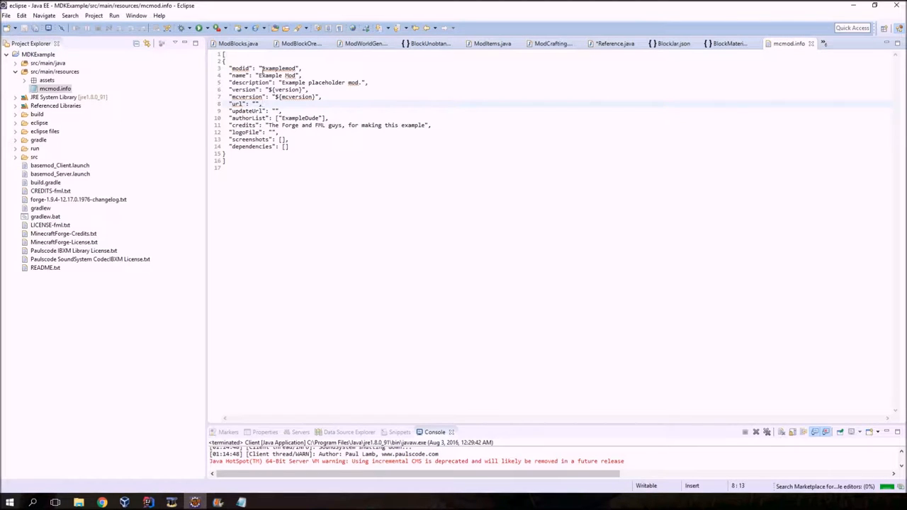
{"action": "double_click", "coordinate": [264, 68]}
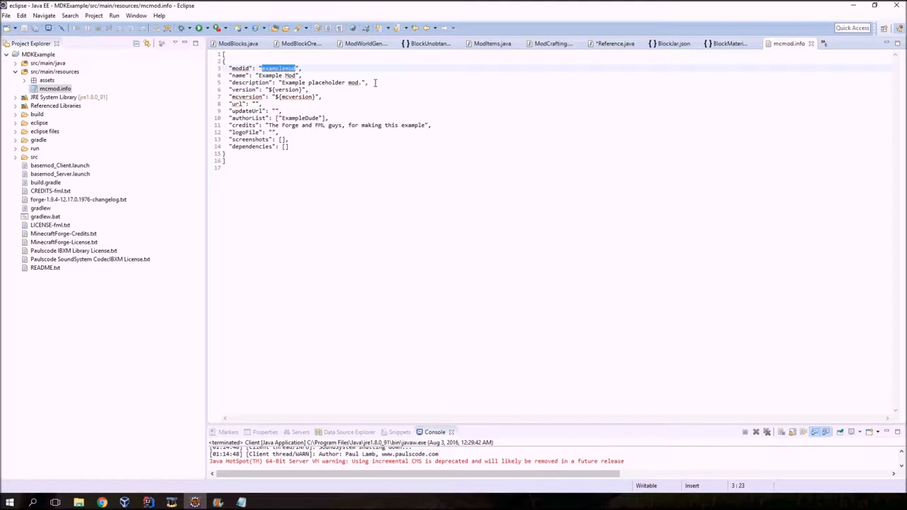
{"action": "type", "text": "mymod"}
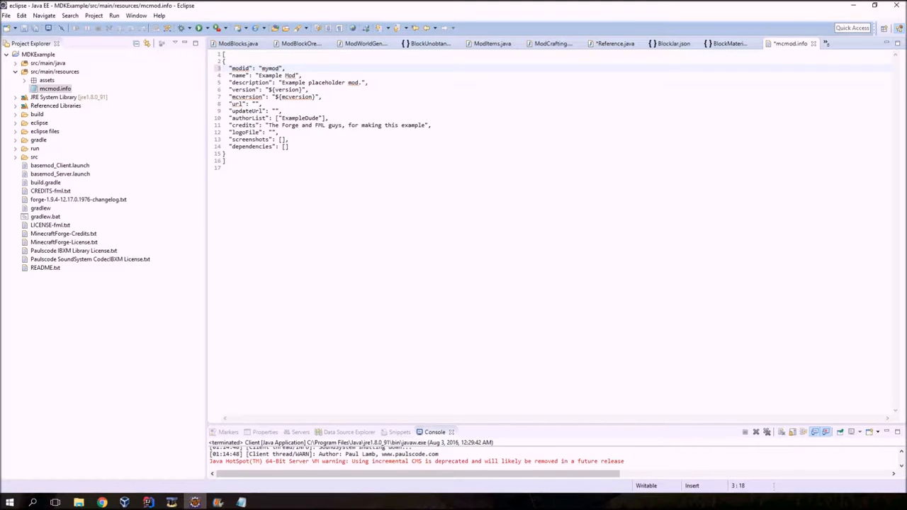
{"action": "double_click", "coordinate": [279, 75]}
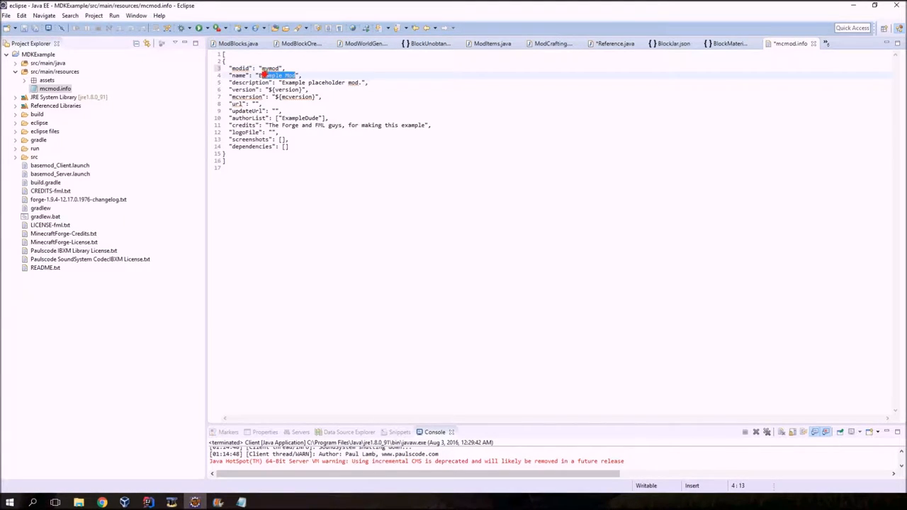
{"action": "type", "text": "My M"}
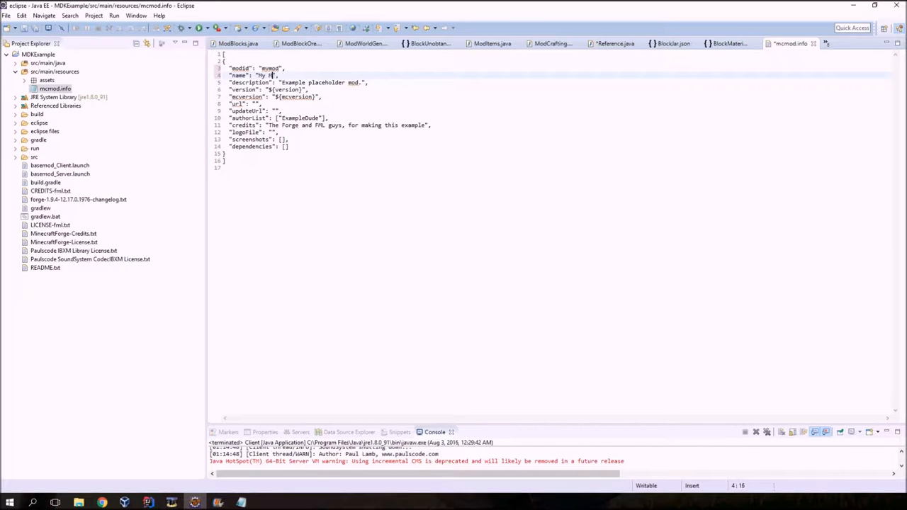
{"action": "type", "text": "od"}
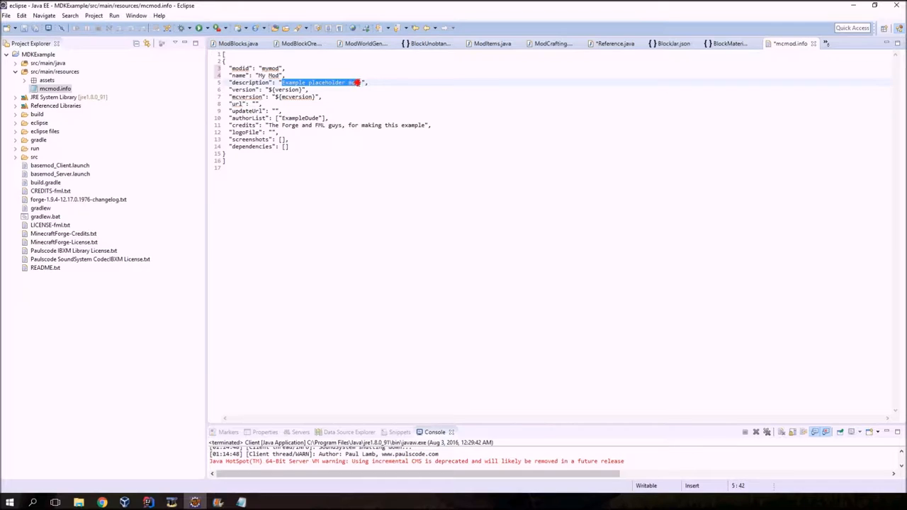
{"action": "type", "text": "This mo"}
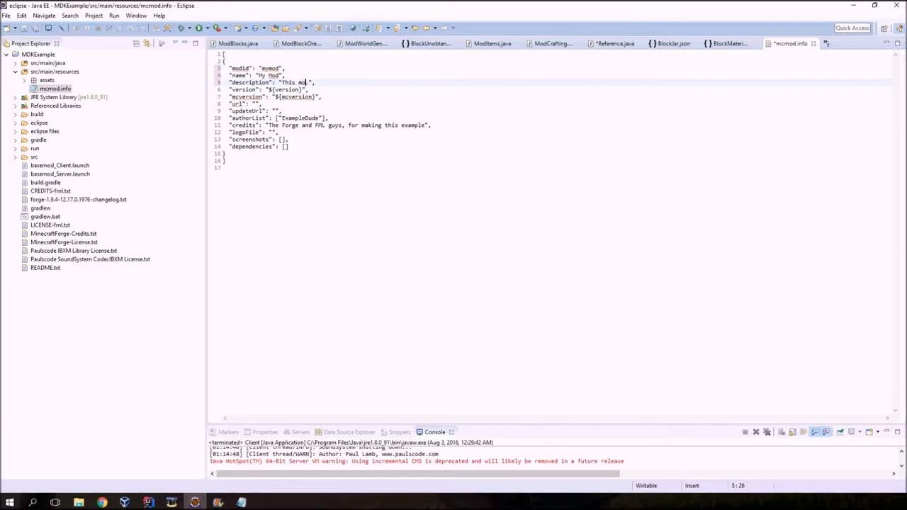
{"action": "type", "text": "really rocks."}
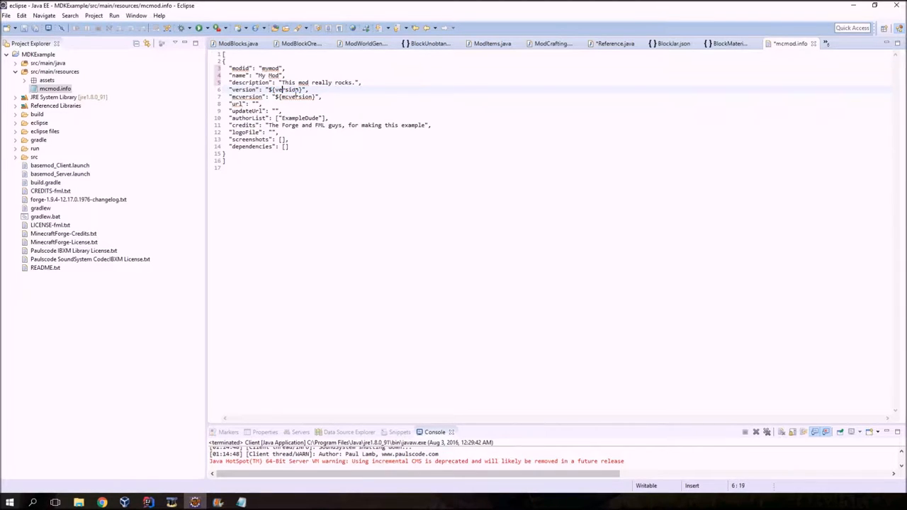
Fill in version 1.0, mcversion 1.9.4, url educraft.org, and credits thanking the academy
{"action": "double_click", "coordinate": [288, 89]}
{"action": "type", "text": "1.0"}
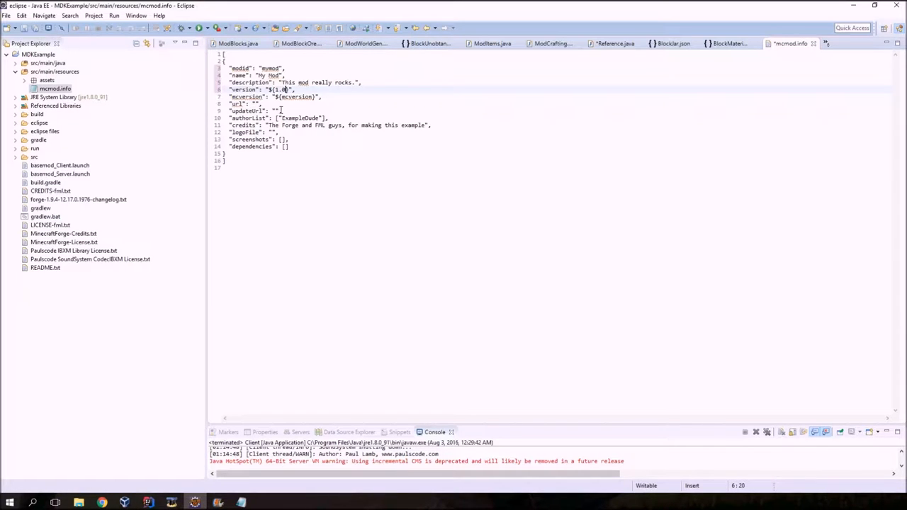
{"action": "double_click", "coordinate": [297, 97]}
{"action": "type", "text": "1.9.4"}
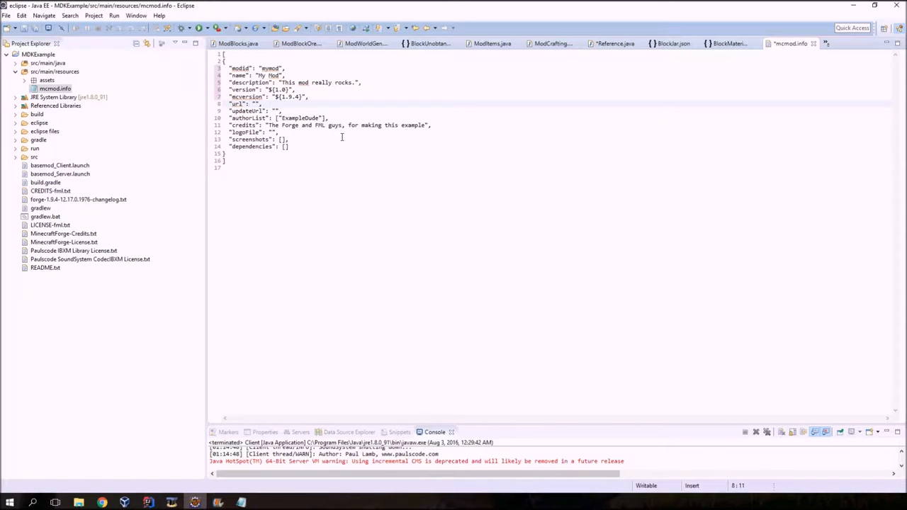
{"action": "type", "text": "educrat.org"}
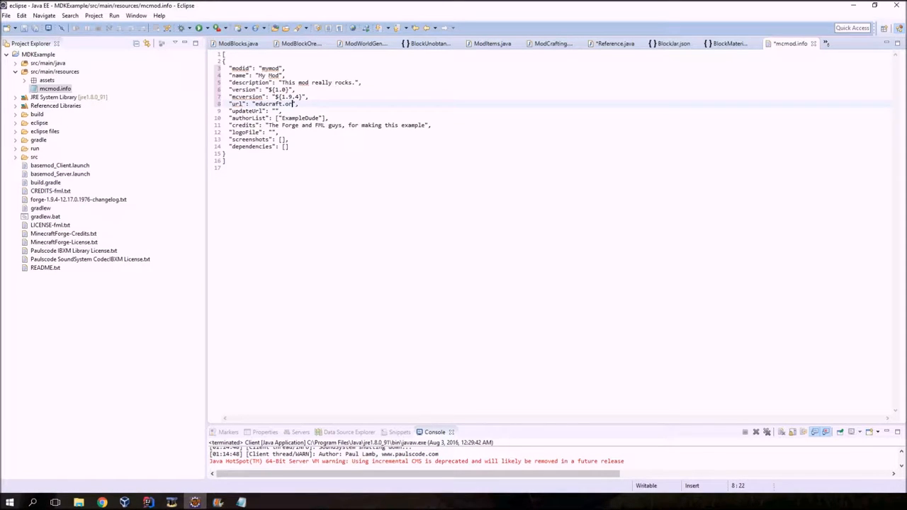
{"action": "type", "text": "g"}
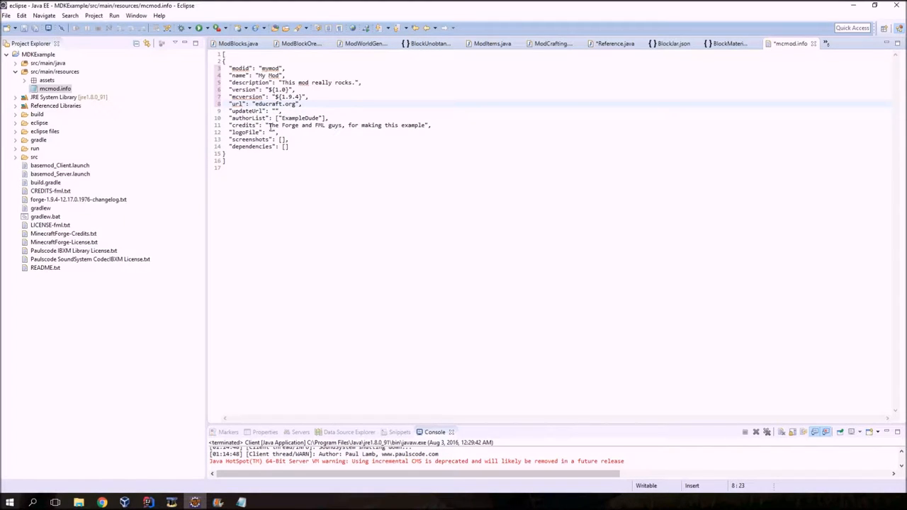
{"action": "left_click_drag", "start_coordinate": [269, 125], "coordinate": [425, 124]}
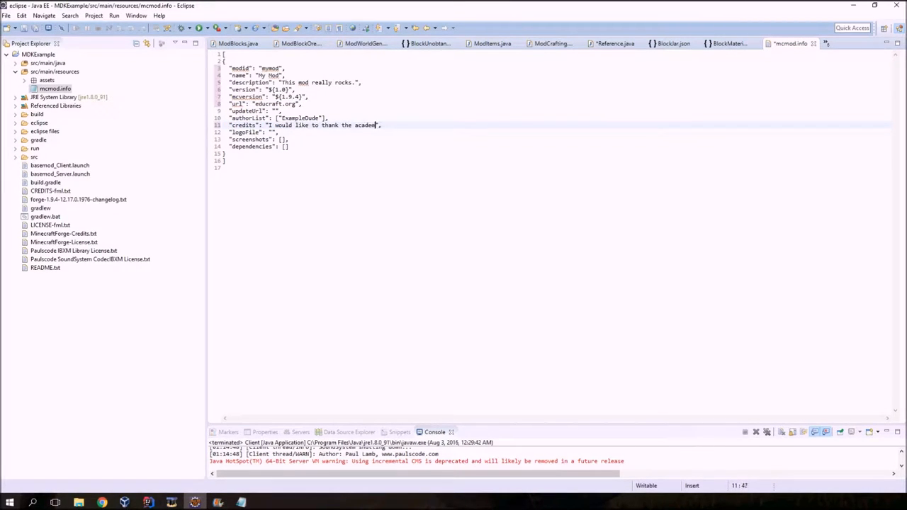
{"action": "type", "text": "y"}
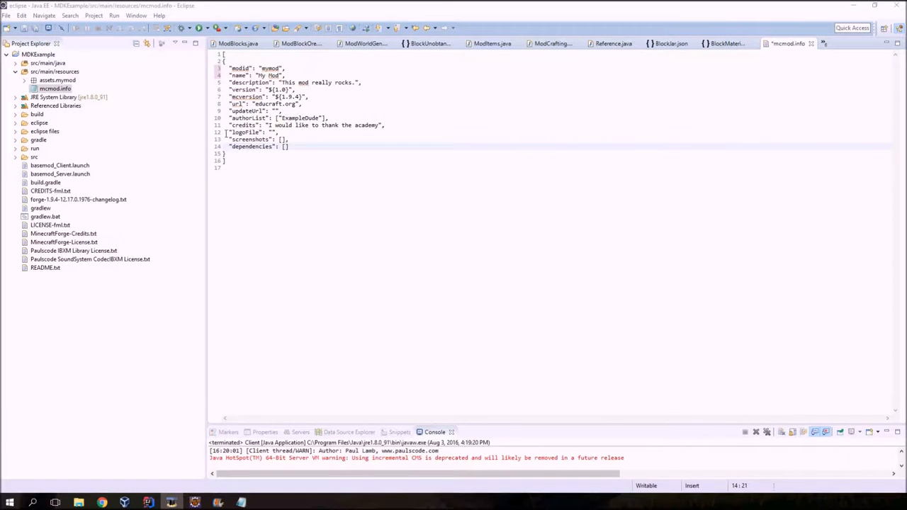
Save Reference.java and bring up the basemod project folder in File Explorer
{"action": "left_click", "coordinate": [7, 15]}
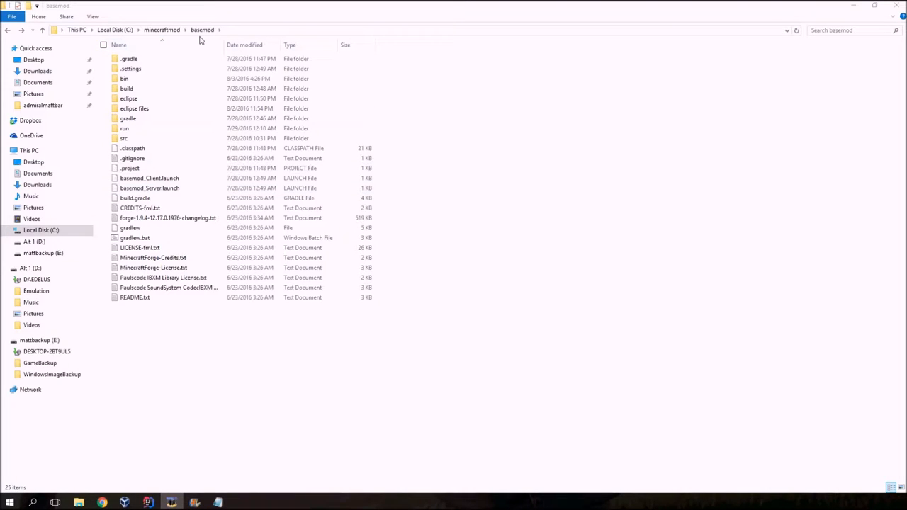
{"action": "left_click", "coordinate": [135, 53]}
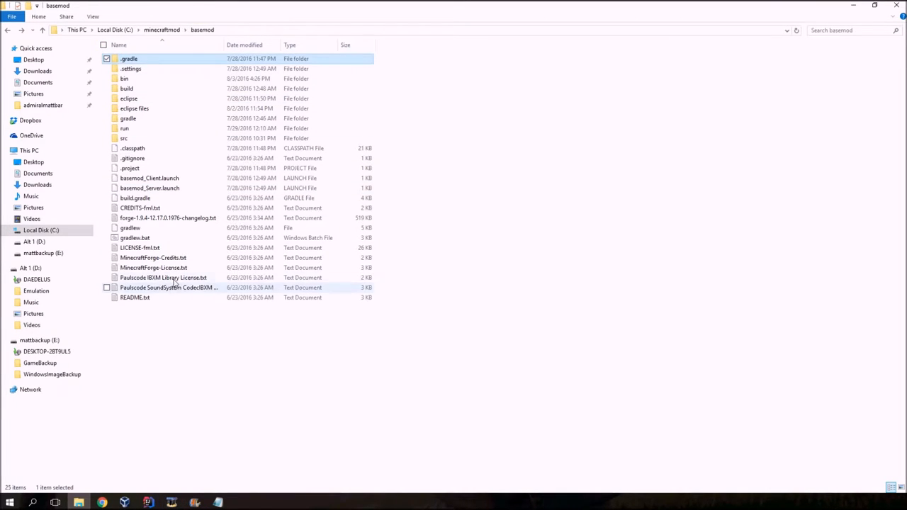
{"action": "key", "text": "ctrl+a"}
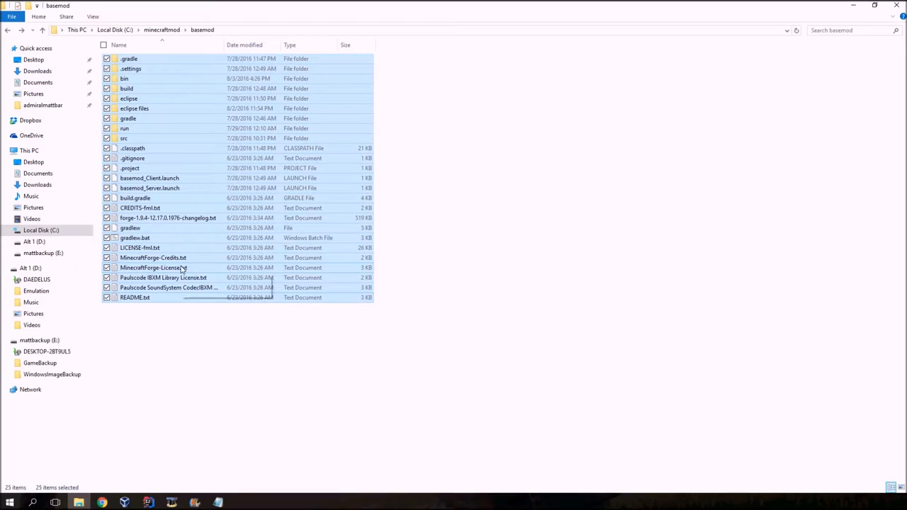
{"action": "mouse_move", "coordinate": [181, 268]}
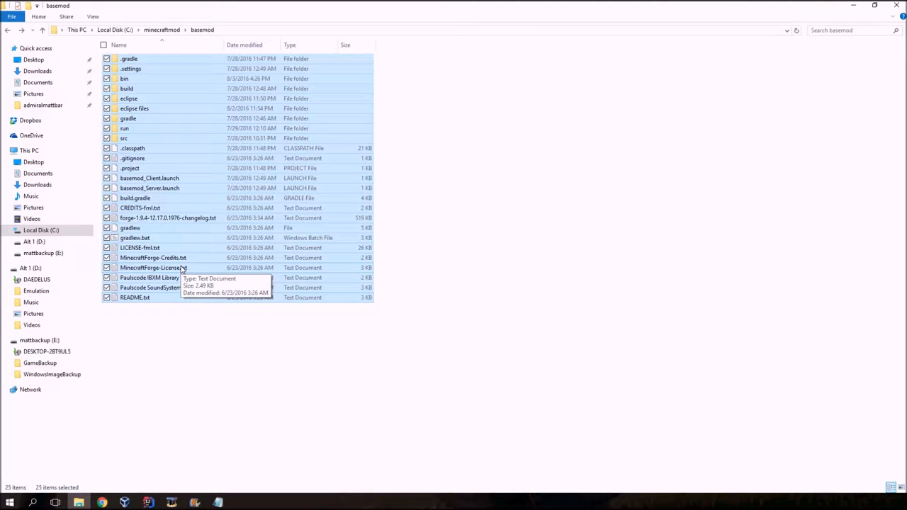
{"action": "left_click", "coordinate": [172, 342]}
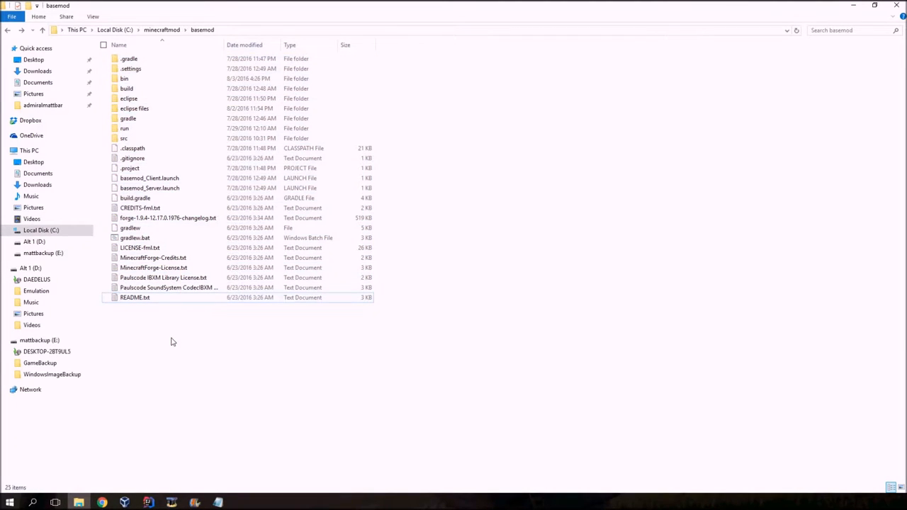
{"action": "left_click", "coordinate": [14, 30]}
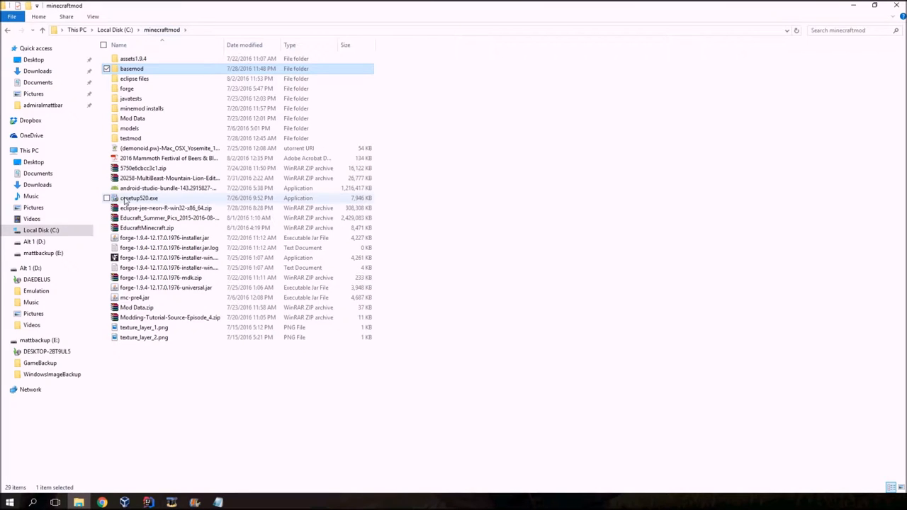
{"action": "double_click", "coordinate": [128, 85]}
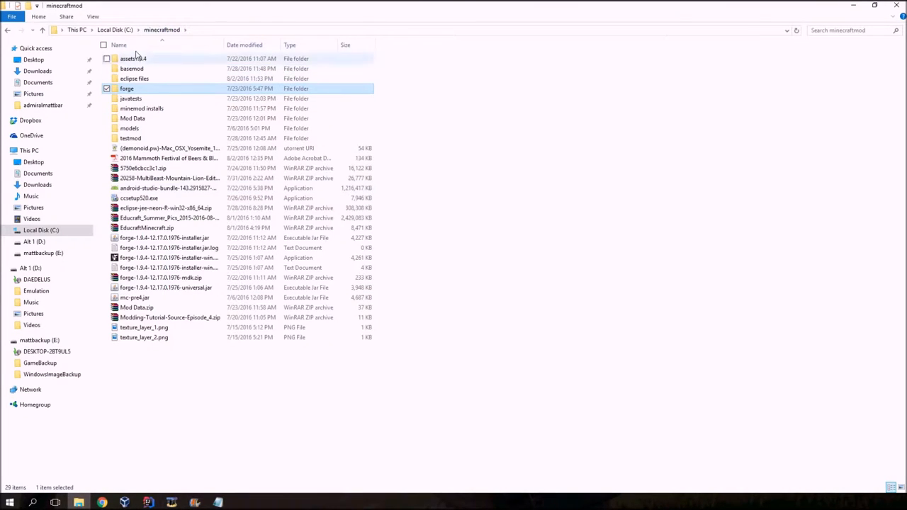
{"action": "double_click", "coordinate": [138, 66]}
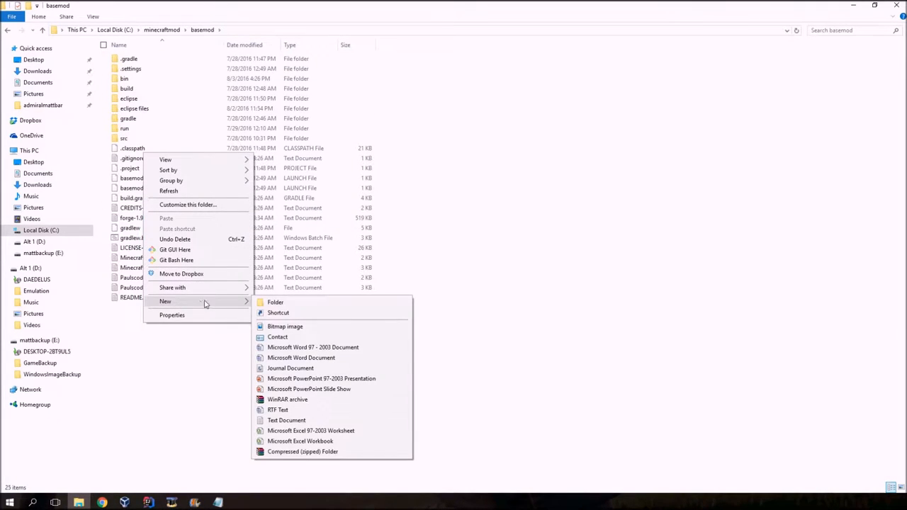
{"action": "mouse_move", "coordinate": [312, 347]}
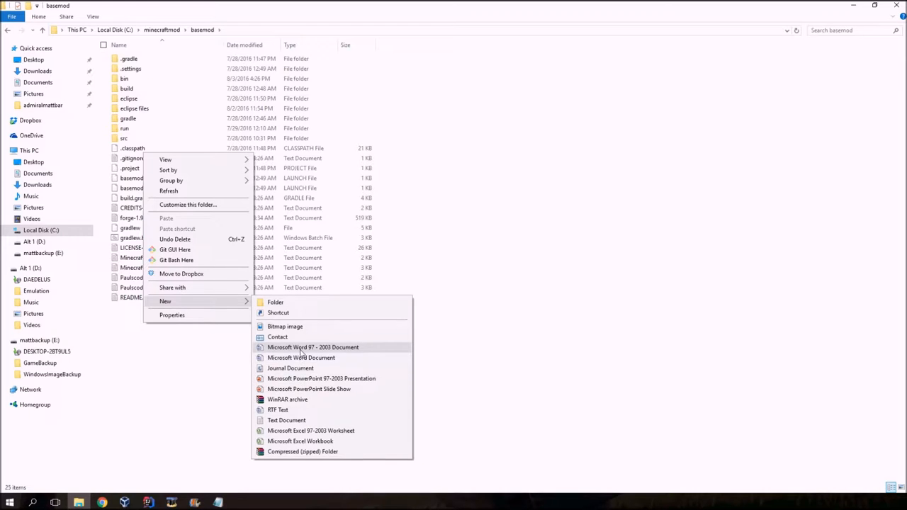
{"action": "mouse_move", "coordinate": [278, 410]}
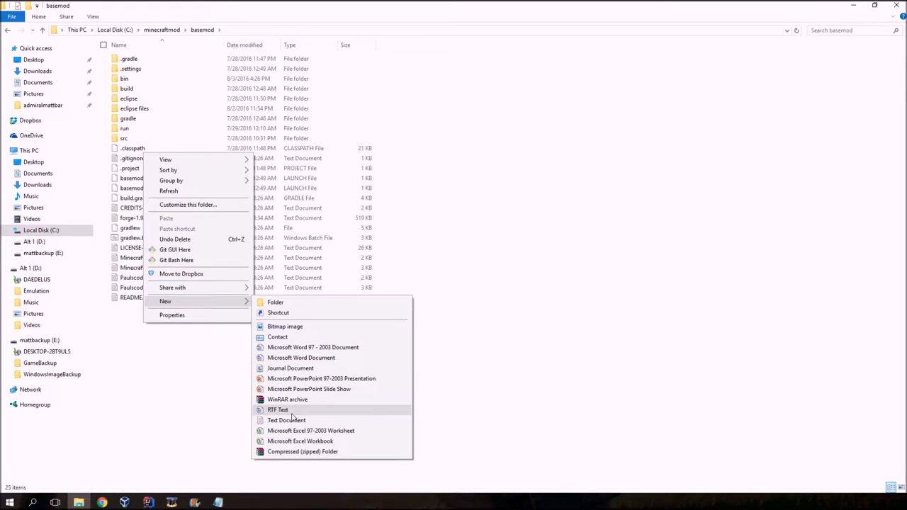
Add a new text document in basemod named build.bat, accepting the extension change
{"action": "left_click", "coordinate": [285, 420]}
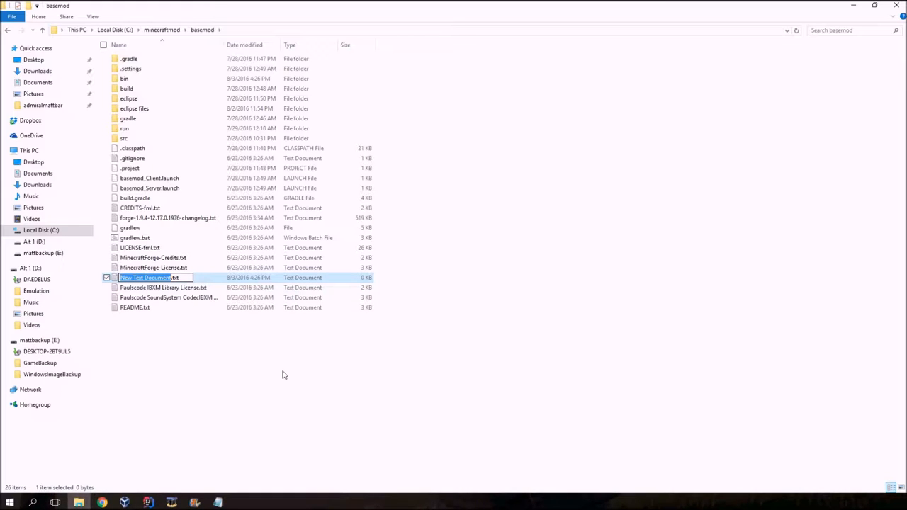
{"action": "type", "text": "build.bat"}
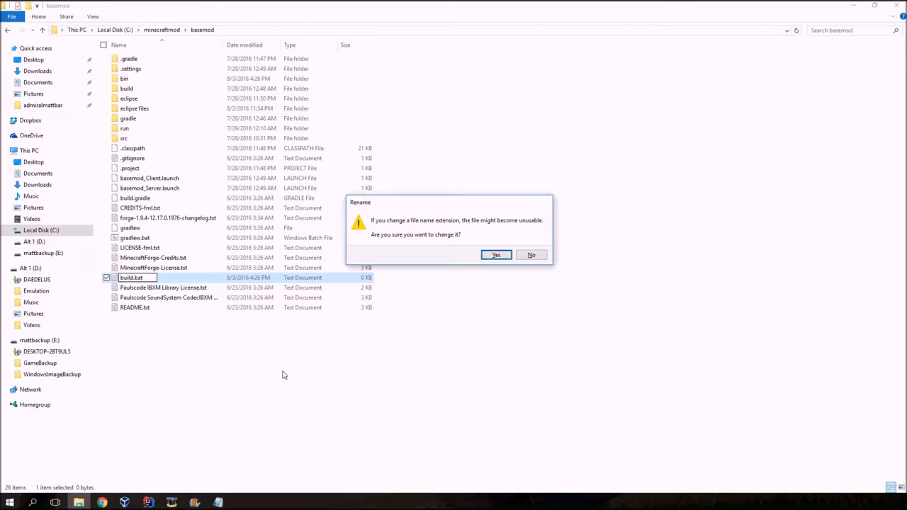
{"action": "left_click", "coordinate": [496, 255]}
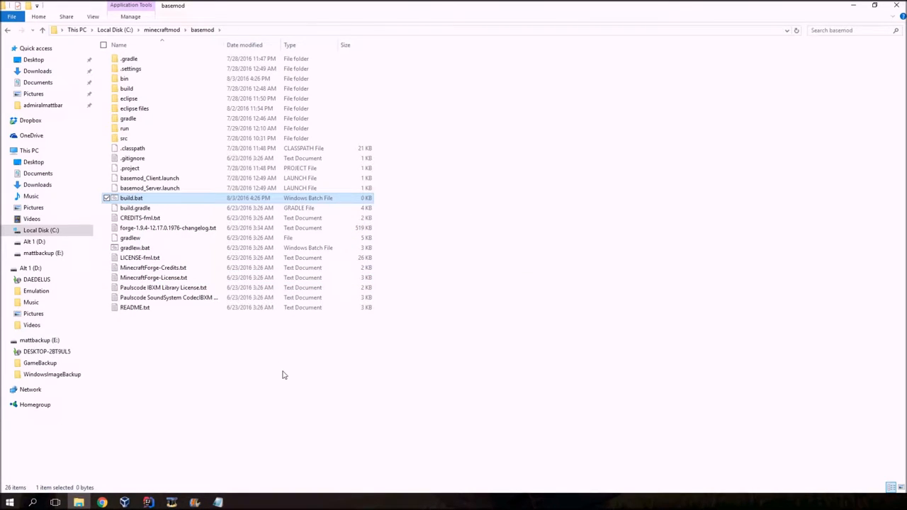
{"action": "mouse_move", "coordinate": [114, 128]}
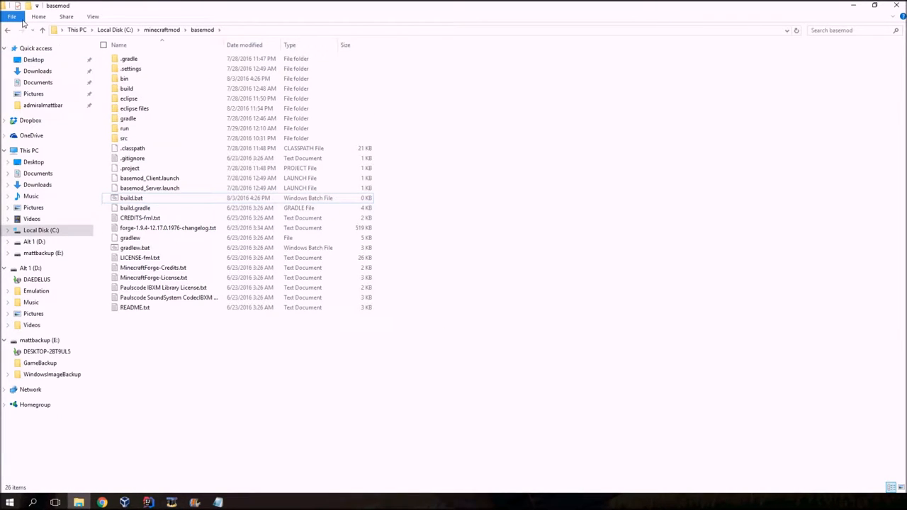
Open Folder Options via File > Change folder and search options
{"action": "left_click", "coordinate": [12, 15]}
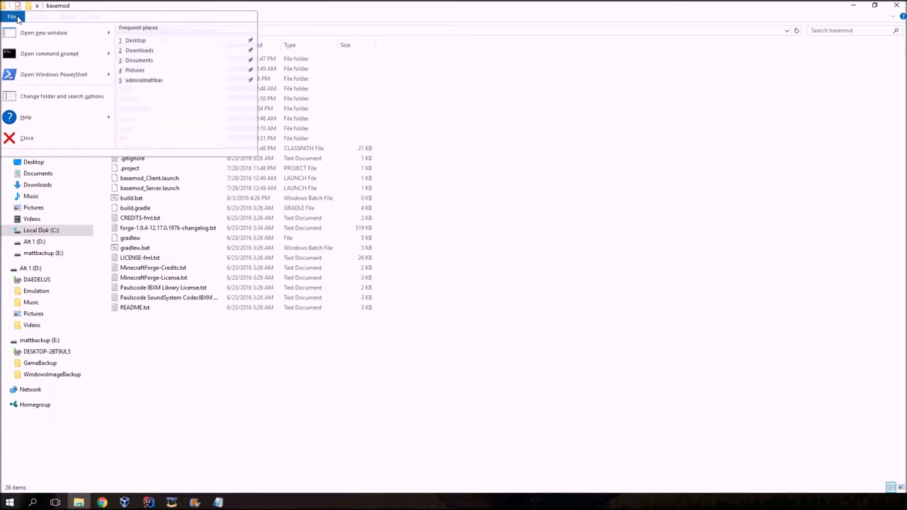
{"action": "mouse_move", "coordinate": [55, 98]}
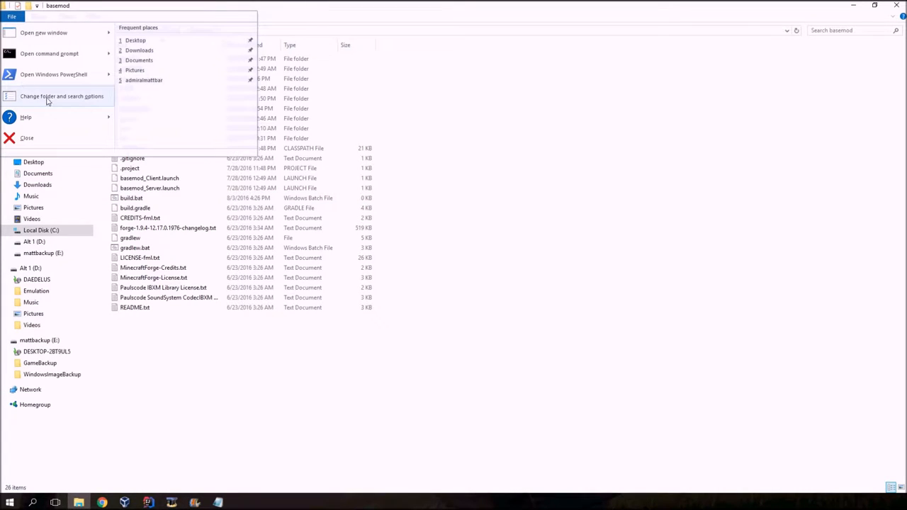
{"action": "left_click", "coordinate": [62, 96]}
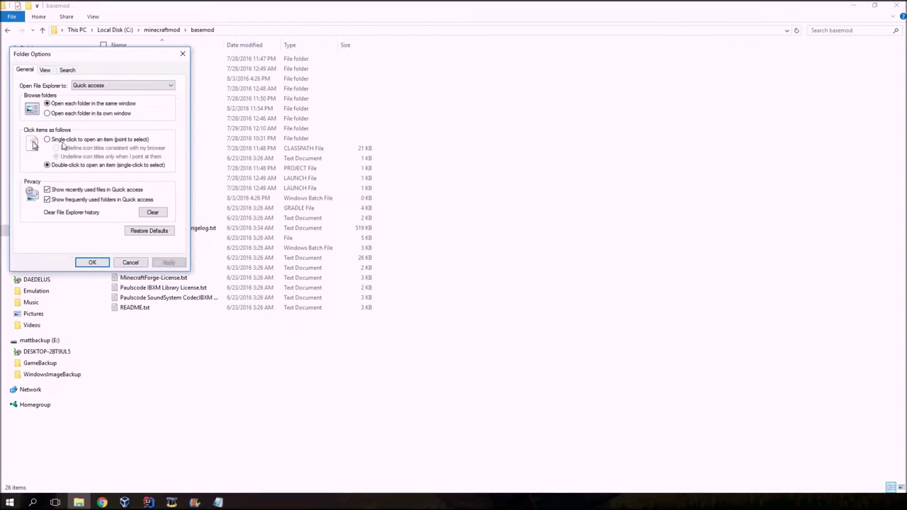
Show hidden files and file extensions in the View settings, then confirm with OK
{"action": "left_click", "coordinate": [44, 72]}
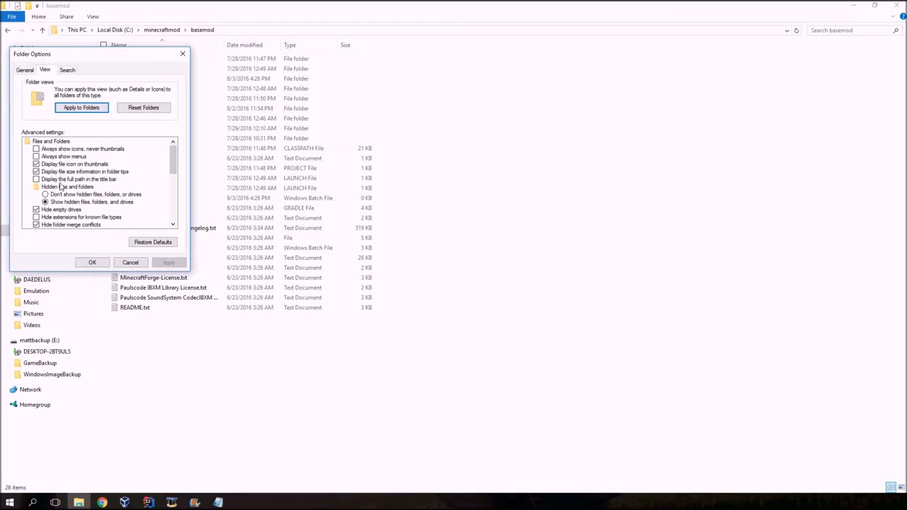
{"action": "scroll", "scroll_direction": "down", "scroll_amount": 3}
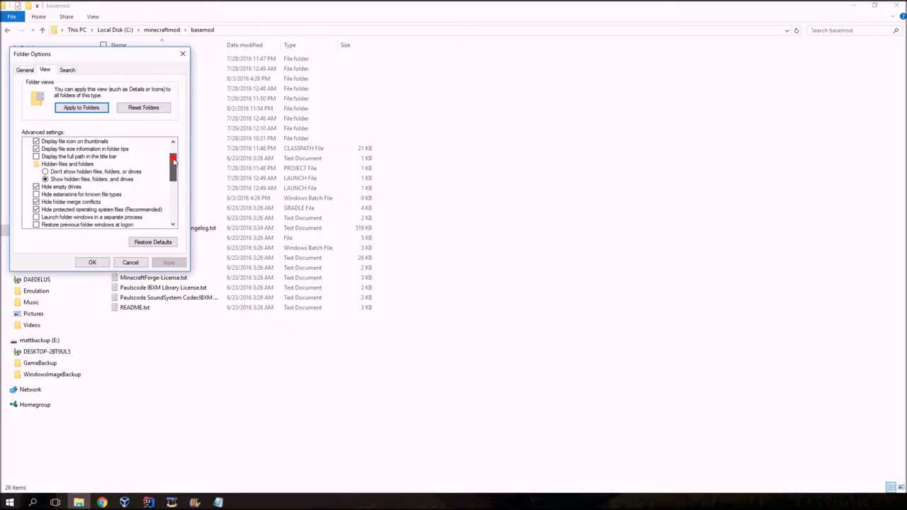
{"action": "scroll", "scroll_direction": "down", "scroll_amount": 3}
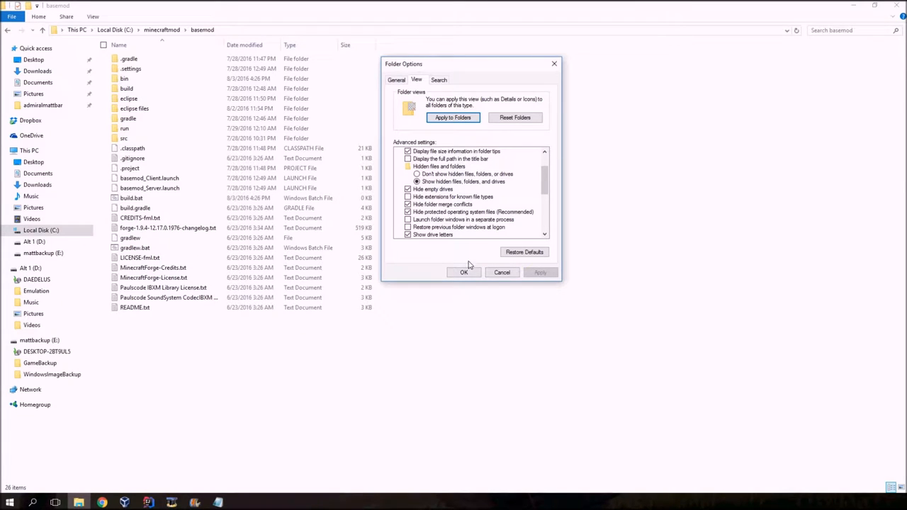
{"action": "left_click", "coordinate": [464, 272]}
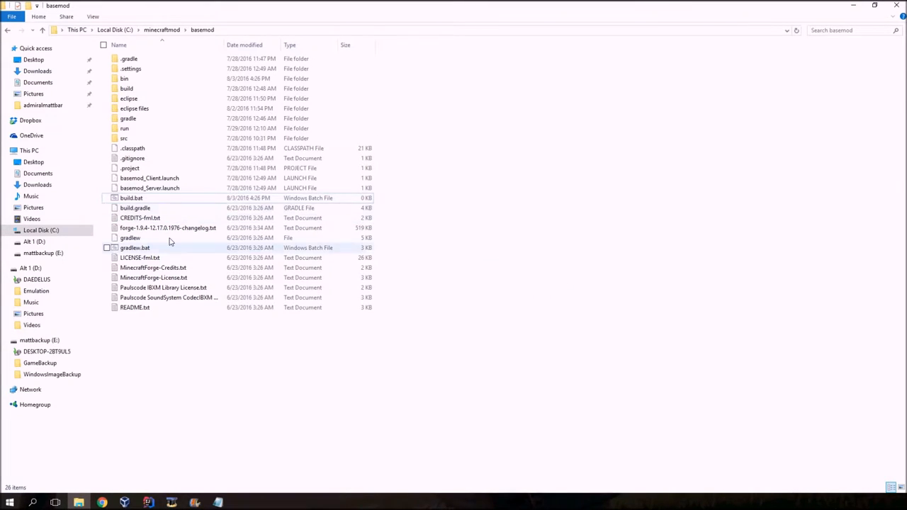
Write 'gradlew build' into build.bat, save and close Notepad, and reselect the file
{"action": "left_click", "coordinate": [131, 198]}
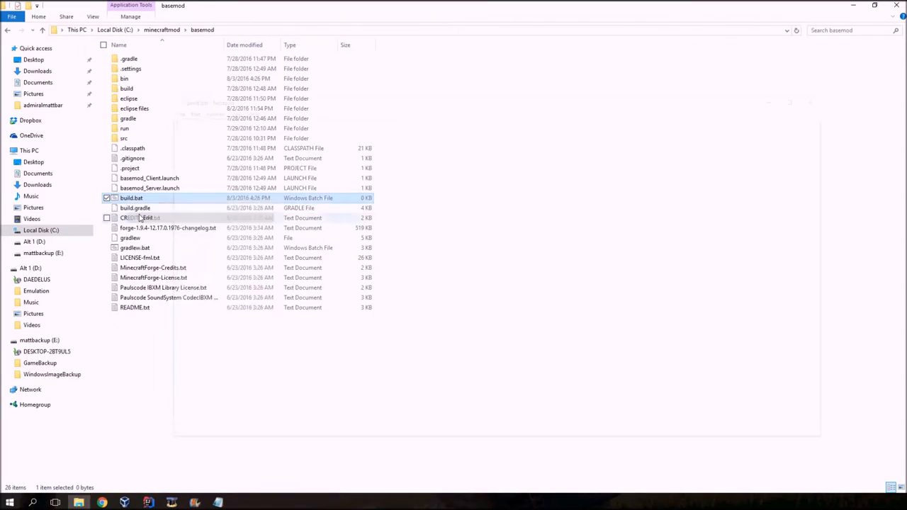
{"action": "double_click", "coordinate": [126, 198]}
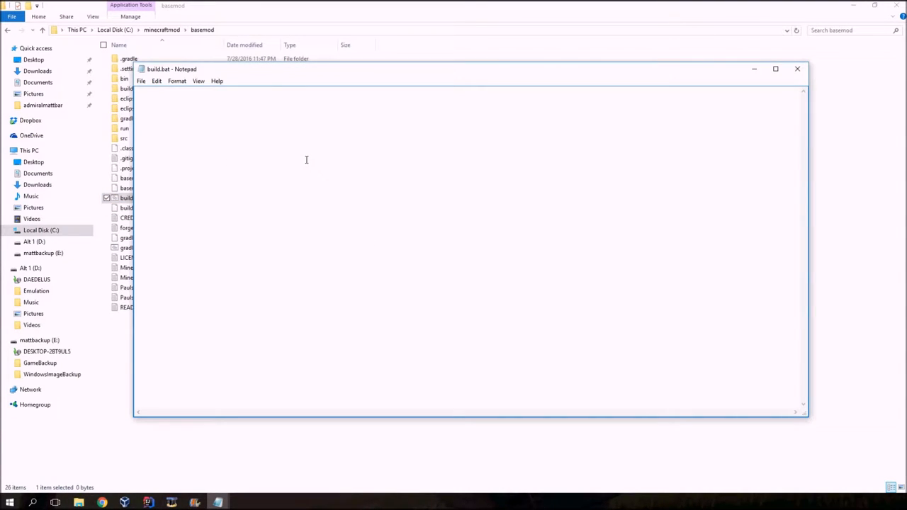
{"action": "type", "text": "gradlew build"}
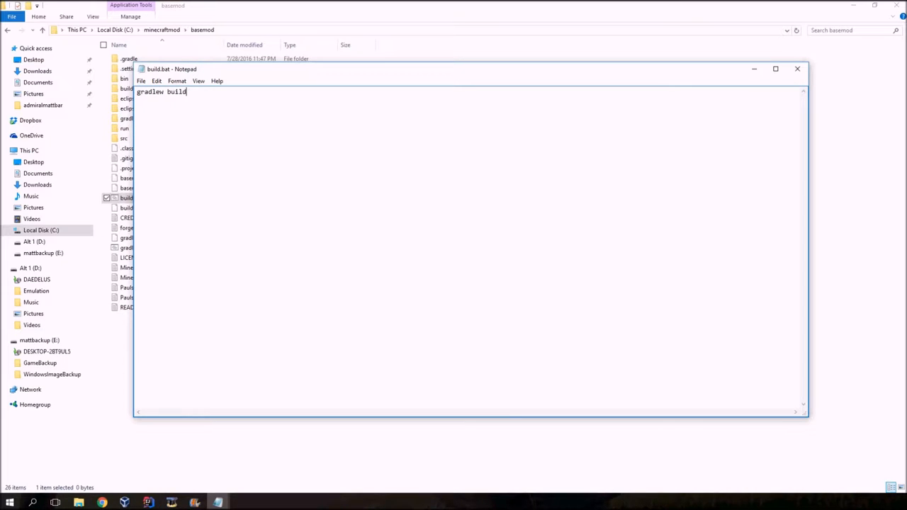
{"action": "left_click", "coordinate": [147, 80]}
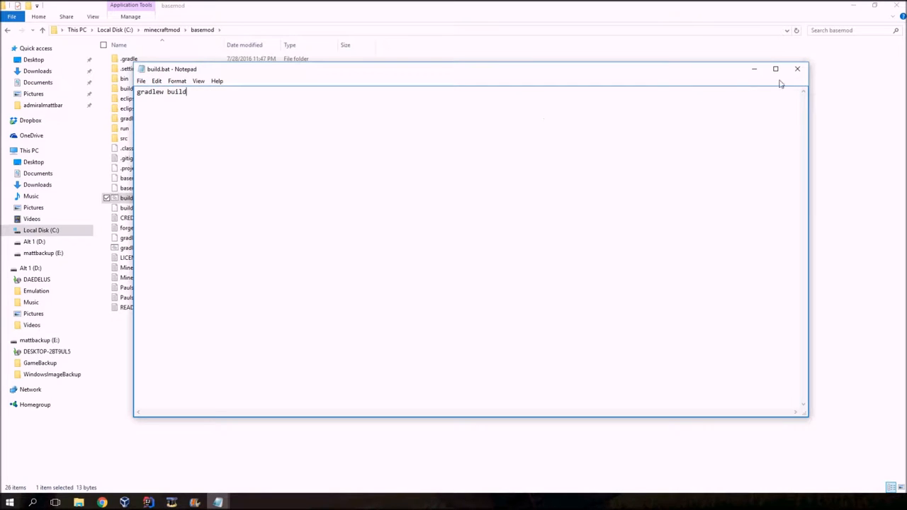
{"action": "left_click", "coordinate": [796, 68]}
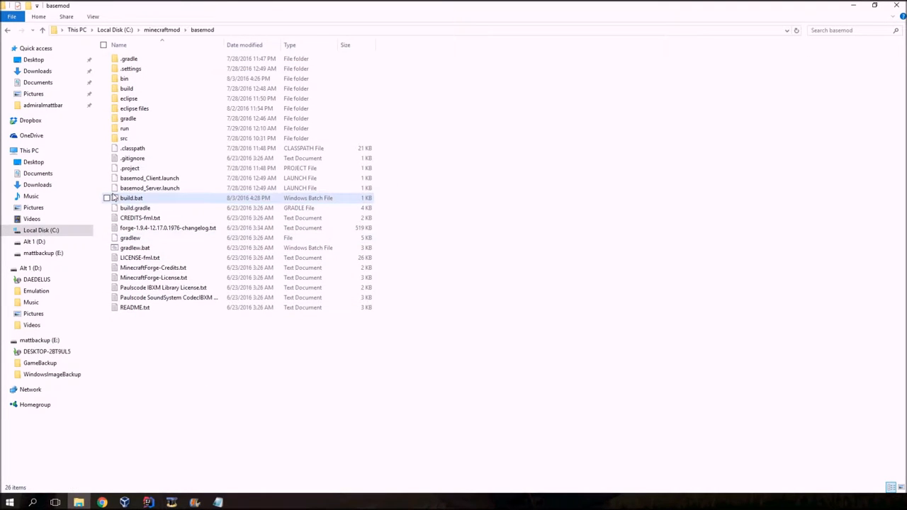
{"action": "left_click", "coordinate": [135, 197]}
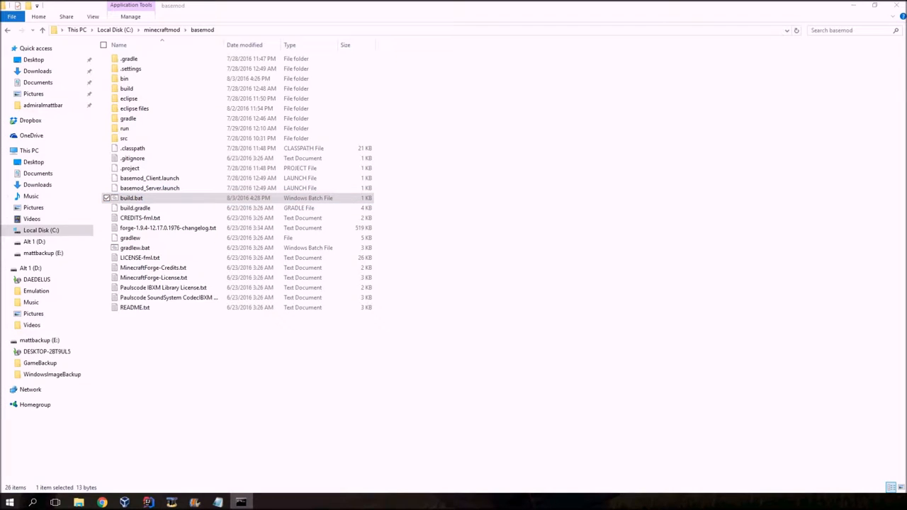
Run build.bat so gradlew build compiles the mod, then close the console
{"action": "double_click", "coordinate": [133, 198]}
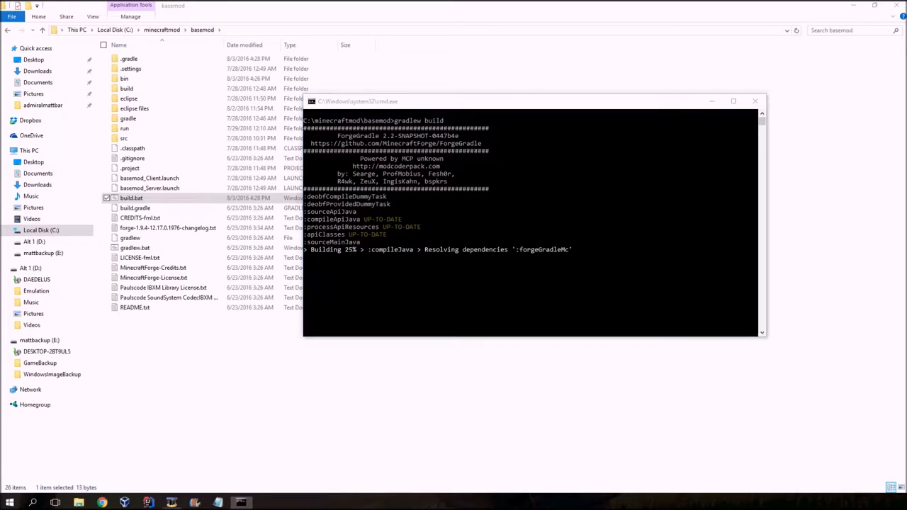
{"action": "left_click", "coordinate": [753, 100]}
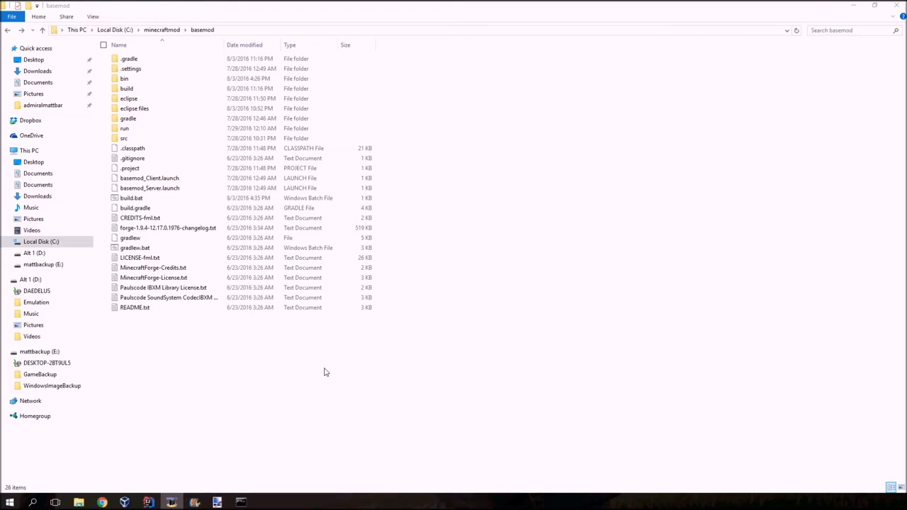
{"action": "mouse_move", "coordinate": [297, 381]}
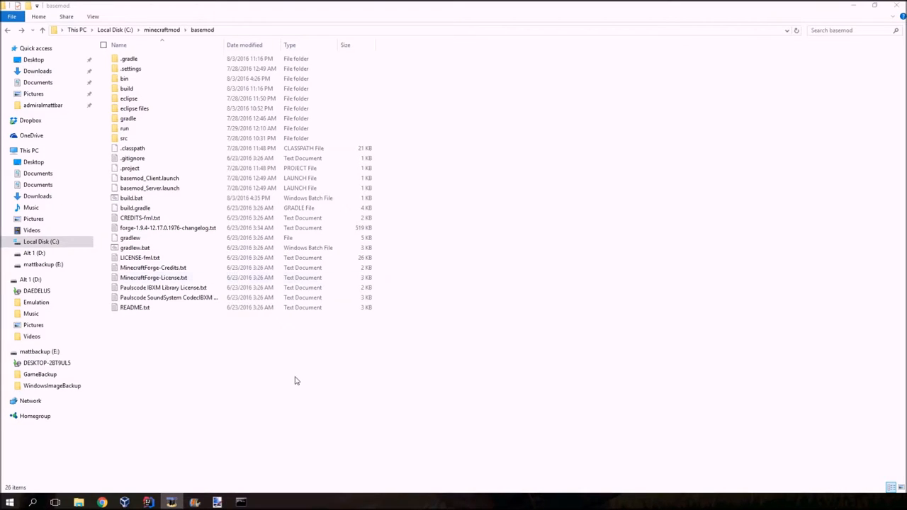
Open build/libs and confirm a new name for the compiled modid-1.0.jar
{"action": "left_click", "coordinate": [126, 88]}
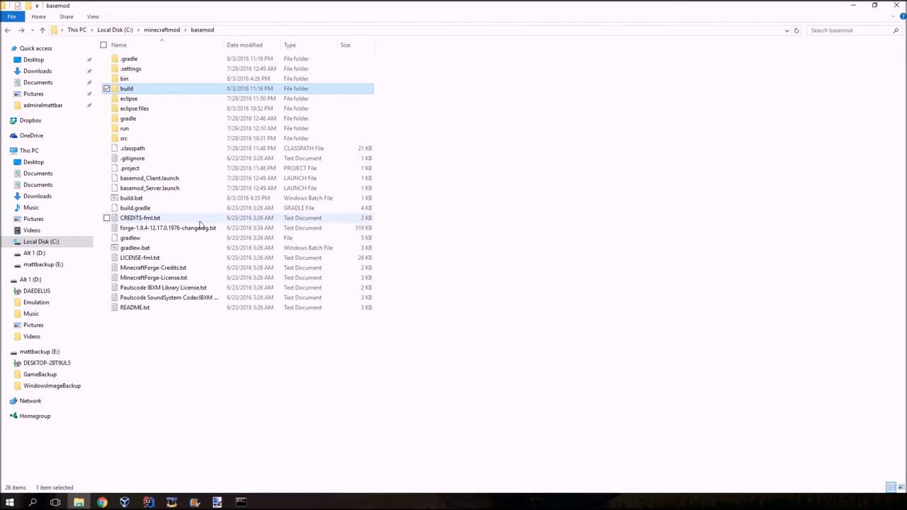
{"action": "double_click", "coordinate": [127, 88]}
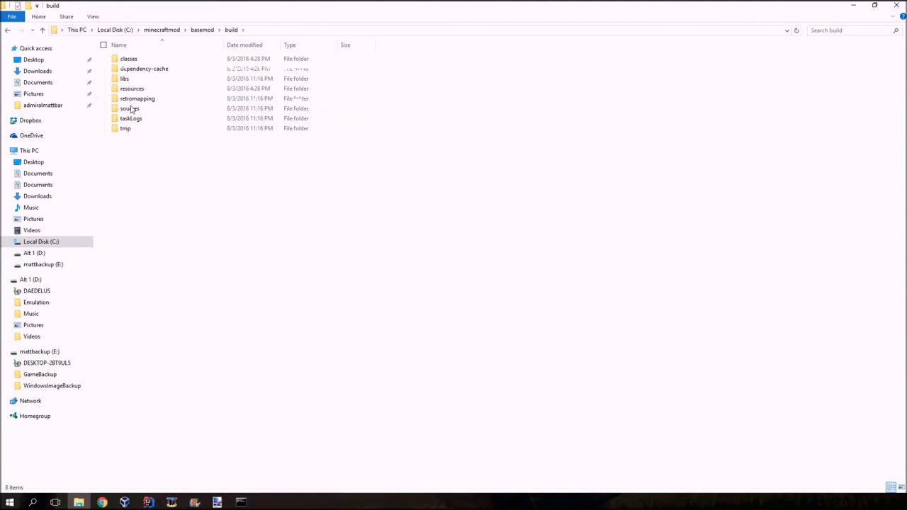
{"action": "left_click", "coordinate": [126, 78]}
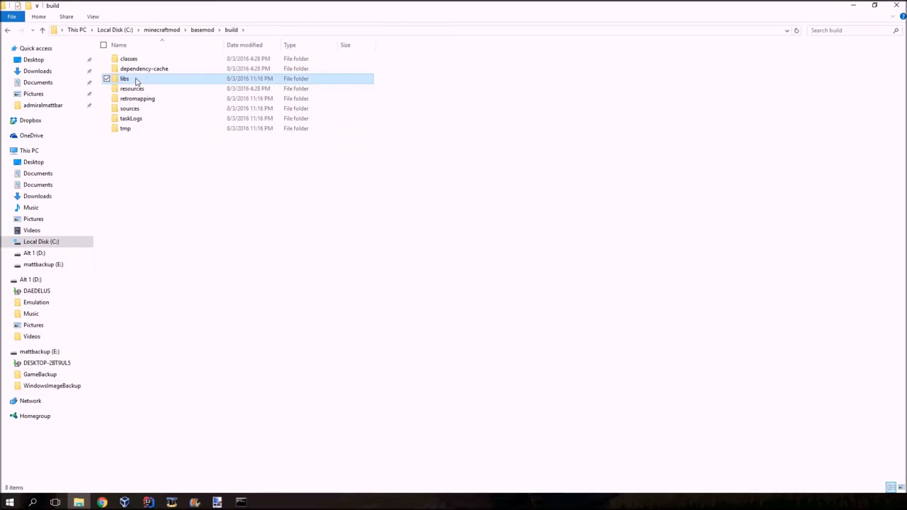
{"action": "double_click", "coordinate": [125, 78]}
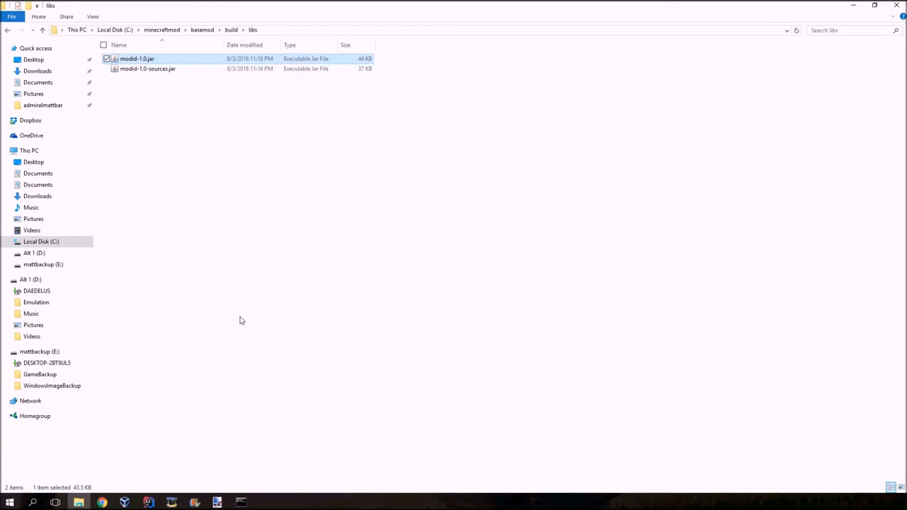
{"action": "mouse_move", "coordinate": [124, 60]}
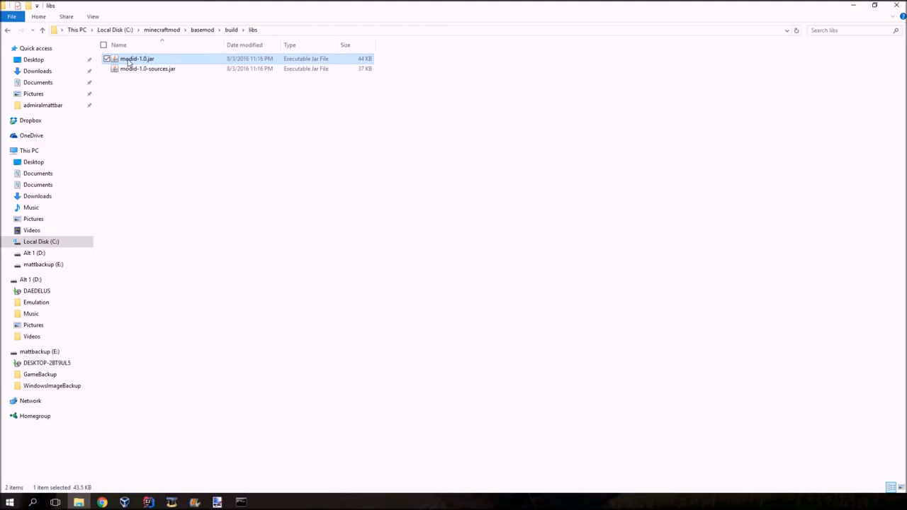
{"action": "mouse_move", "coordinate": [126, 60]}
{"action": "type", "text": "MaterialMo"}
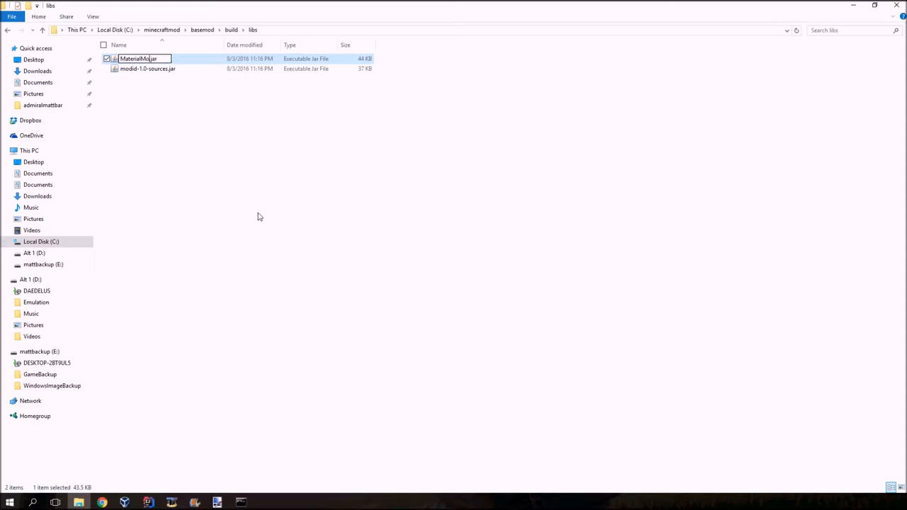
{"action": "key", "text": "Enter"}
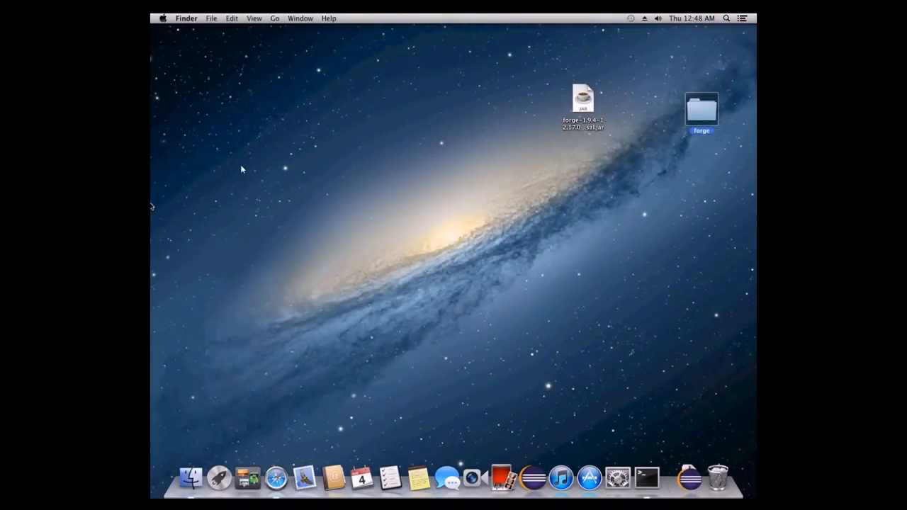
{"action": "mouse_move", "coordinate": [488, 276]}
{"action": "type", "text": "terminal"}
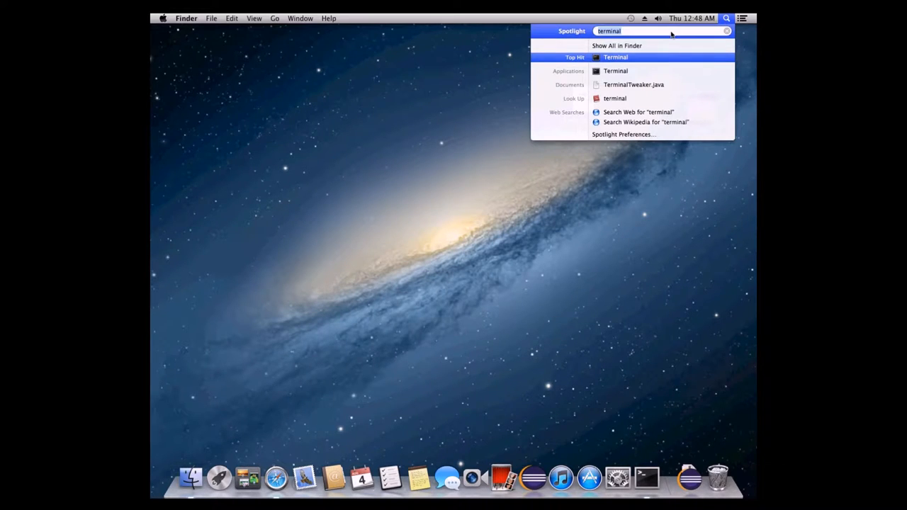
Run bash gradlew build in Desktop/forge, confirm BUILD SUCCESSFUL, then quit Terminal
{"action": "left_click", "coordinate": [616, 56]}
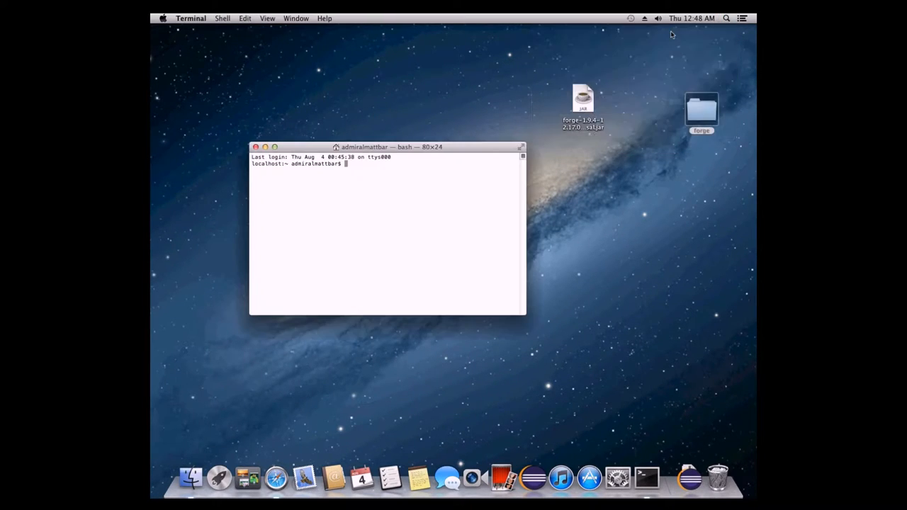
{"action": "type", "text": "cd"}
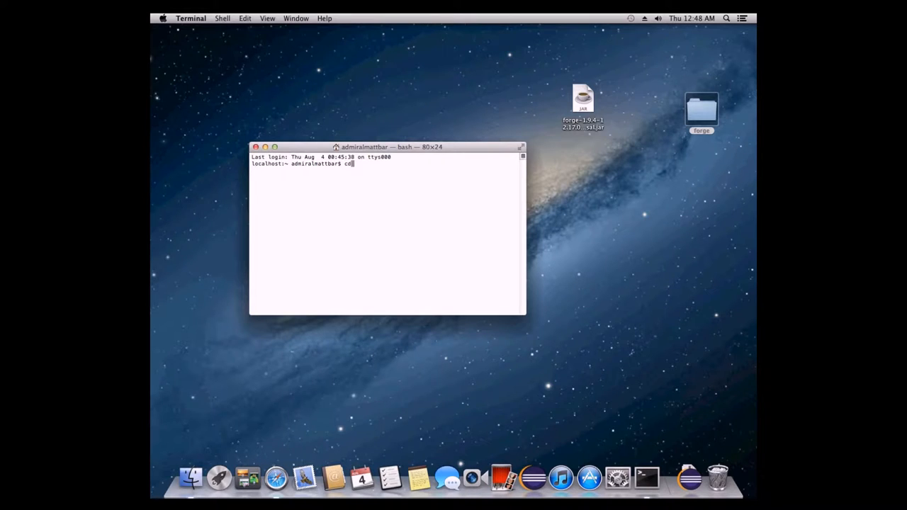
{"action": "type", "text": "Desktop"}
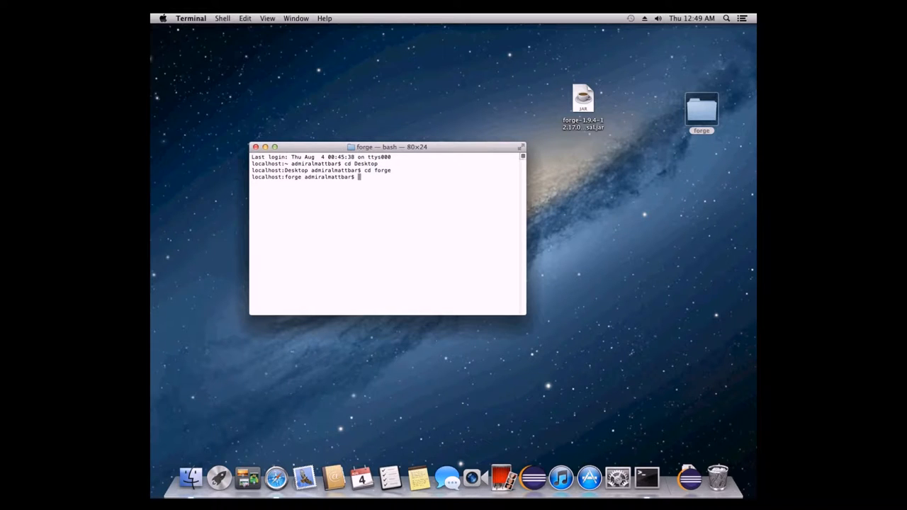
{"action": "type", "text": "bash"}
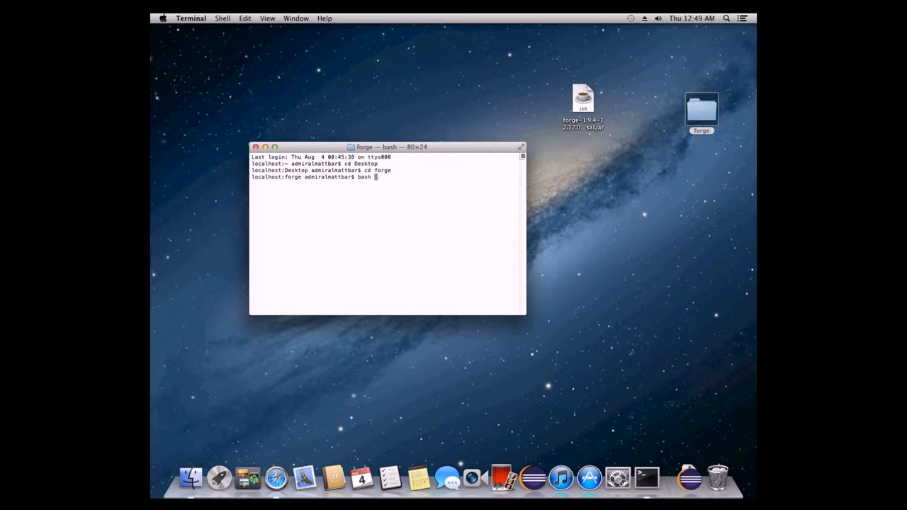
{"action": "type", "text": "gradlew build"}
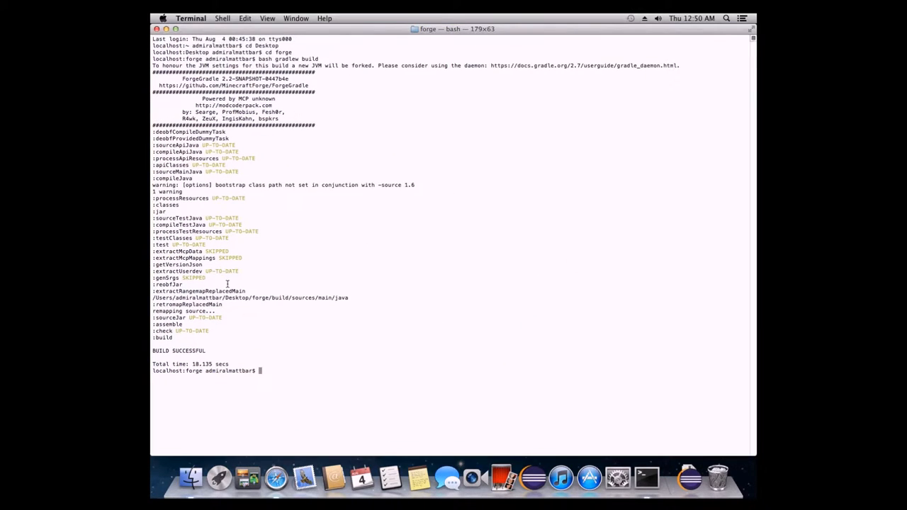
{"action": "double_click", "coordinate": [178, 351]}
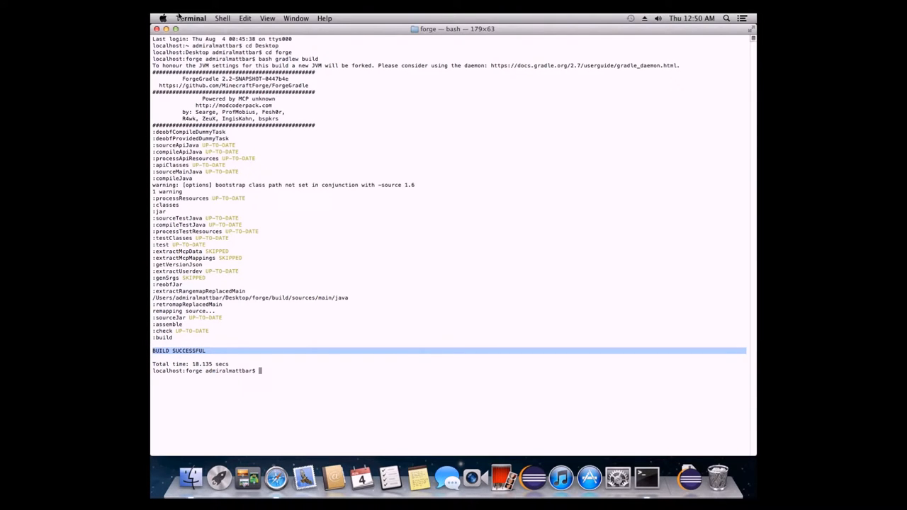
{"action": "left_click", "coordinate": [192, 18]}
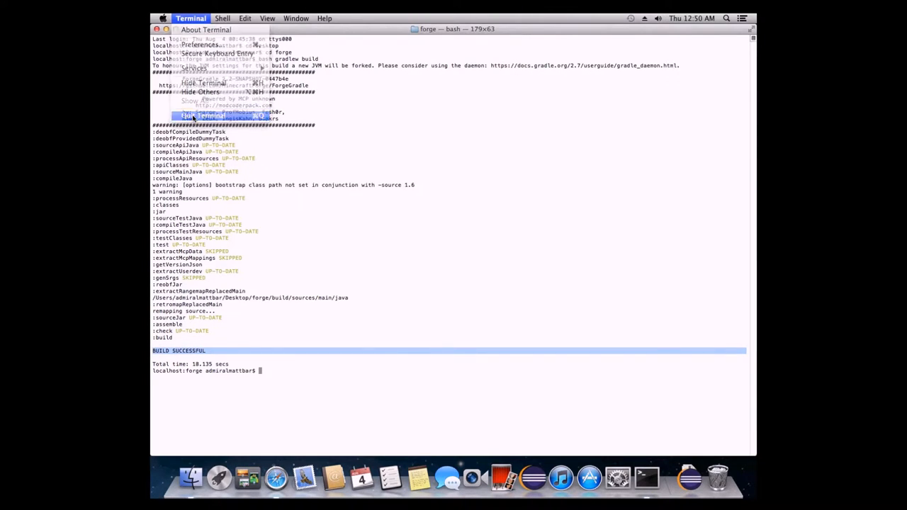
{"action": "left_click", "coordinate": [202, 116]}
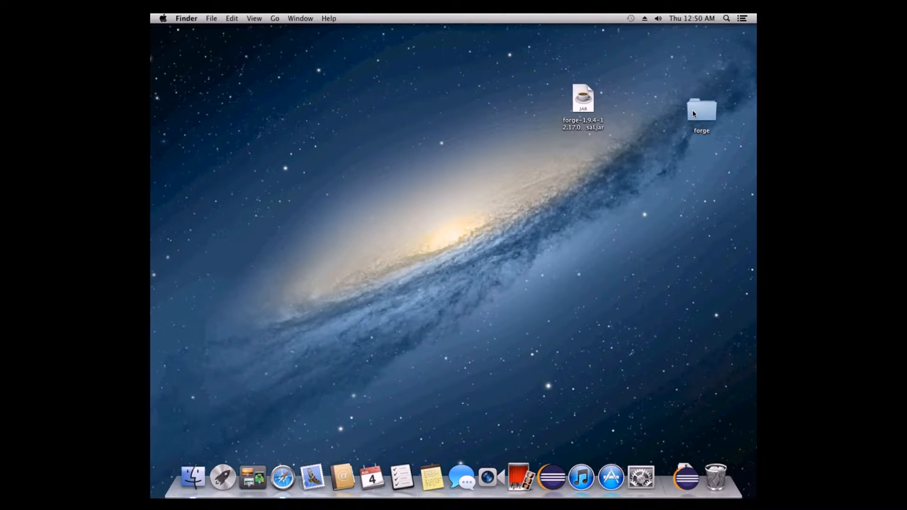
Open forge/build/libs and rename modid-1.0.jar to 'My Mod.jar'
{"action": "double_click", "coordinate": [701, 110]}
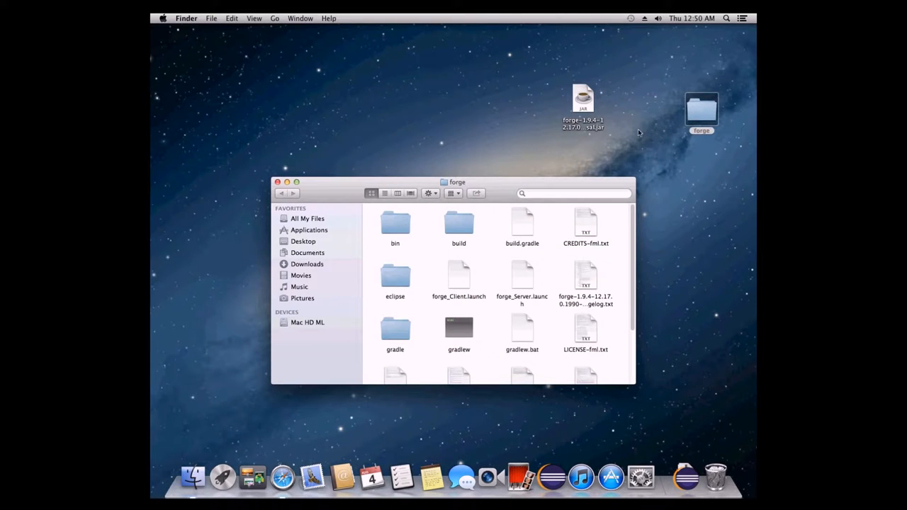
{"action": "mouse_move", "coordinate": [538, 186]}
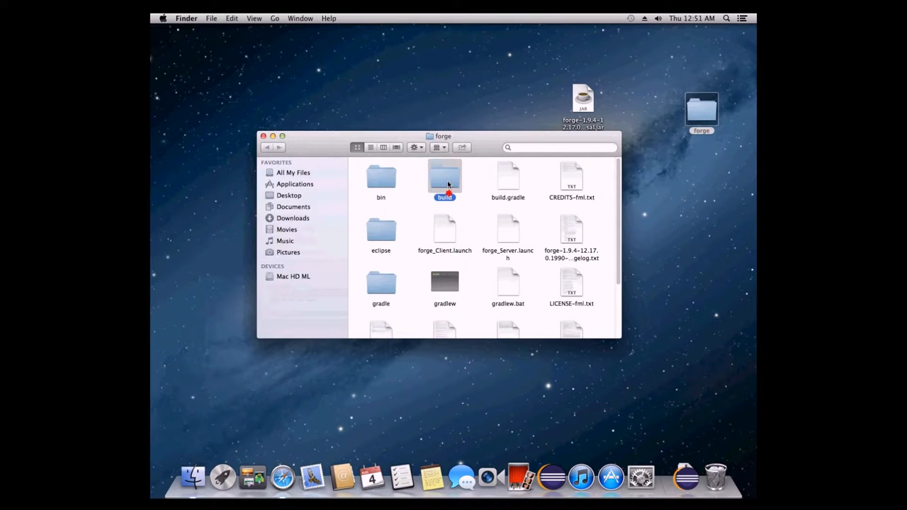
{"action": "double_click", "coordinate": [444, 176]}
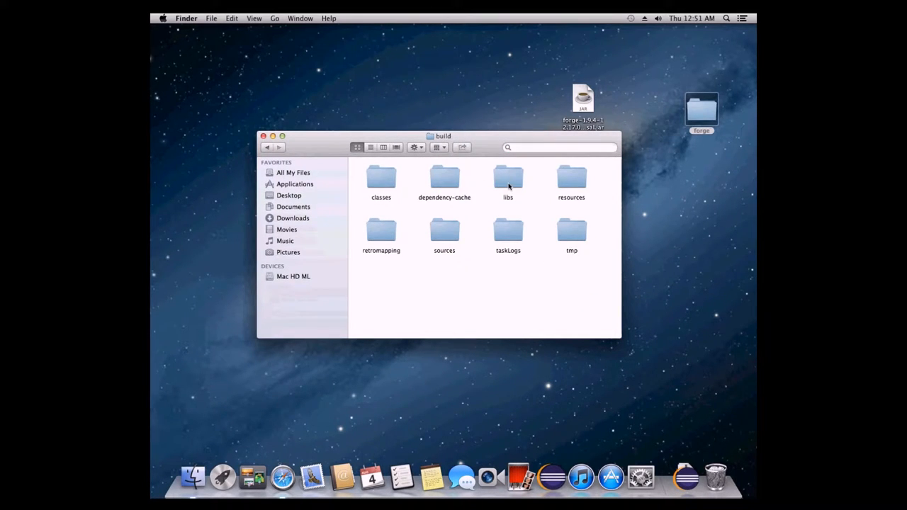
{"action": "double_click", "coordinate": [507, 177]}
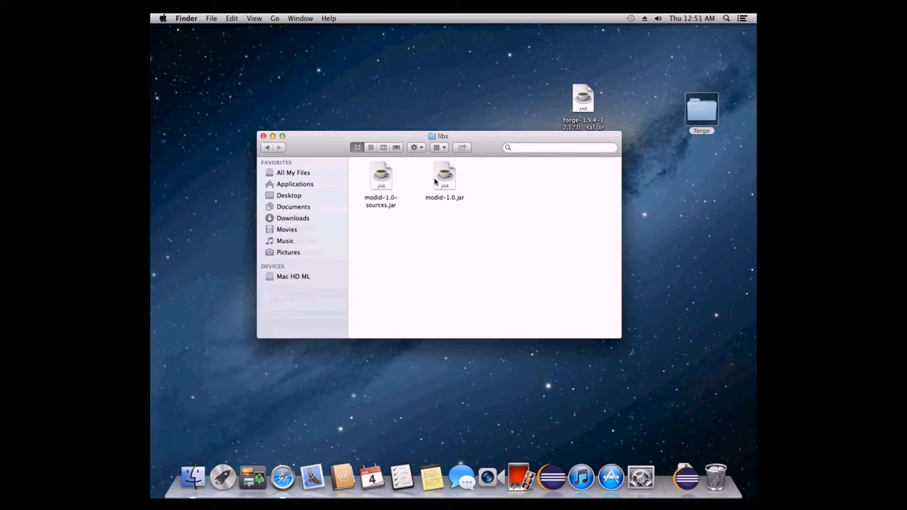
{"action": "left_click", "coordinate": [444, 176]}
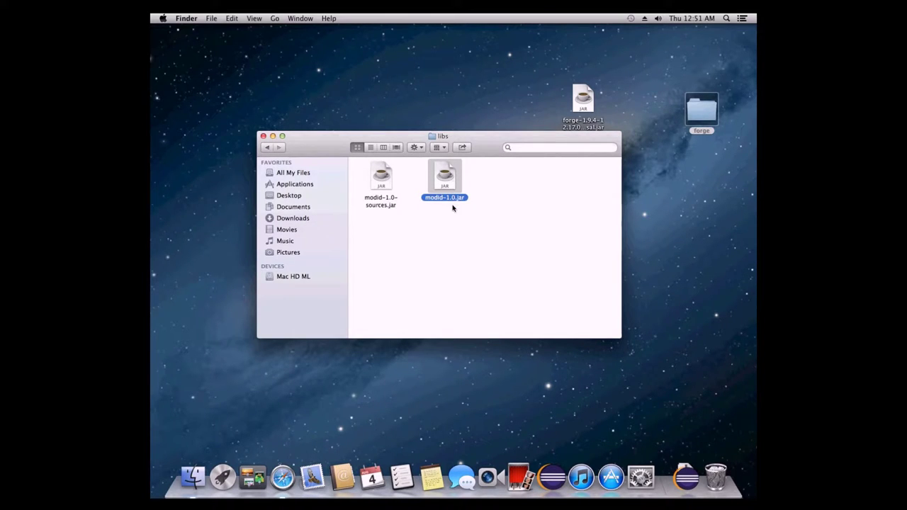
{"action": "mouse_move", "coordinate": [443, 205]}
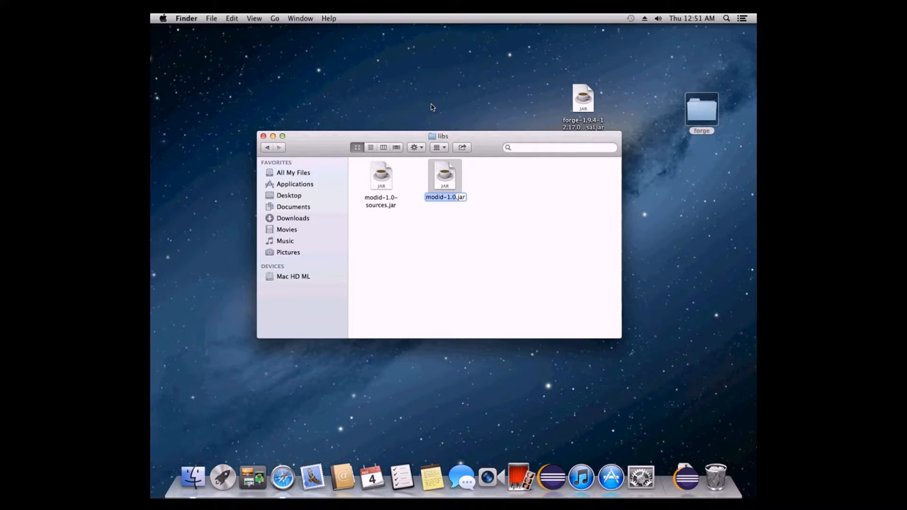
{"action": "type", "text": "my.jar"}
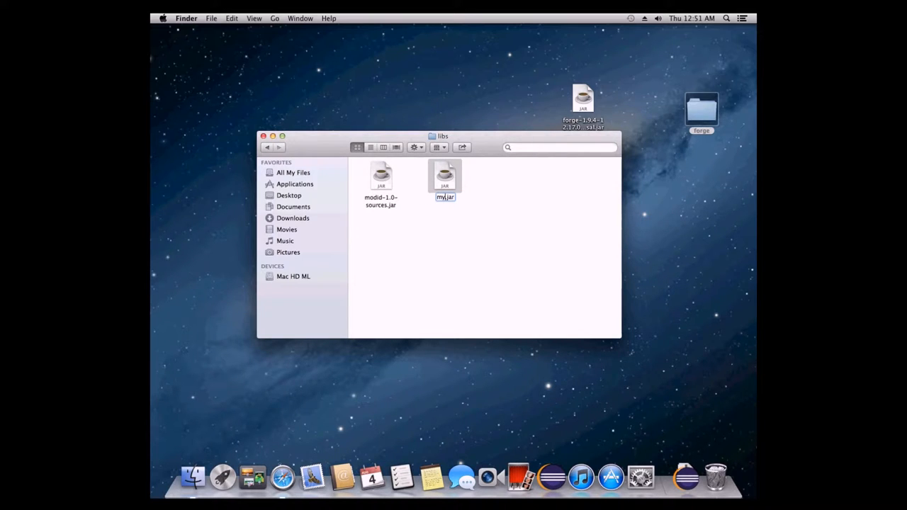
{"action": "type", "text": "My Mod.jar"}
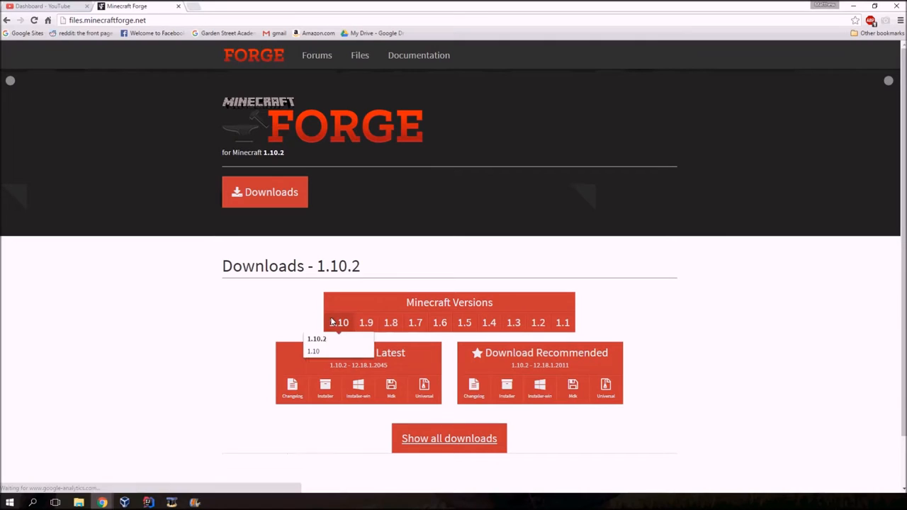
Open the Forge 1.9.4 downloads and scroll to the Download Recommended box
{"action": "left_click", "coordinate": [365, 322]}
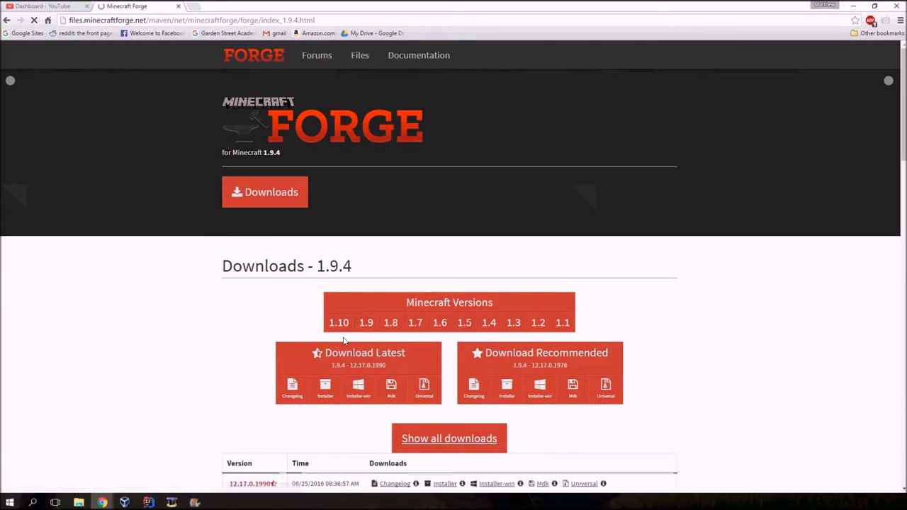
{"action": "scroll", "scroll_direction": "down", "scroll_amount": 3}
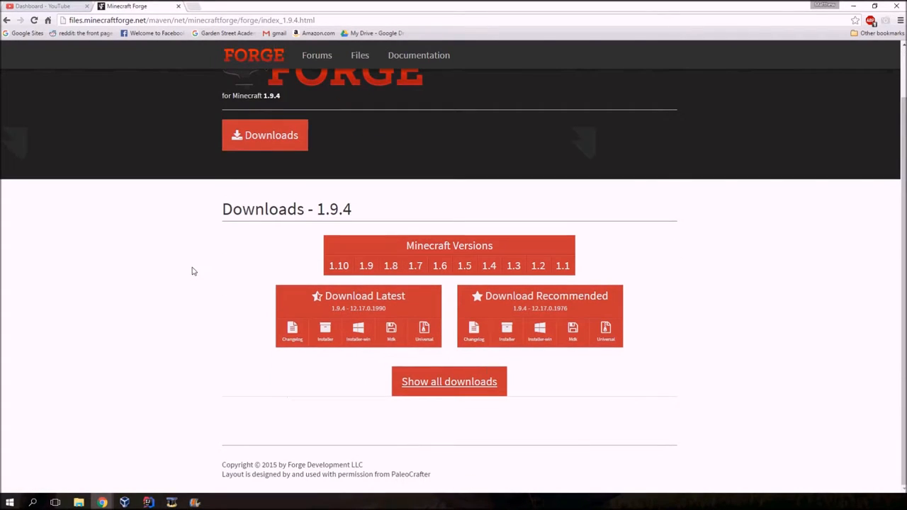
{"action": "mouse_move", "coordinate": [628, 317]}
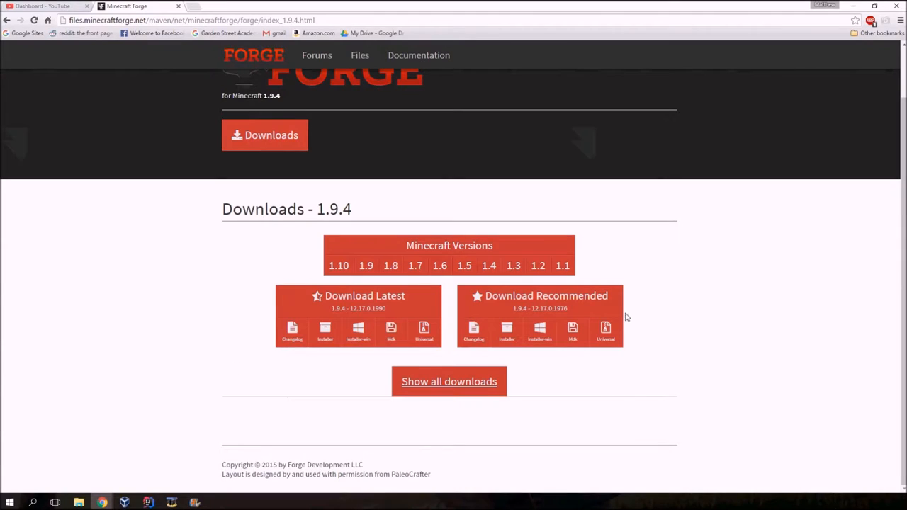
{"action": "mouse_move", "coordinate": [554, 304]}
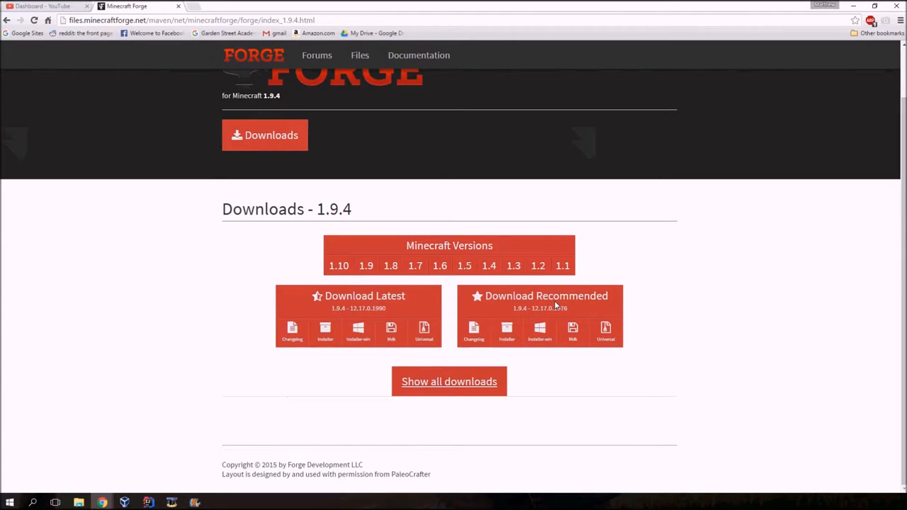
{"action": "mouse_move", "coordinate": [606, 334]}
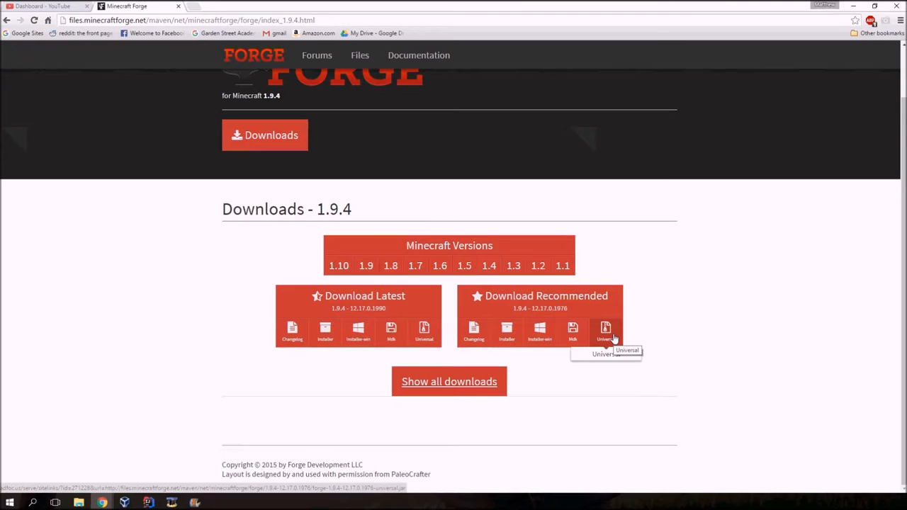
Download and keep the recommended Forge 1.9.4-12.17.0.1976 universal jar, then open it
{"action": "left_click", "coordinate": [606, 329]}
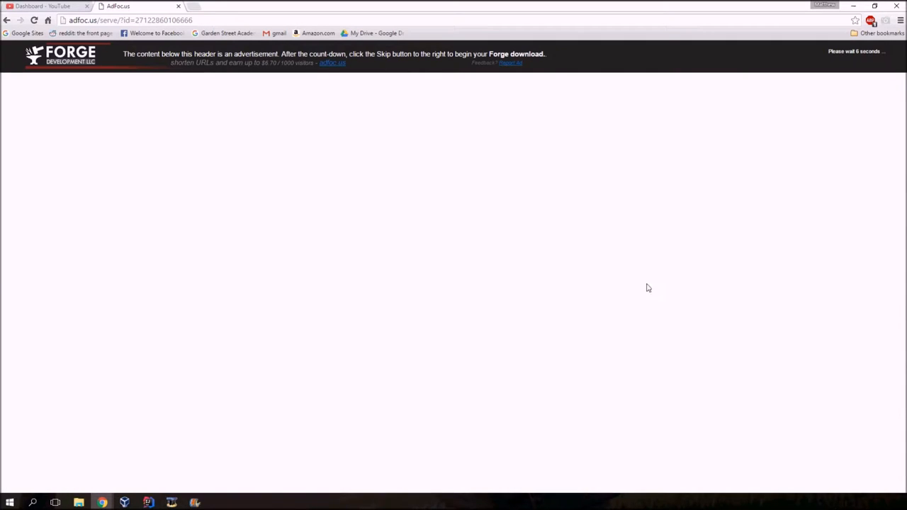
{"action": "mouse_move", "coordinate": [590, 168]}
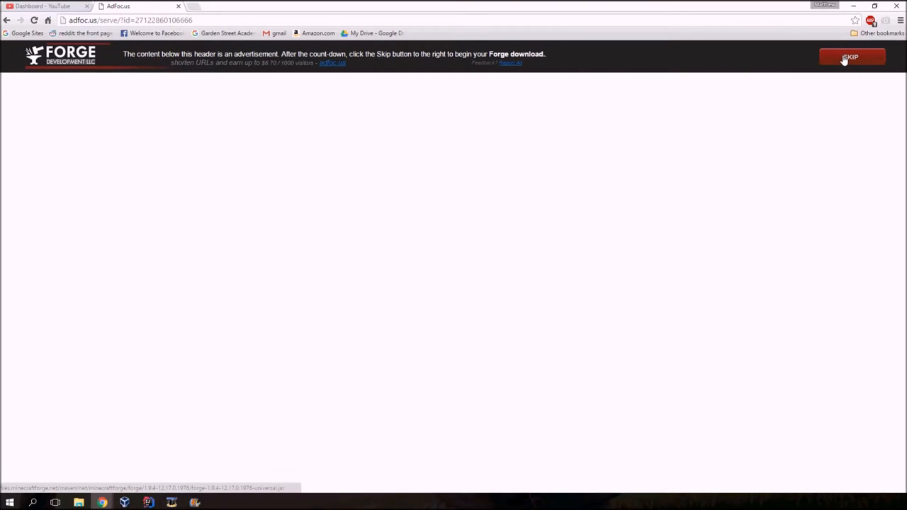
{"action": "left_click", "coordinate": [846, 58]}
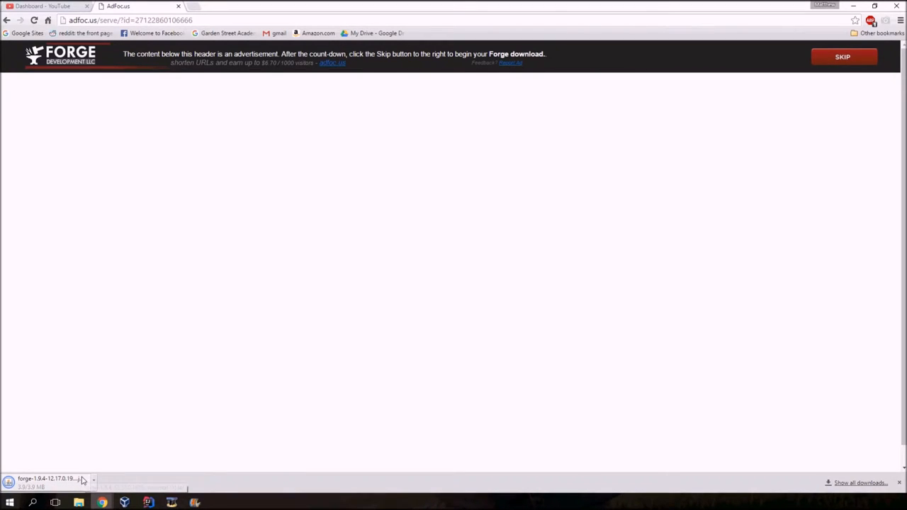
{"action": "left_click", "coordinate": [85, 478]}
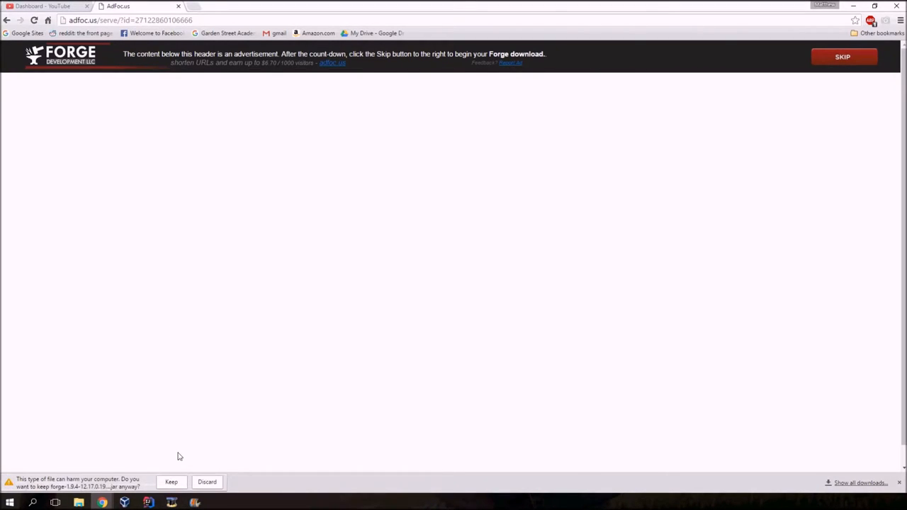
{"action": "left_click", "coordinate": [170, 482]}
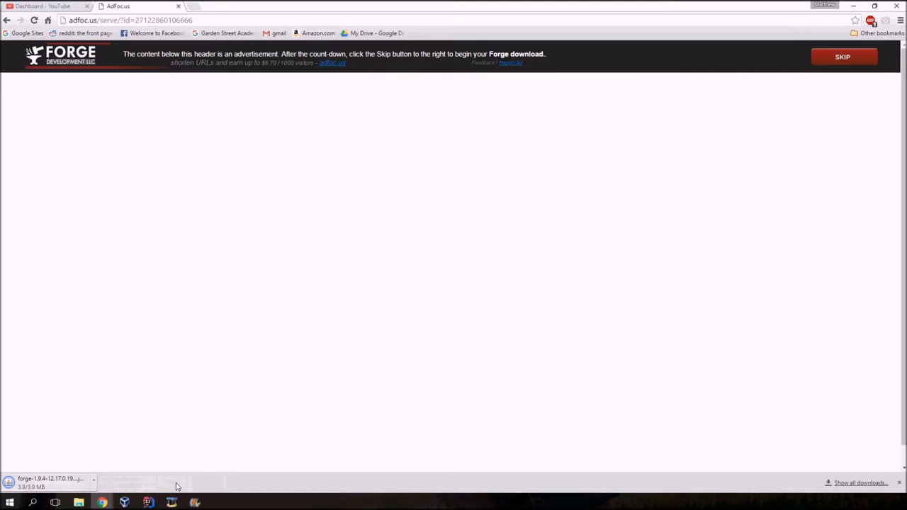
{"action": "mouse_move", "coordinate": [63, 484]}
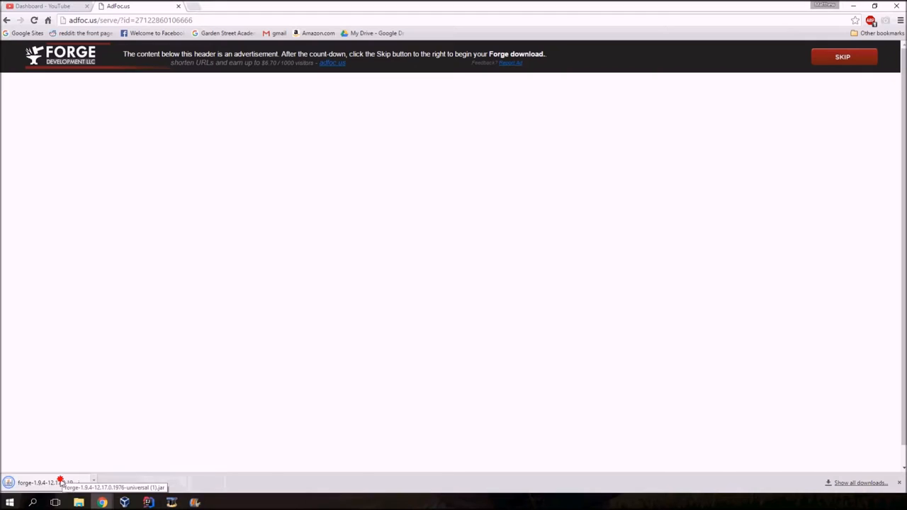
{"action": "left_click", "coordinate": [43, 477]}
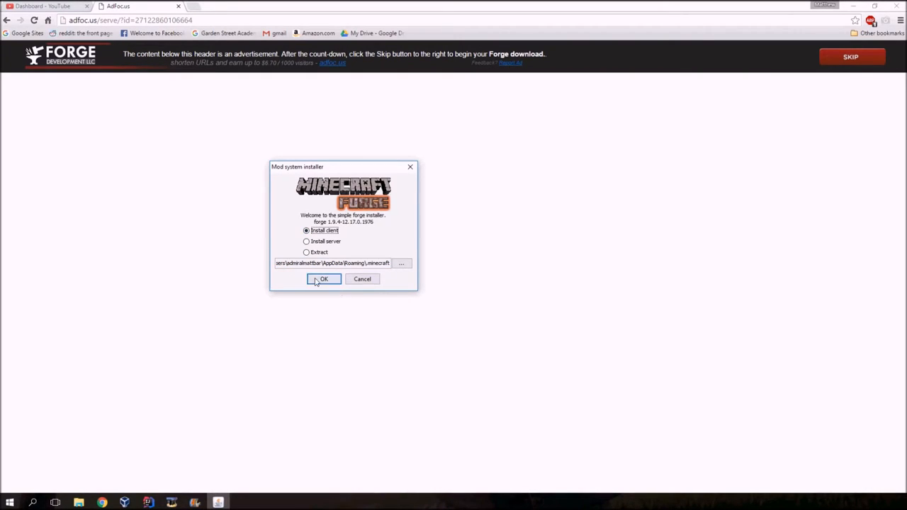
{"action": "mouse_move", "coordinate": [295, 266]}
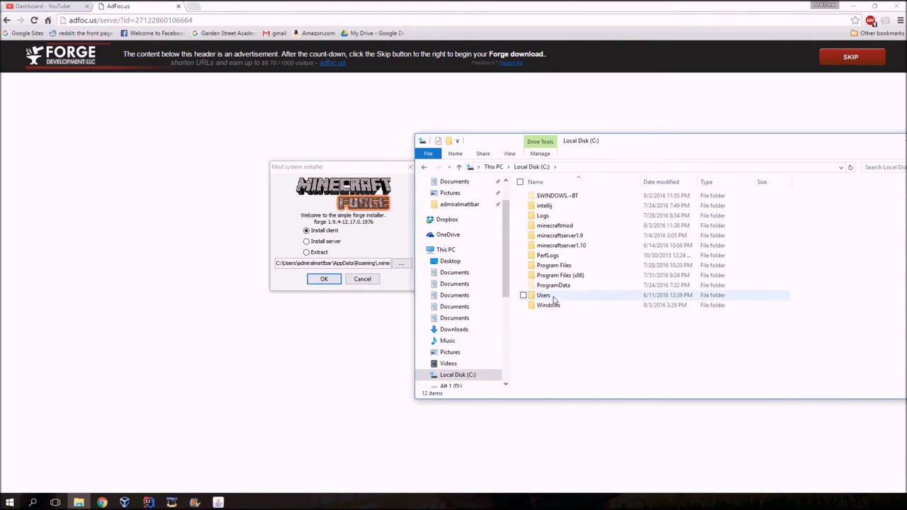
Install the Forge 1.9.4-12.17.0.1976 client profile from the installer
{"action": "double_click", "coordinate": [544, 295]}
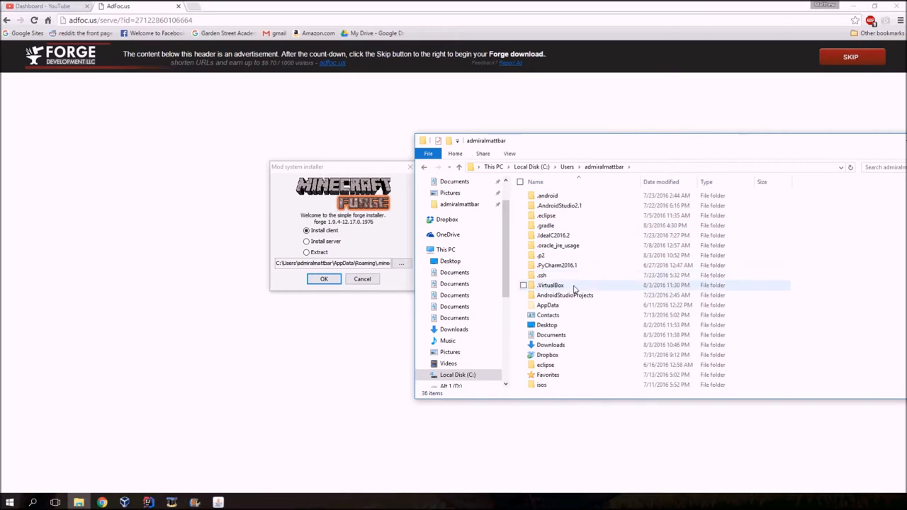
{"action": "left_click", "coordinate": [324, 279]}
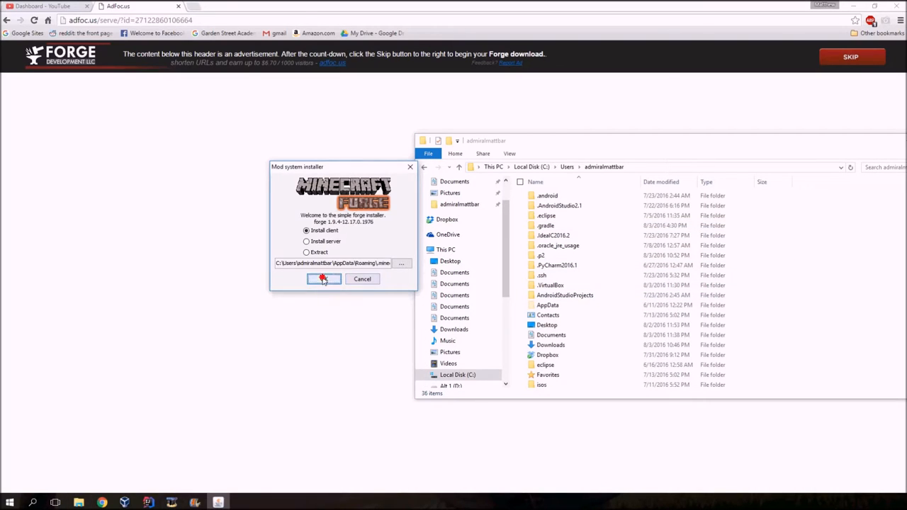
{"action": "left_click", "coordinate": [322, 279]}
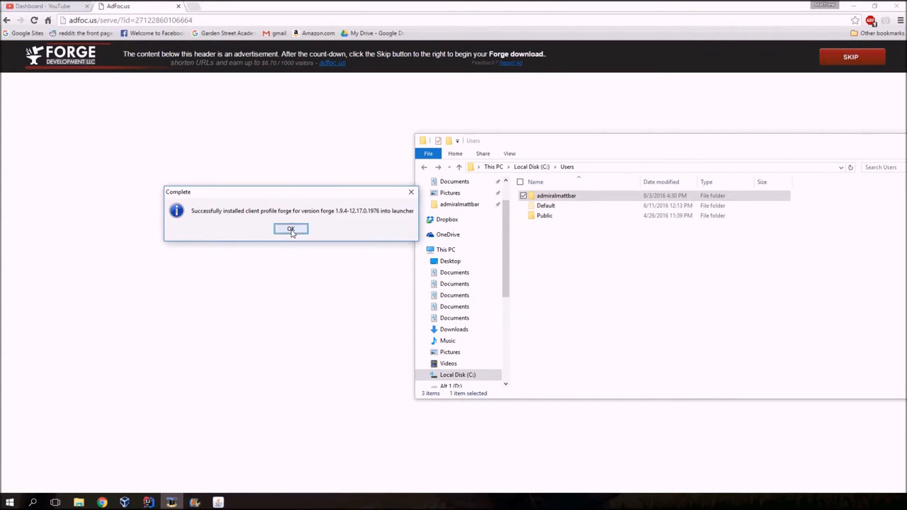
Dismiss the success message, browse to .minecraft\mods, and select Multitool-1.0-Forge1.8.jar
{"action": "left_click", "coordinate": [291, 228]}
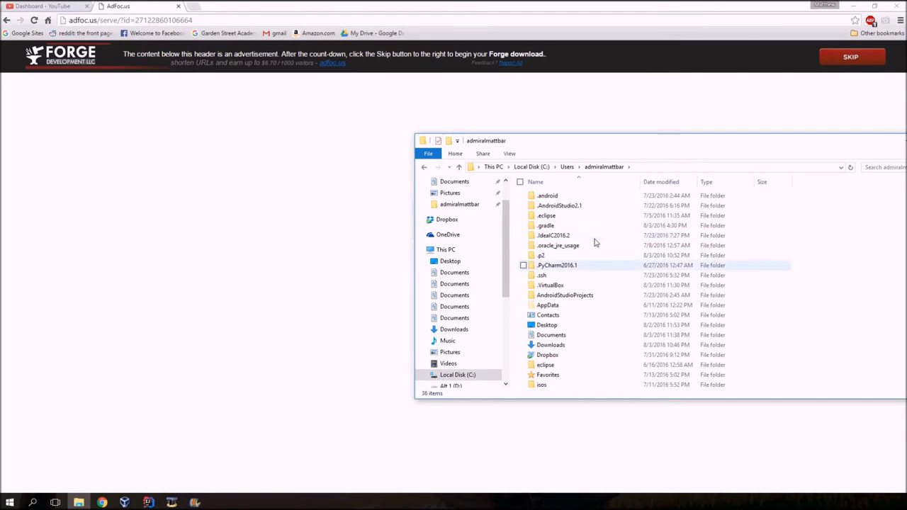
{"action": "double_click", "coordinate": [548, 305]}
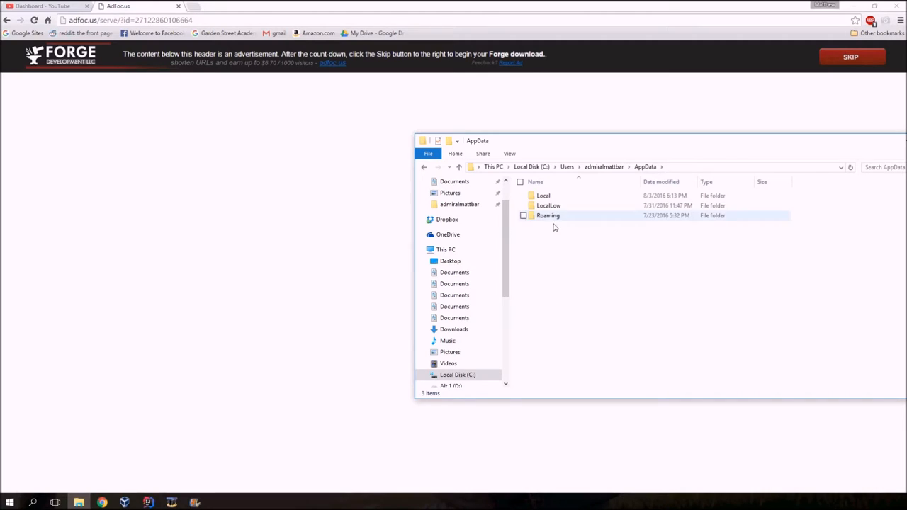
{"action": "double_click", "coordinate": [548, 215]}
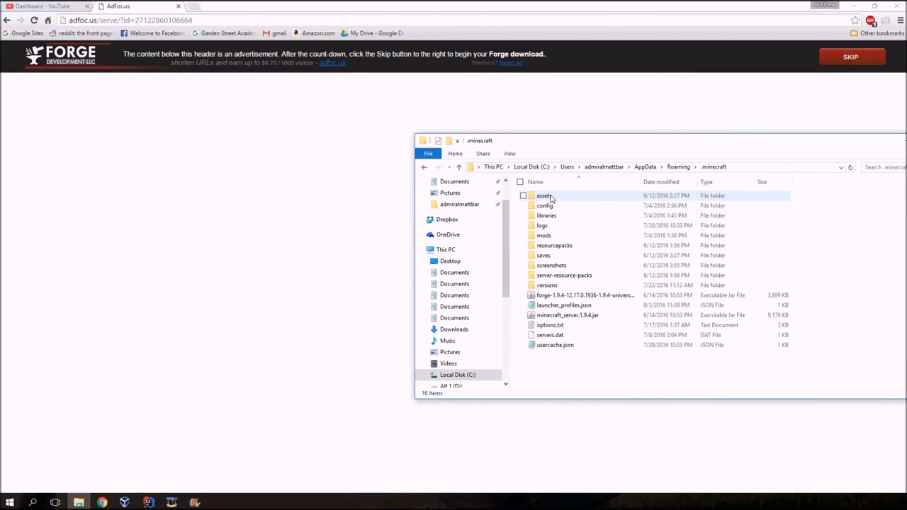
{"action": "double_click", "coordinate": [542, 235]}
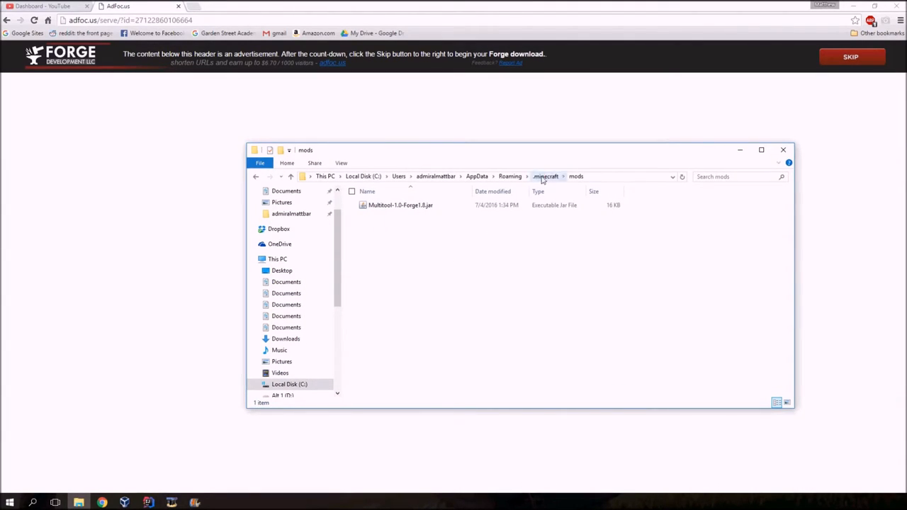
{"action": "left_click", "coordinate": [510, 176]}
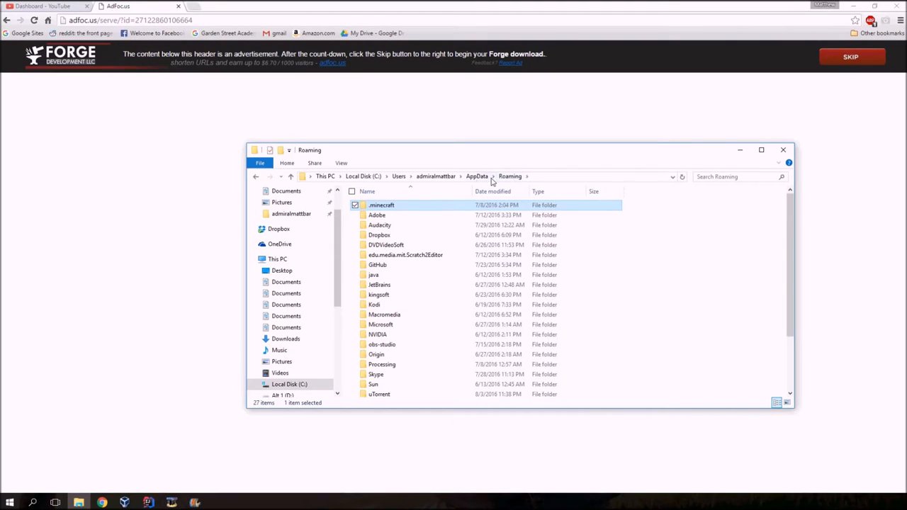
{"action": "left_click", "coordinate": [433, 176]}
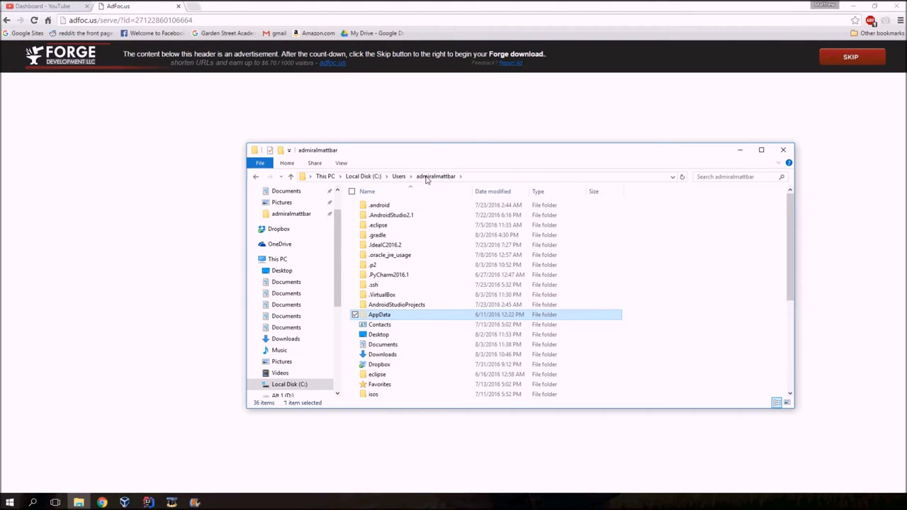
{"action": "double_click", "coordinate": [378, 315]}
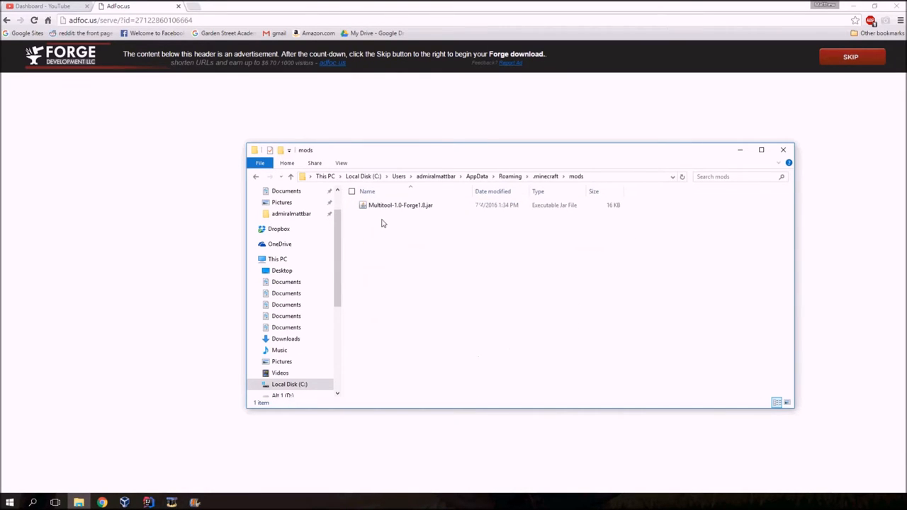
{"action": "left_click", "coordinate": [400, 204]}
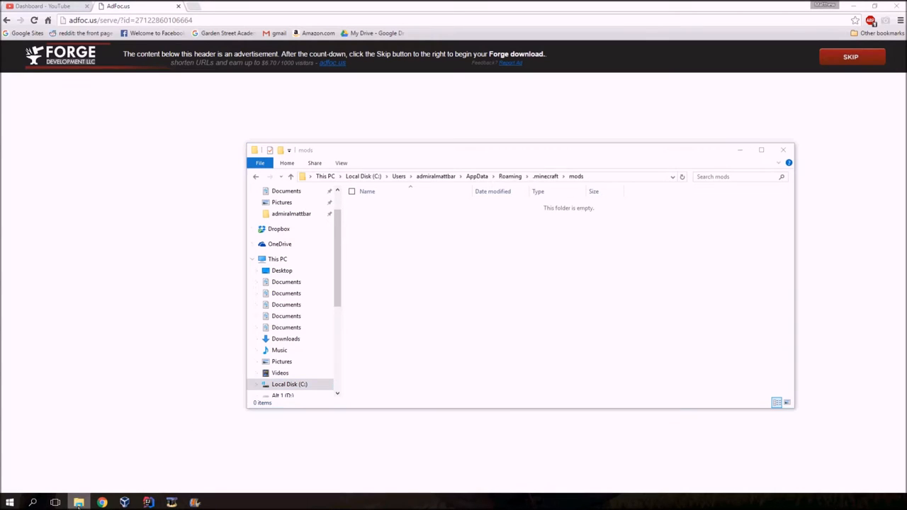
Open minecraftmod\basemod\build\libs and drag MaterialMod.jar into the mods folder
{"action": "right_click", "coordinate": [79, 502]}
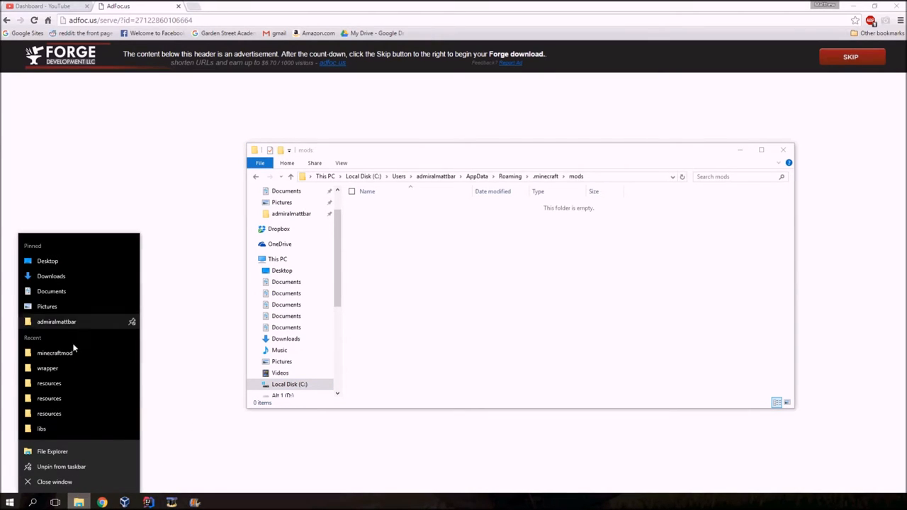
{"action": "mouse_move", "coordinate": [56, 467]}
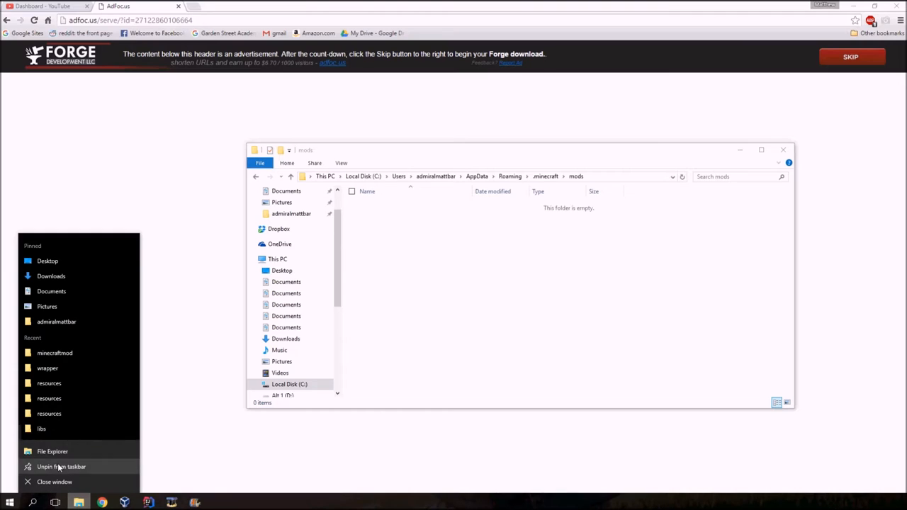
{"action": "mouse_move", "coordinate": [55, 353]}
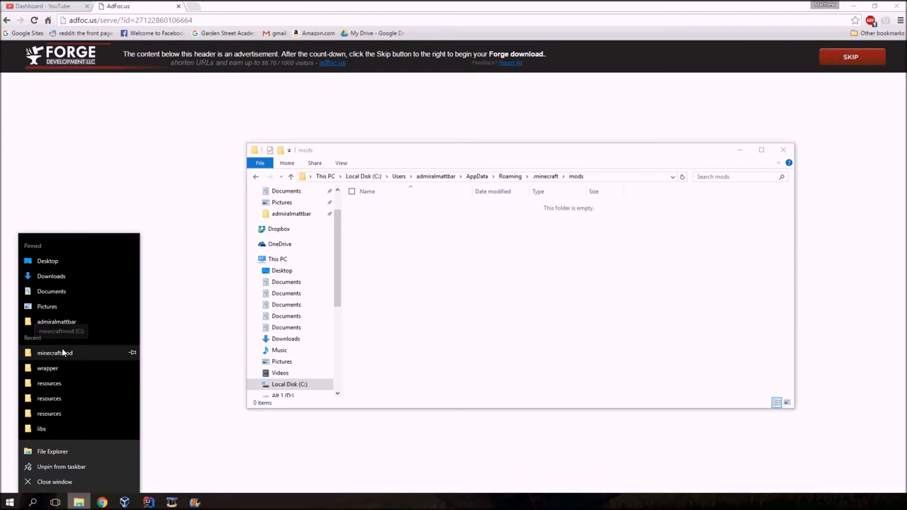
{"action": "left_click", "coordinate": [55, 353]}
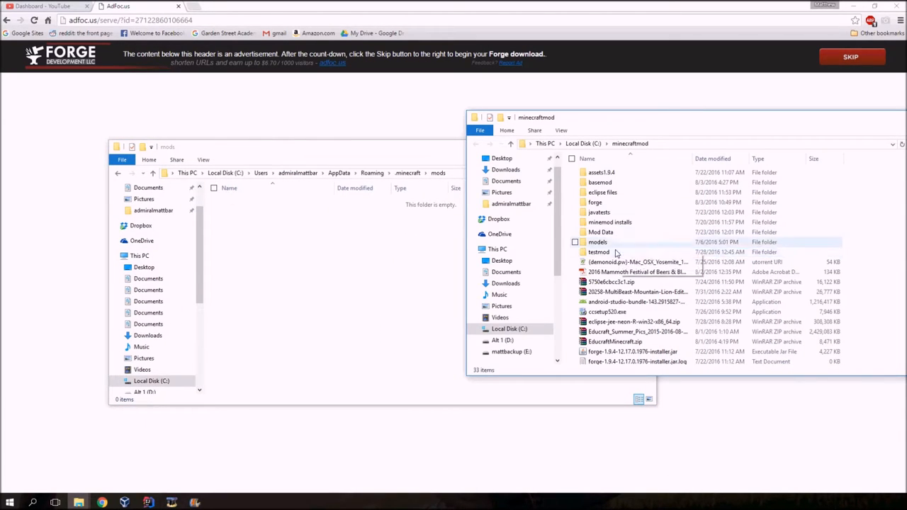
{"action": "double_click", "coordinate": [601, 182]}
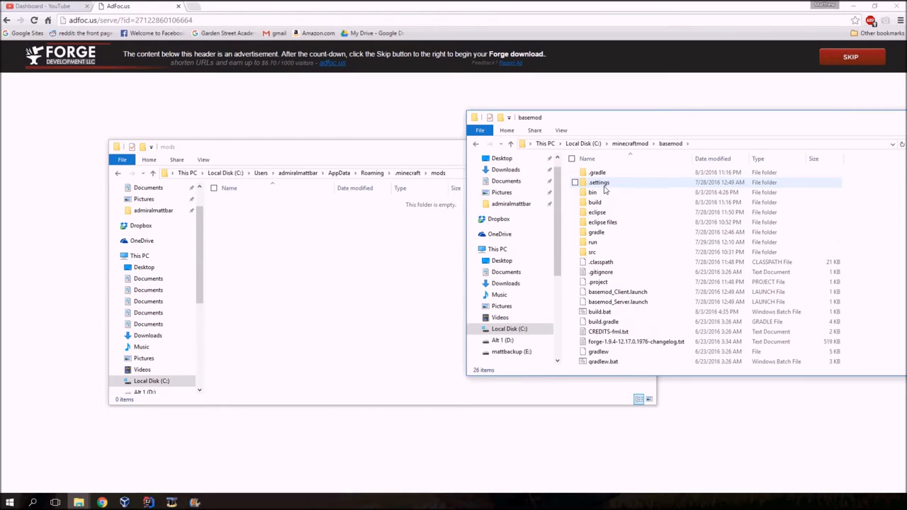
{"action": "double_click", "coordinate": [595, 202]}
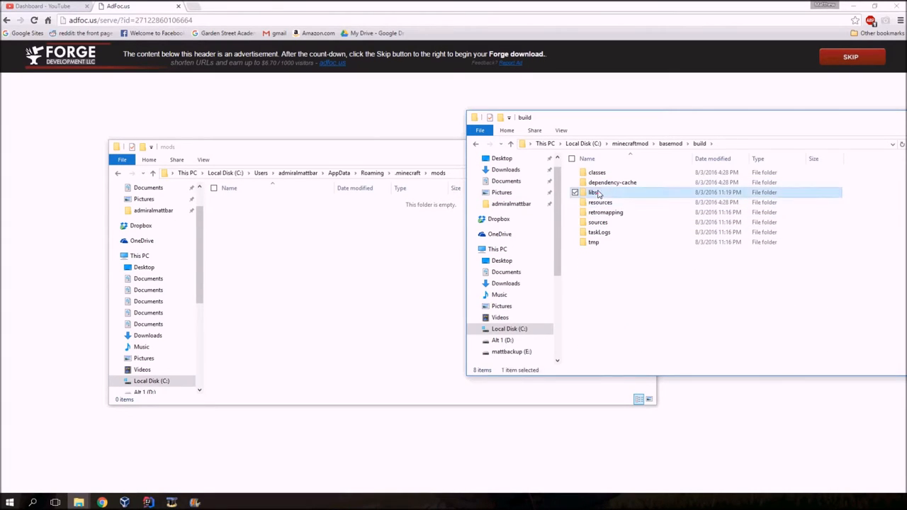
{"action": "double_click", "coordinate": [591, 192]}
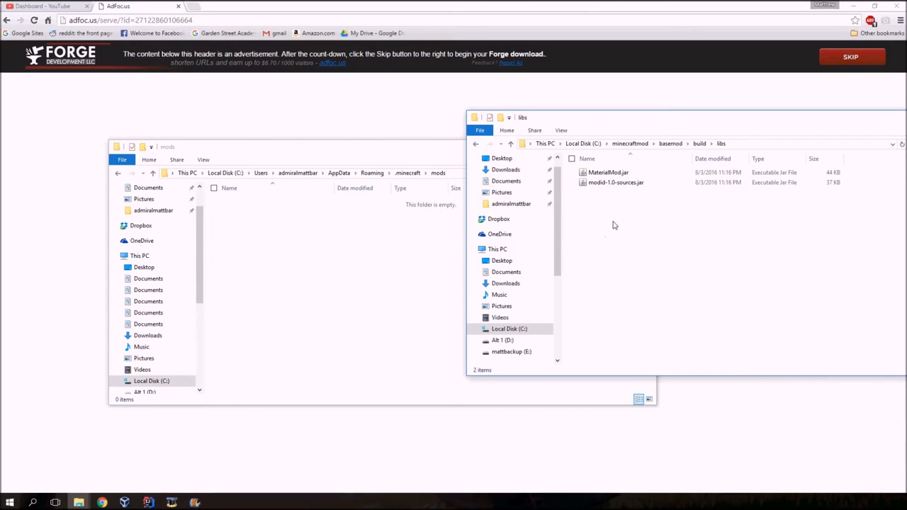
{"action": "mouse_move", "coordinate": [766, 269]}
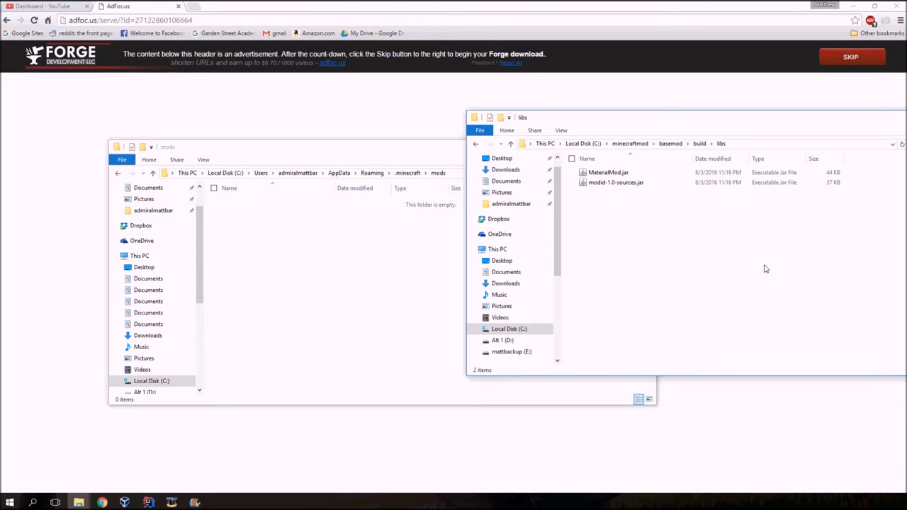
{"action": "left_click", "coordinate": [605, 172]}
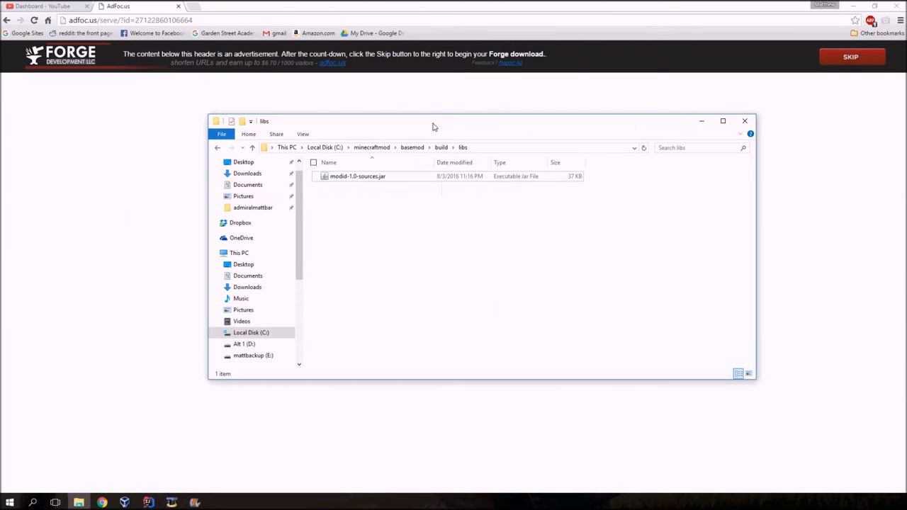
{"action": "left_click", "coordinate": [744, 121]}
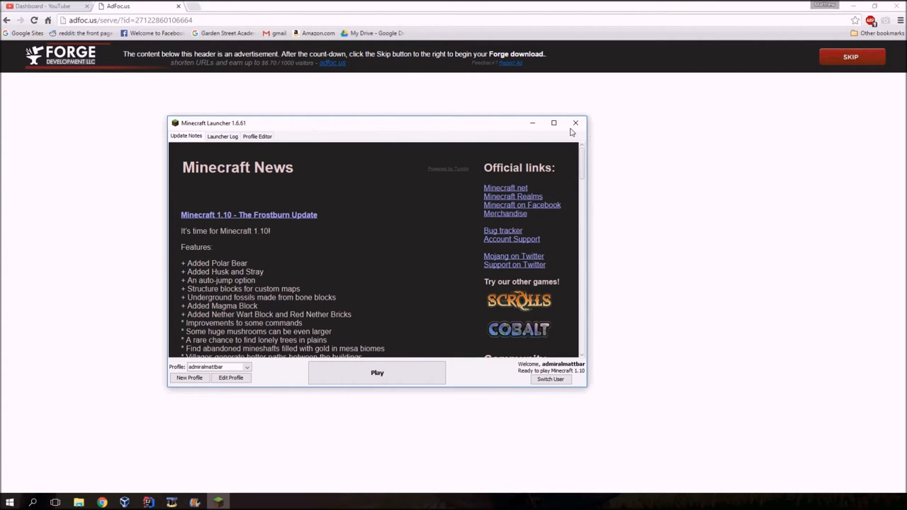
Maximize the launcher, select the forge profile, and open Edit Profile
{"action": "left_click", "coordinate": [553, 123]}
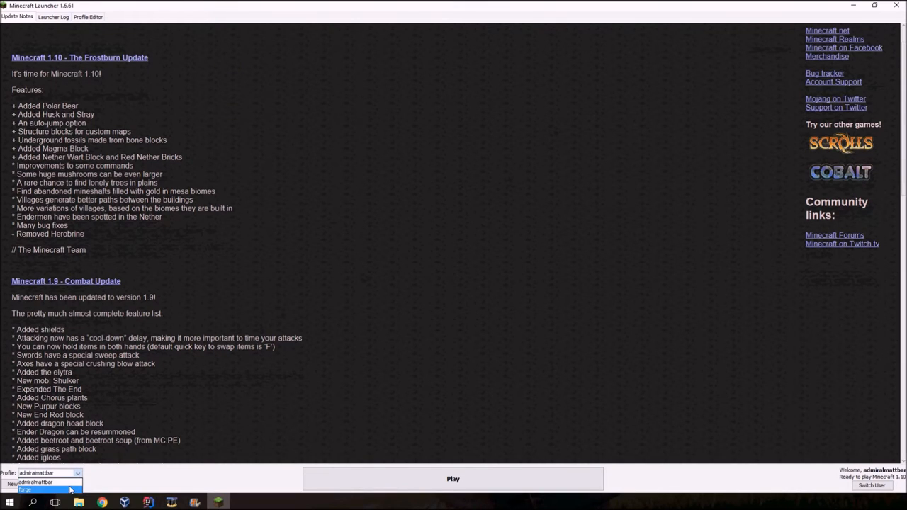
{"action": "left_click", "coordinate": [45, 486]}
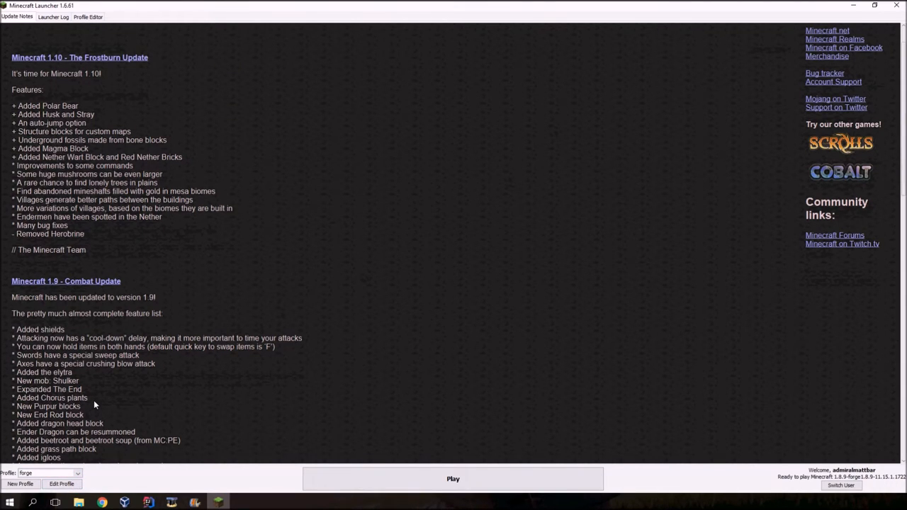
{"action": "mouse_move", "coordinate": [95, 406]}
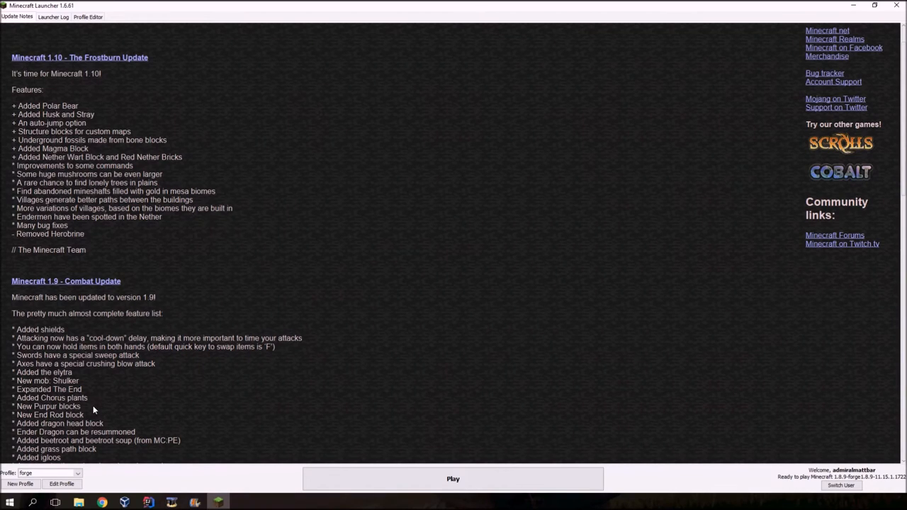
{"action": "mouse_move", "coordinate": [809, 484]}
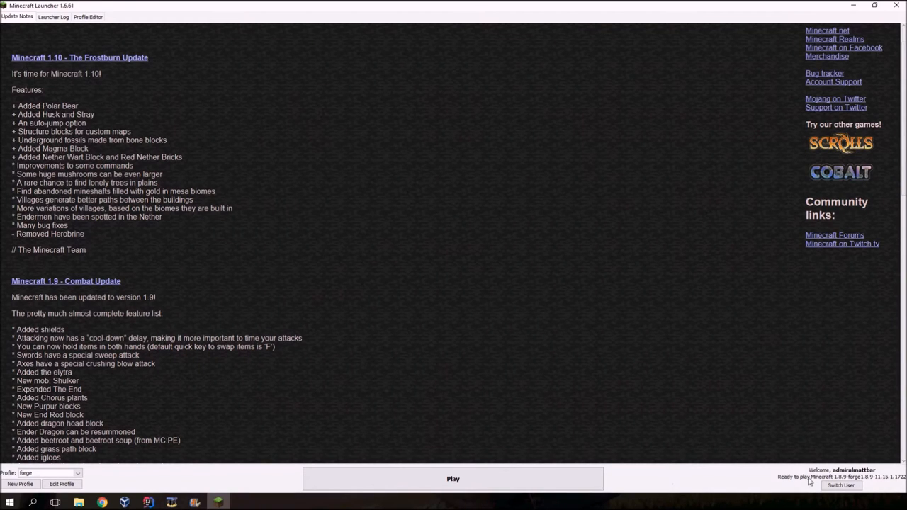
{"action": "mouse_move", "coordinate": [865, 485]}
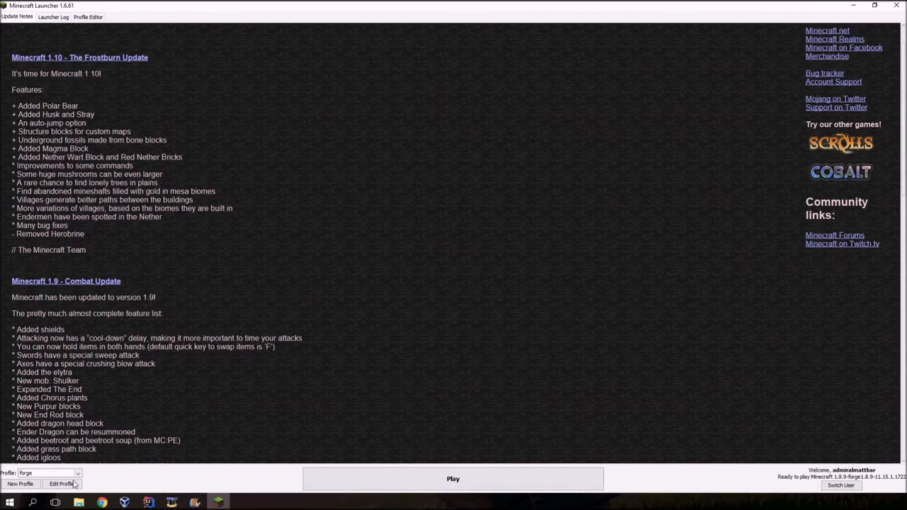
{"action": "left_click", "coordinate": [61, 484]}
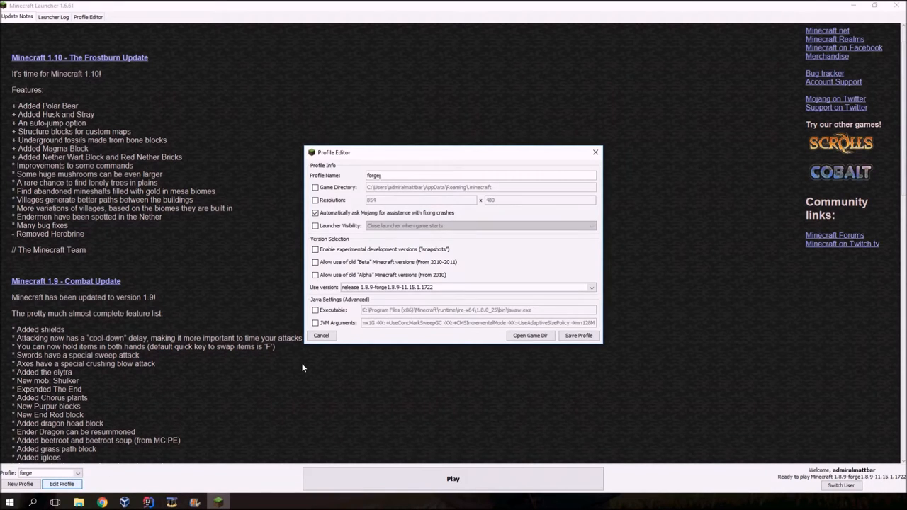
Choose release 1.9.4-forge1.9.4-12.17.0.1976, save the profile, and launch the game
{"action": "left_click", "coordinate": [590, 287]}
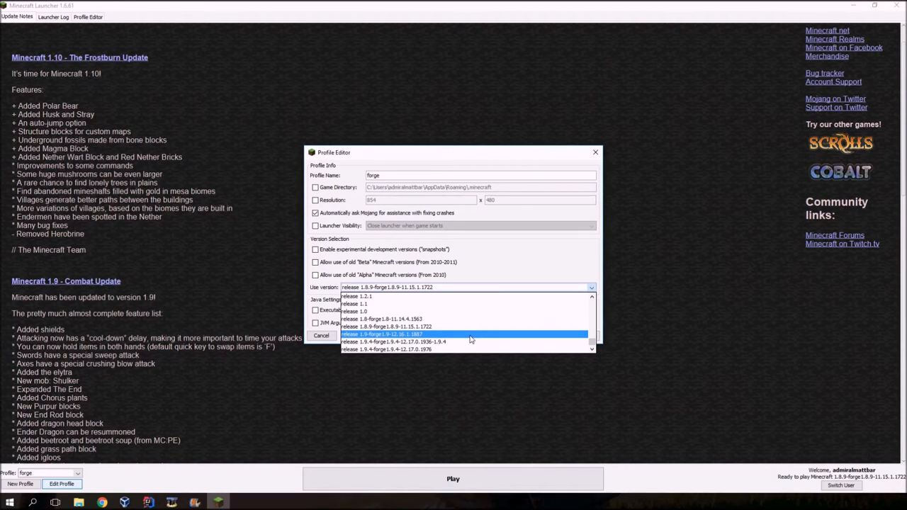
{"action": "mouse_move", "coordinate": [467, 343]}
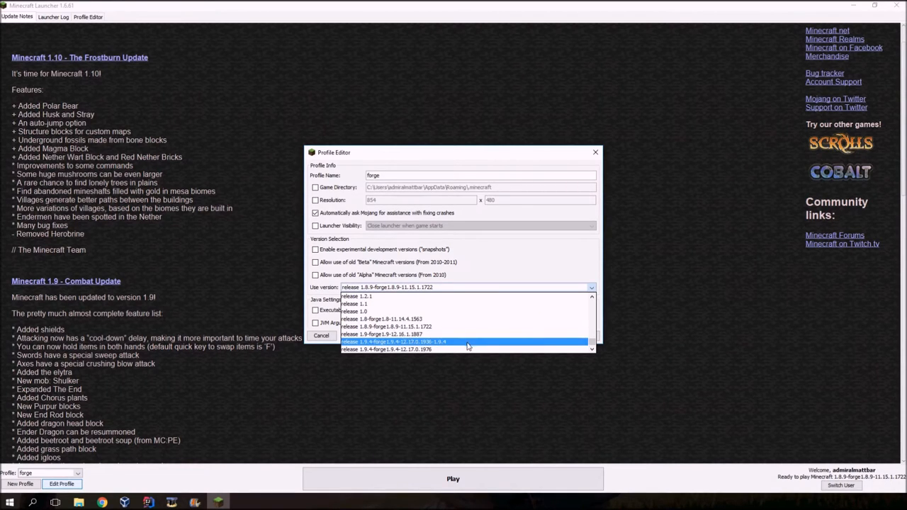
{"action": "mouse_move", "coordinate": [374, 350]}
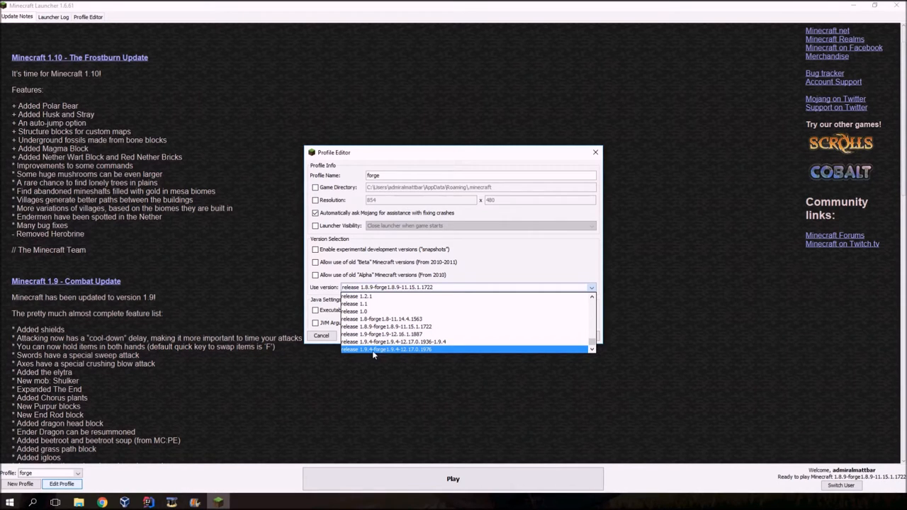
{"action": "mouse_move", "coordinate": [404, 355]}
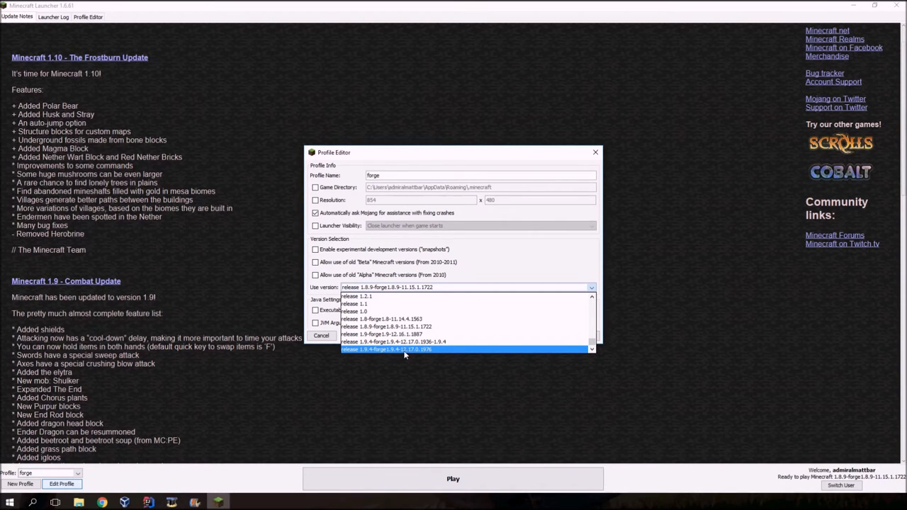
{"action": "mouse_move", "coordinate": [414, 354]}
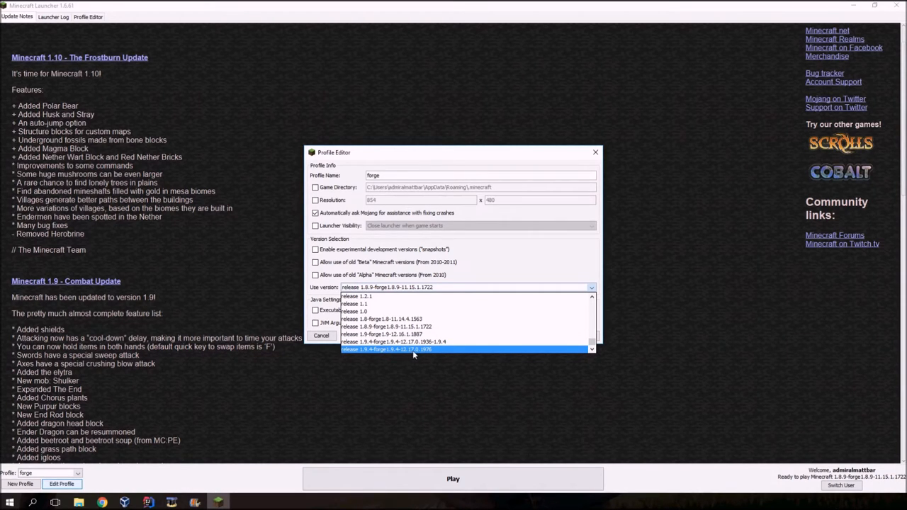
{"action": "mouse_move", "coordinate": [433, 353]}
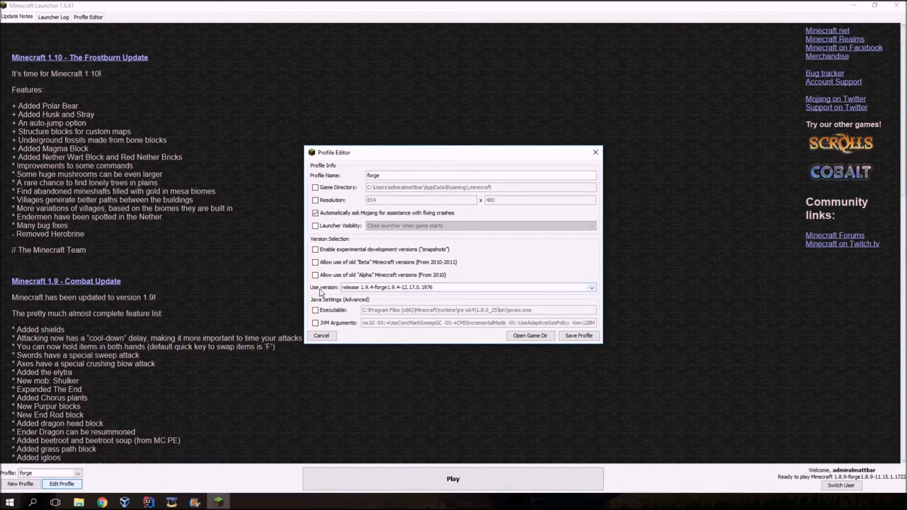
{"action": "mouse_move", "coordinate": [368, 297]}
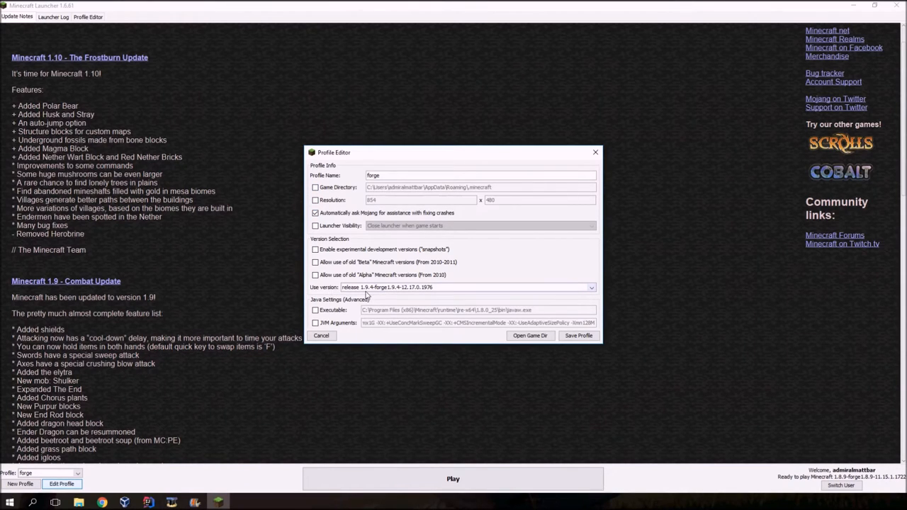
{"action": "mouse_move", "coordinate": [402, 289]}
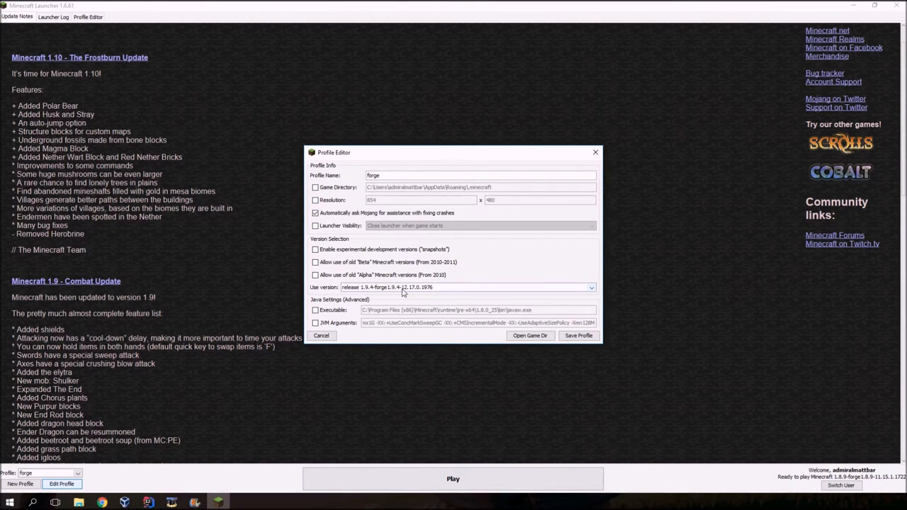
{"action": "left_click", "coordinate": [589, 287]}
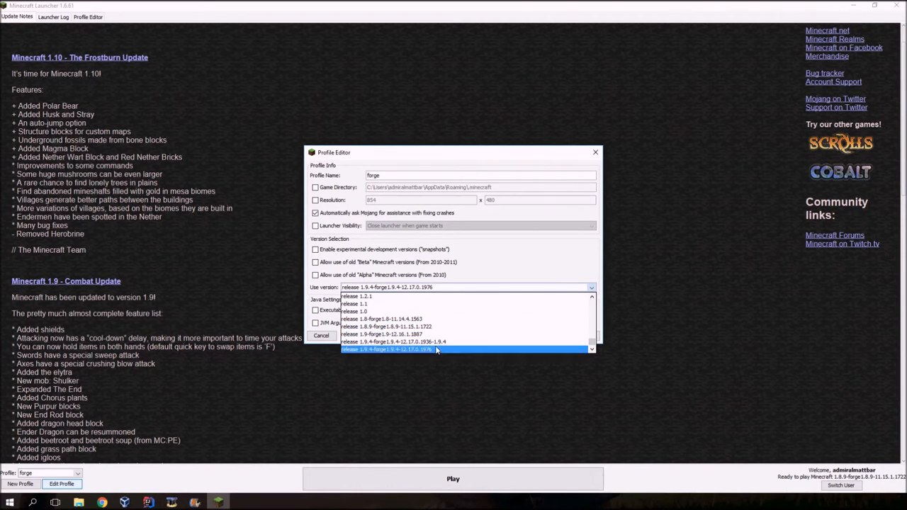
{"action": "mouse_move", "coordinate": [431, 353]}
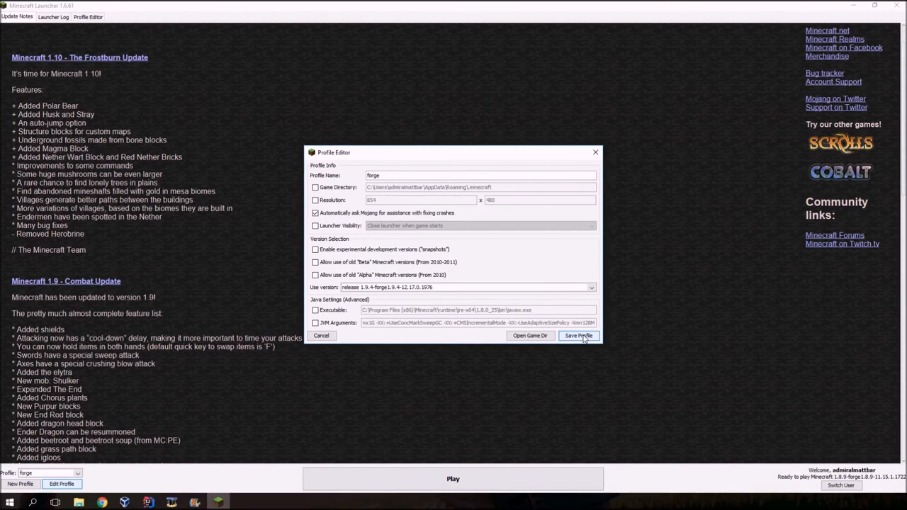
{"action": "left_click", "coordinate": [579, 336]}
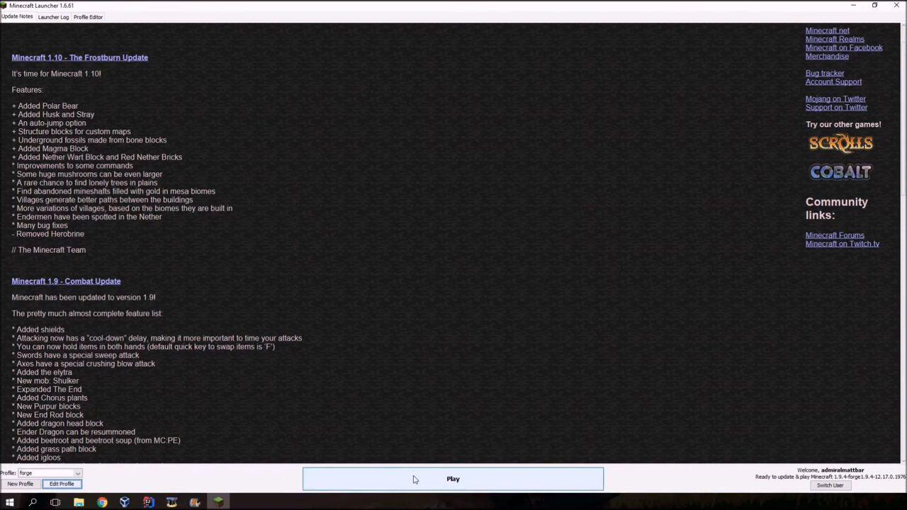
{"action": "left_click", "coordinate": [453, 479]}
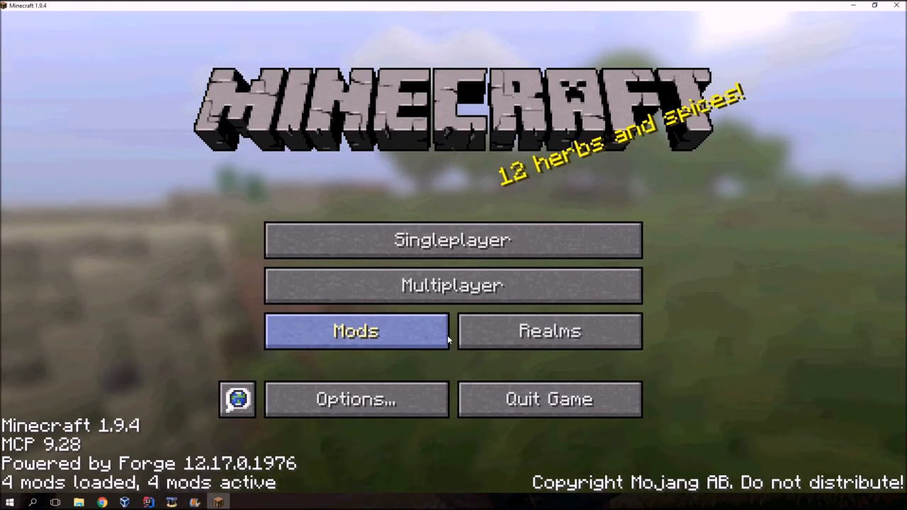
Check the Mods list for My Mod 1.0, return, and open Singleplayer
{"action": "left_click", "coordinate": [356, 331]}
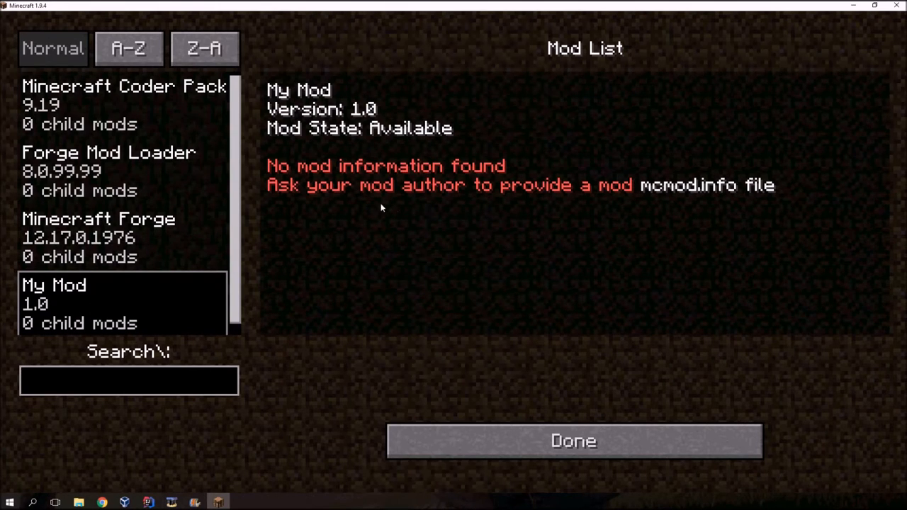
{"action": "mouse_move", "coordinate": [174, 176]}
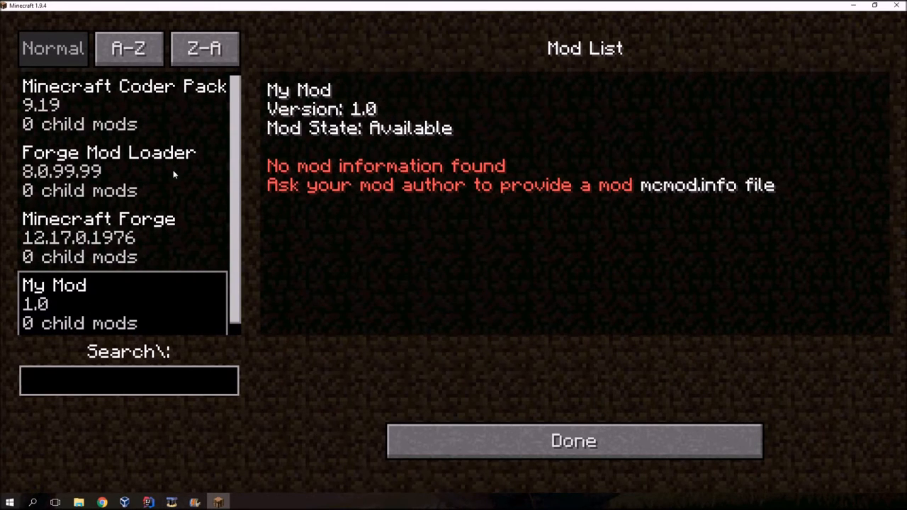
{"action": "left_click", "coordinate": [577, 442]}
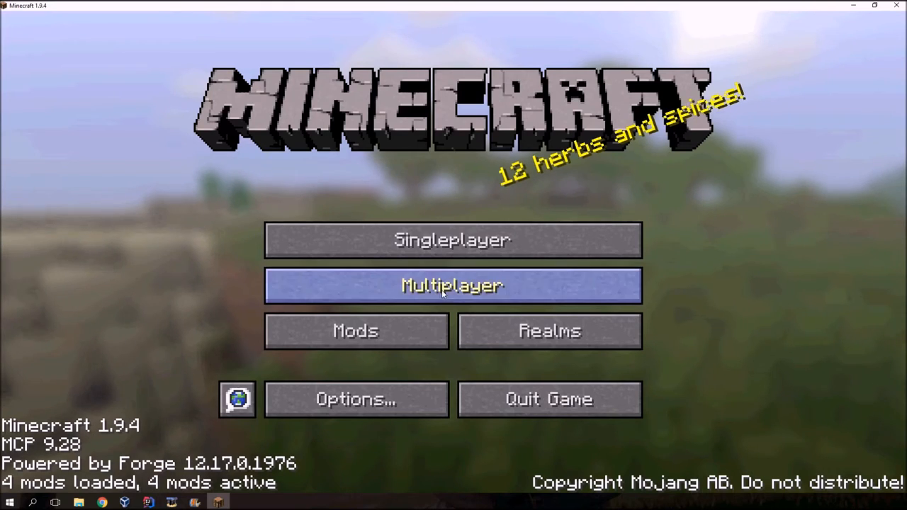
{"action": "left_click", "coordinate": [453, 239]}
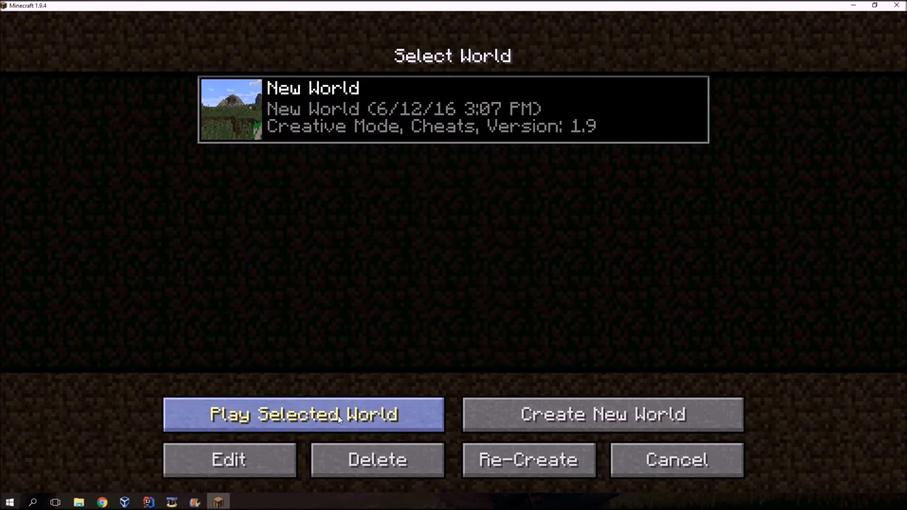
{"action": "mouse_move", "coordinate": [493, 422]}
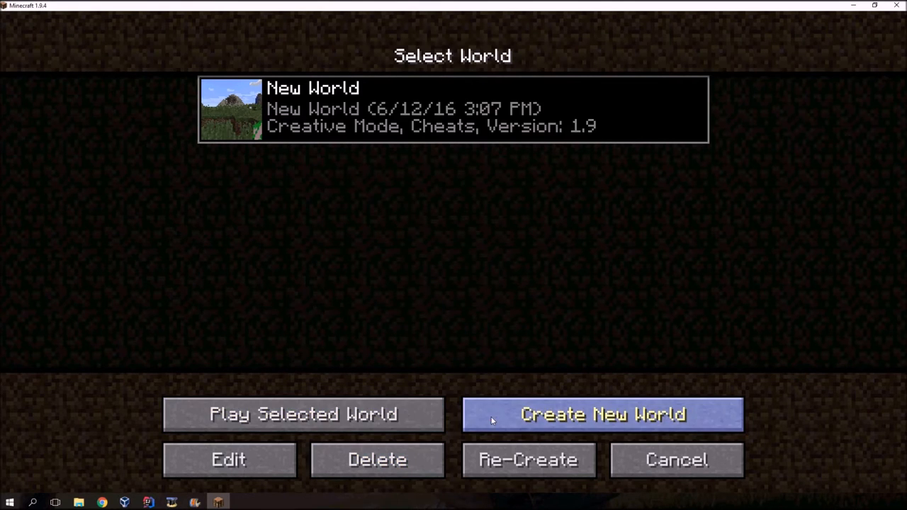
Set up a new world, change its game mode, and spawn into it
{"action": "left_click", "coordinate": [601, 415]}
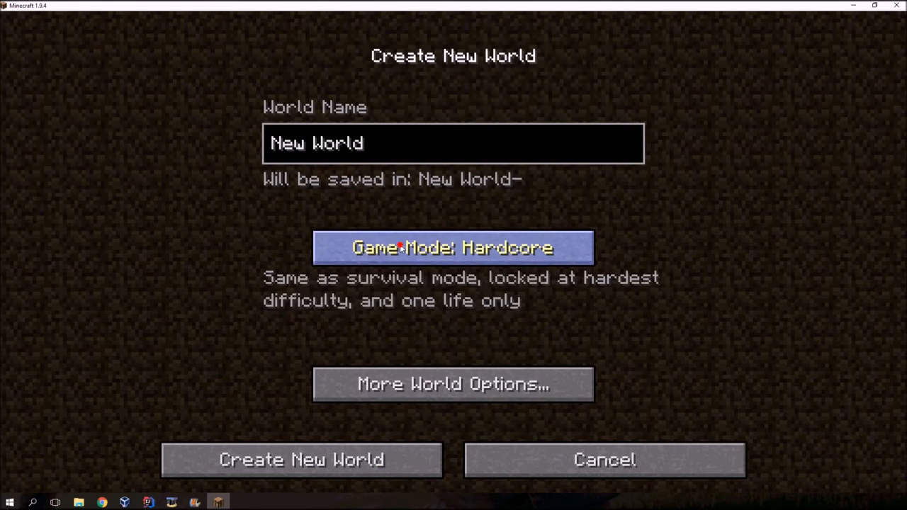
{"action": "left_click", "coordinate": [300, 459]}
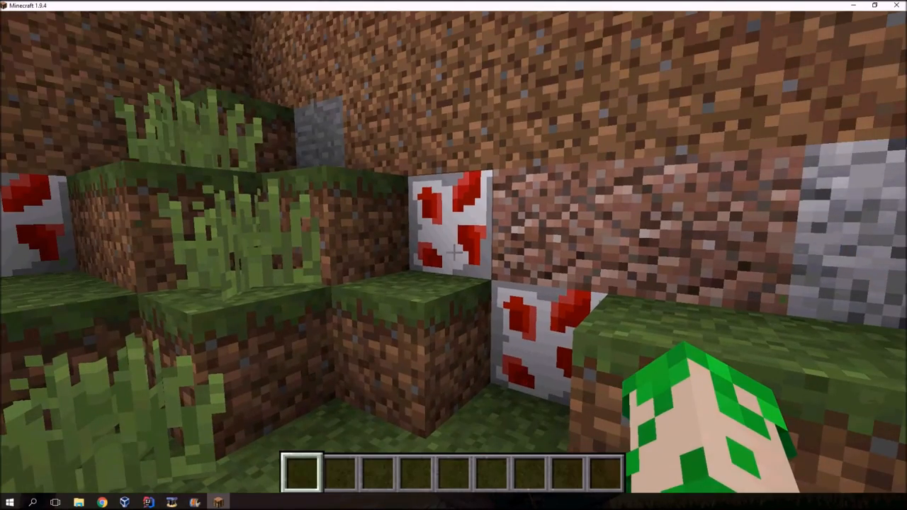
Confirm the Unobtanium Helmet, Material Boots and material spade in the Combat and Tools tabs
{"action": "key", "text": "e"}
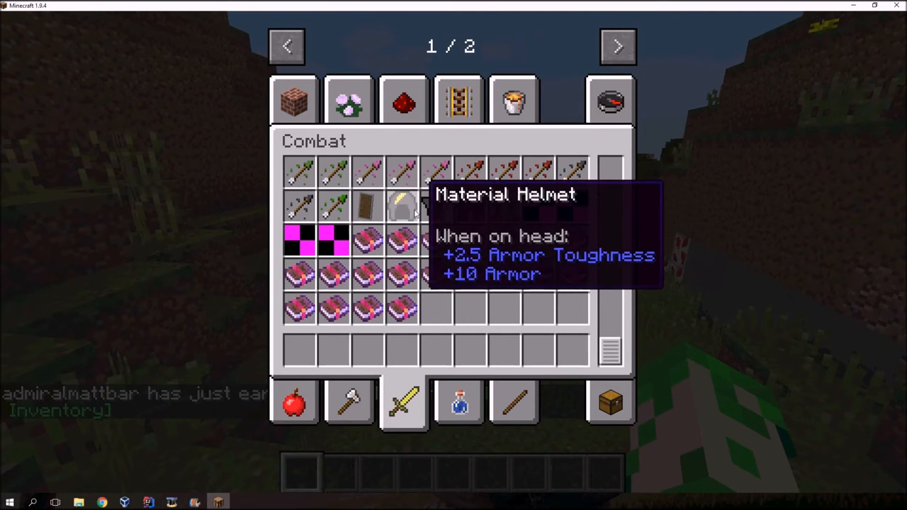
{"action": "mouse_move", "coordinate": [535, 313]}
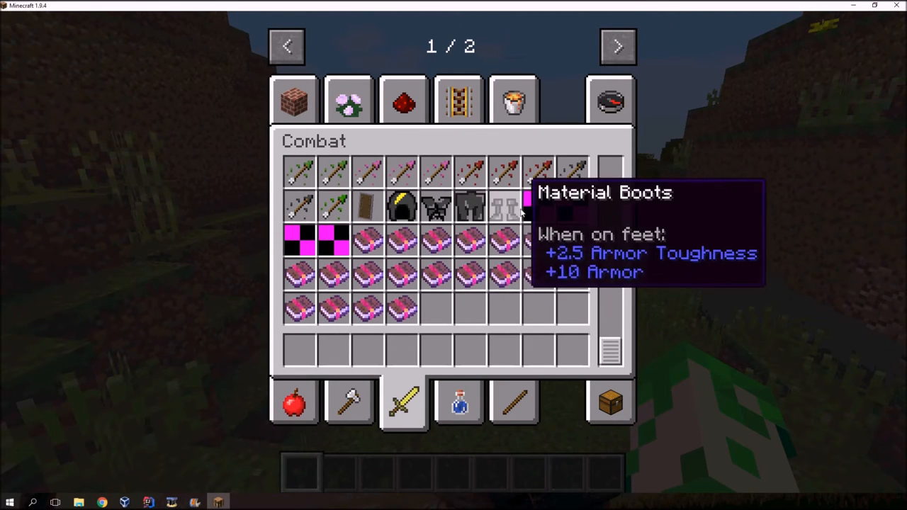
{"action": "mouse_move", "coordinate": [543, 209]}
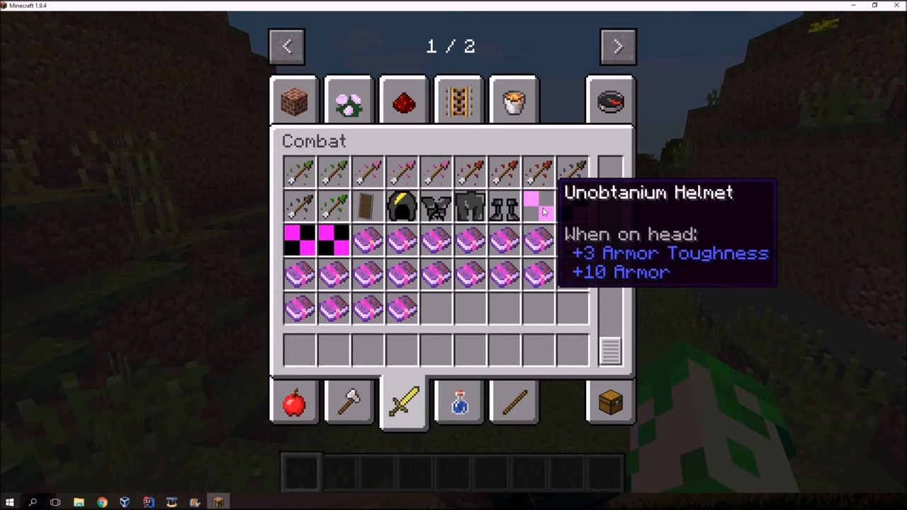
{"action": "mouse_move", "coordinate": [567, 212]}
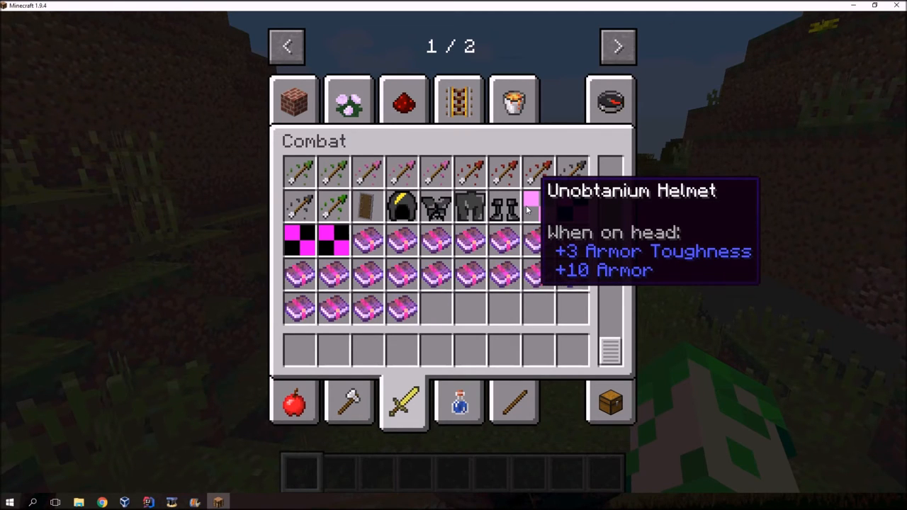
{"action": "left_click", "coordinate": [350, 407]}
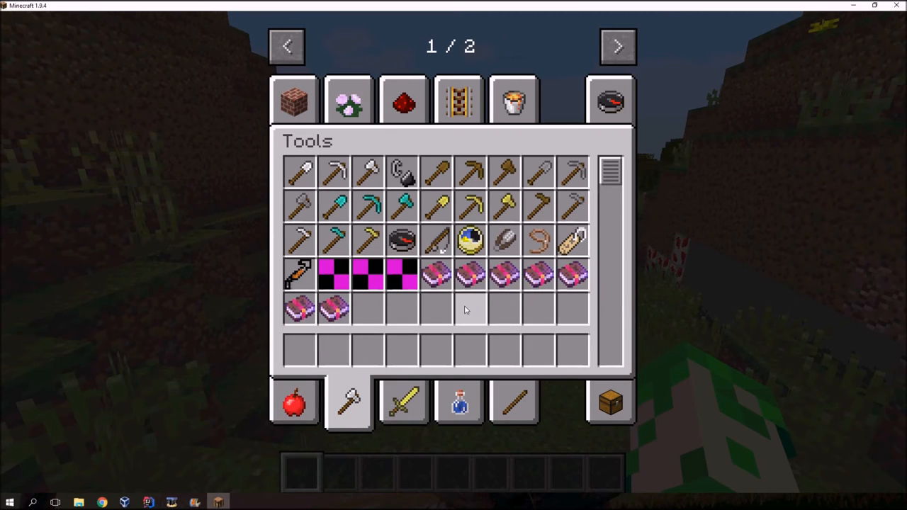
{"action": "mouse_move", "coordinate": [375, 280]}
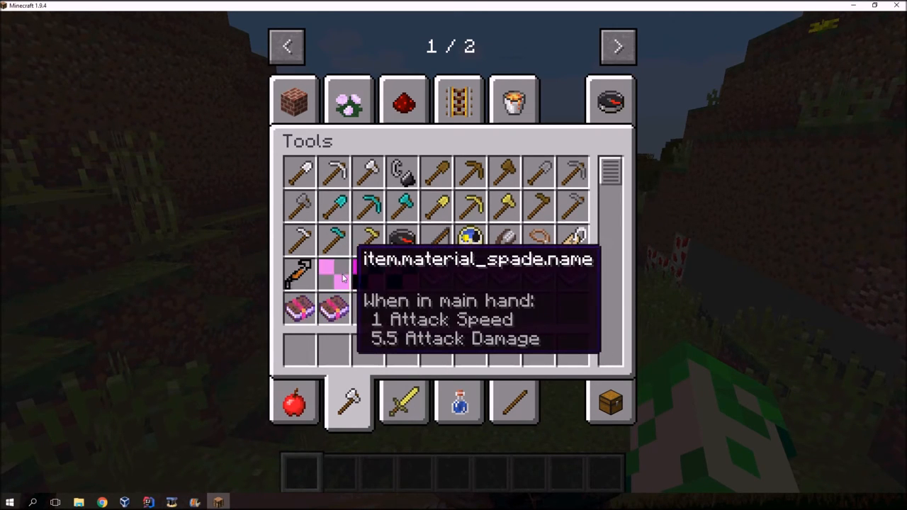
{"action": "mouse_move", "coordinate": [397, 377]}
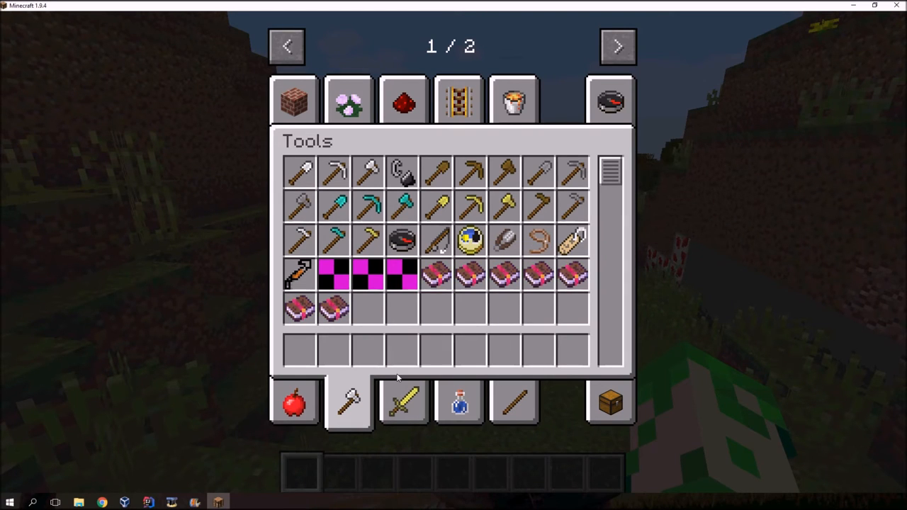
{"action": "left_click", "coordinate": [403, 408]}
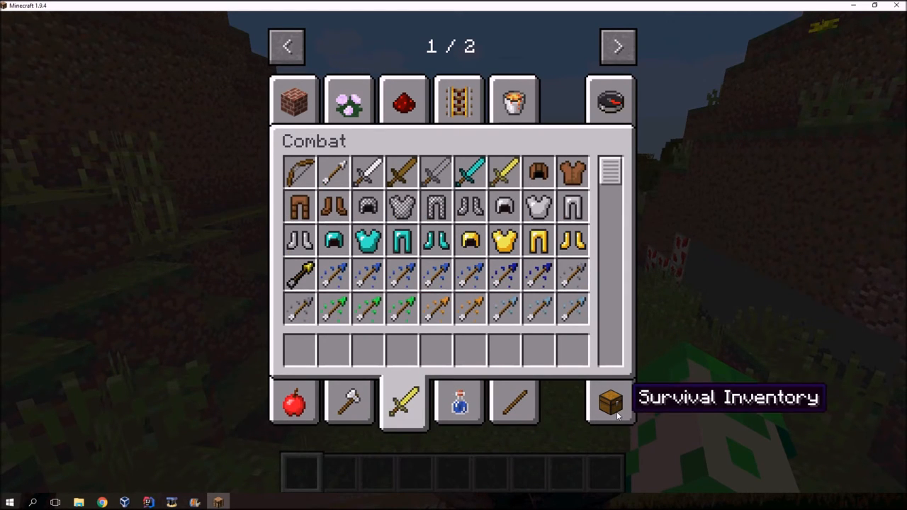
{"action": "key", "text": "Escape"}
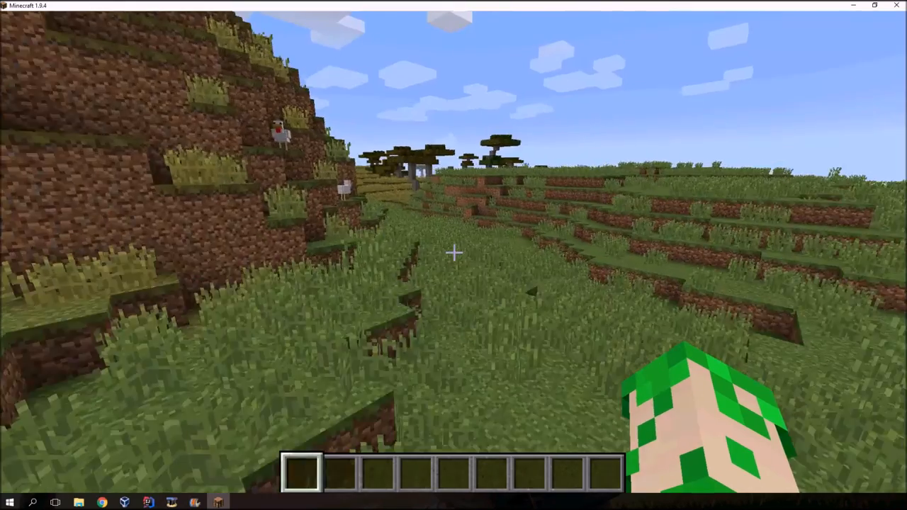
Put the green Foodstuffs item in the hotbar and switch to Survival via /gamemode
{"action": "key", "text": "e"}
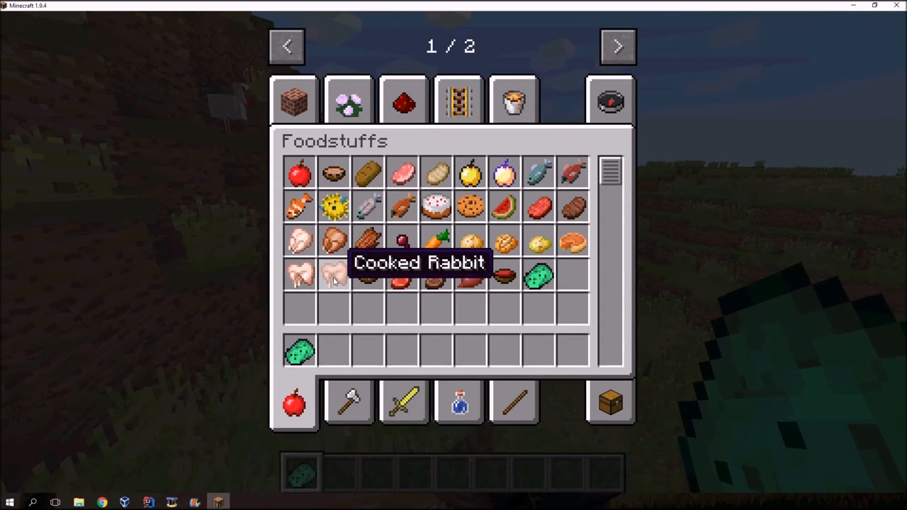
{"action": "mouse_move", "coordinate": [369, 276]}
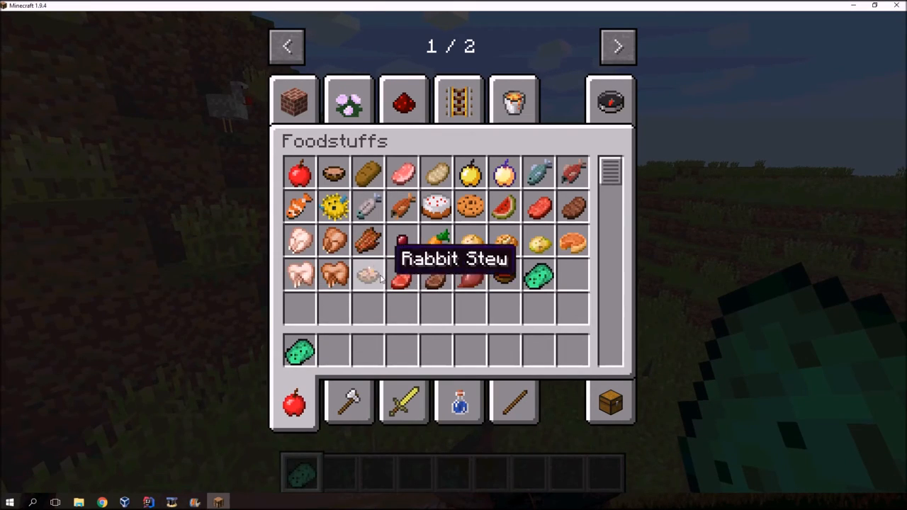
{"action": "key", "text": "Escape"}
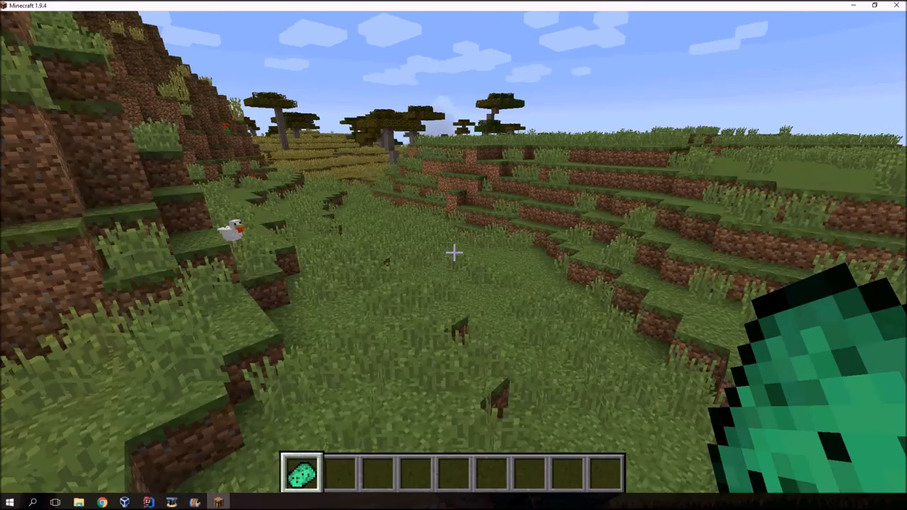
{"action": "type", "text": "/gamemode"}
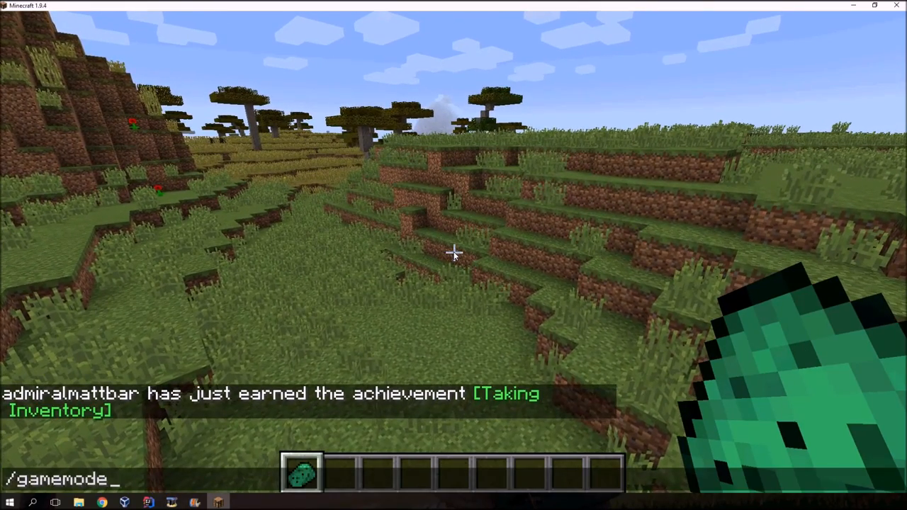
{"action": "key", "text": "Return"}
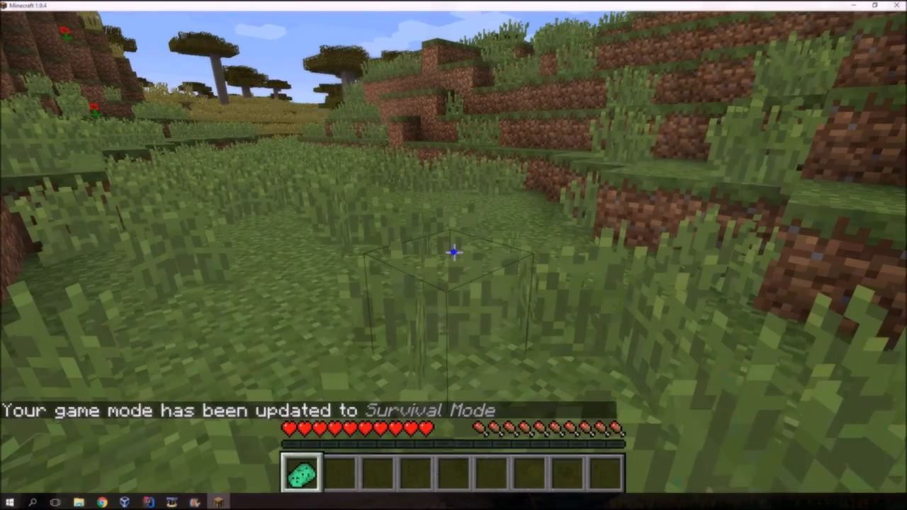